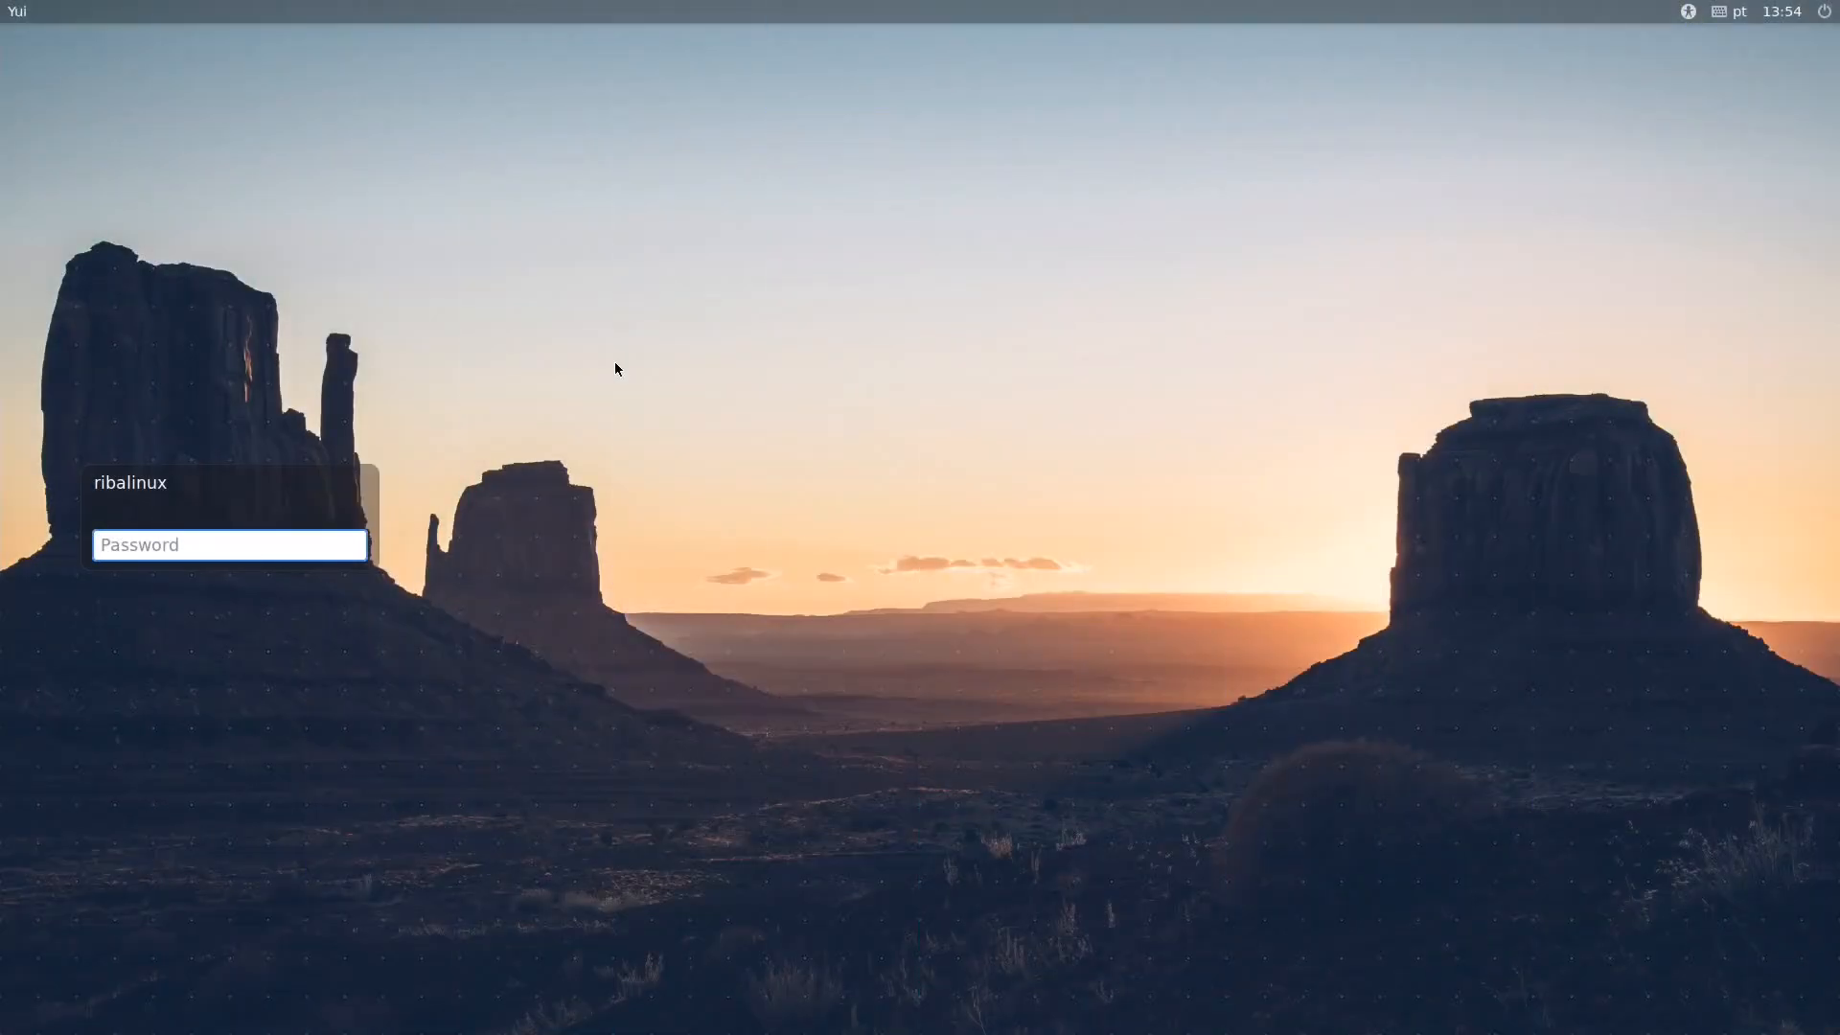
# Log in with the account password to reach the MATE desktop
pyautogui.write('•')
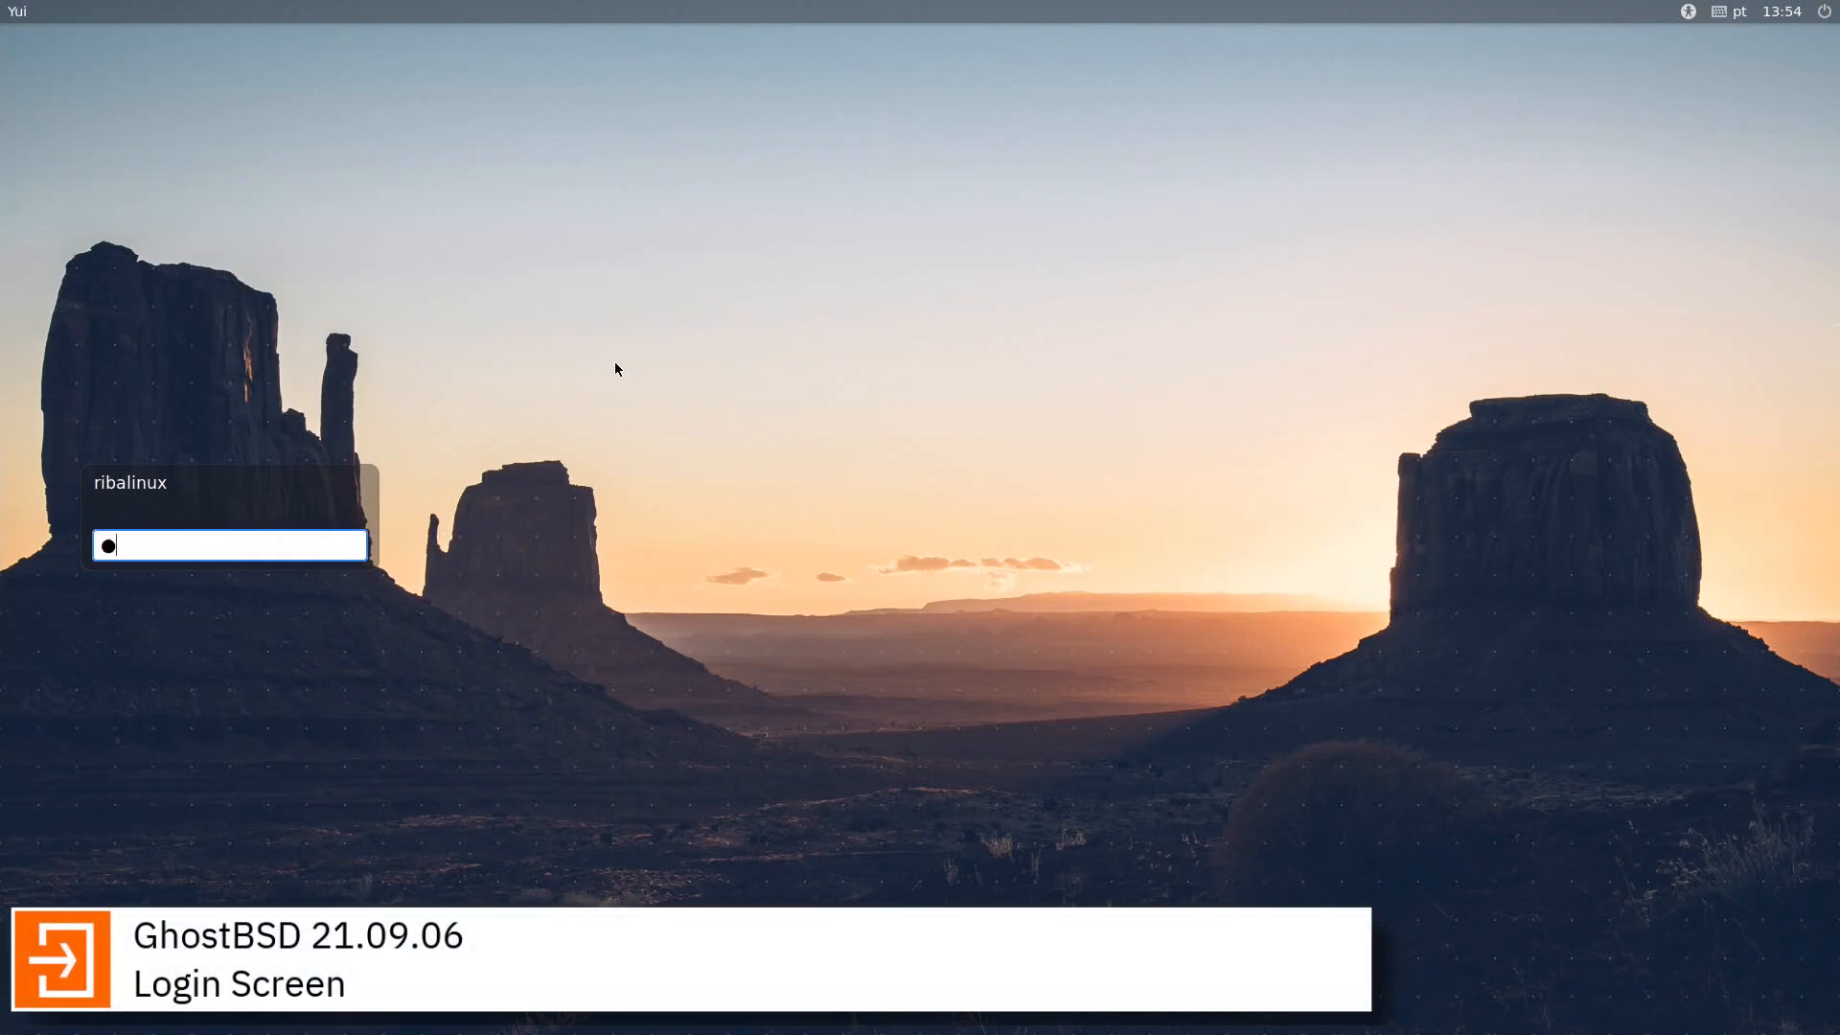
pyautogui.write('password')
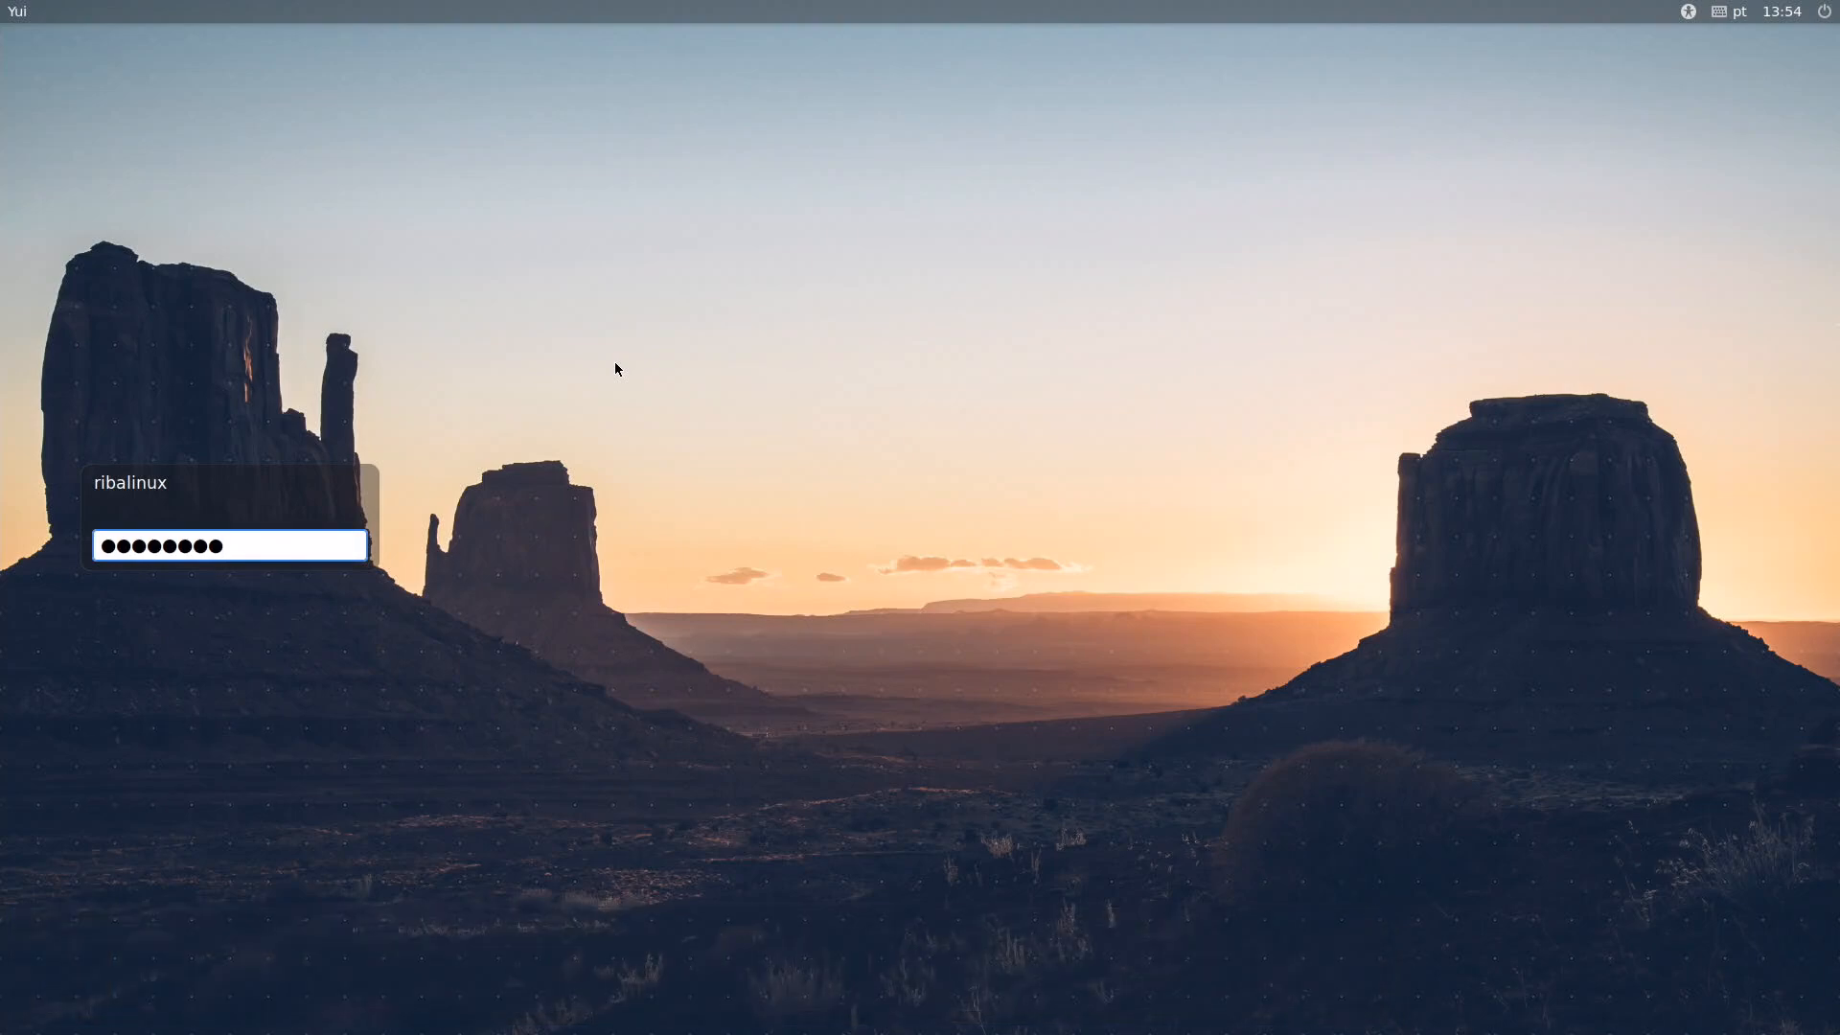
pyautogui.press('Return')
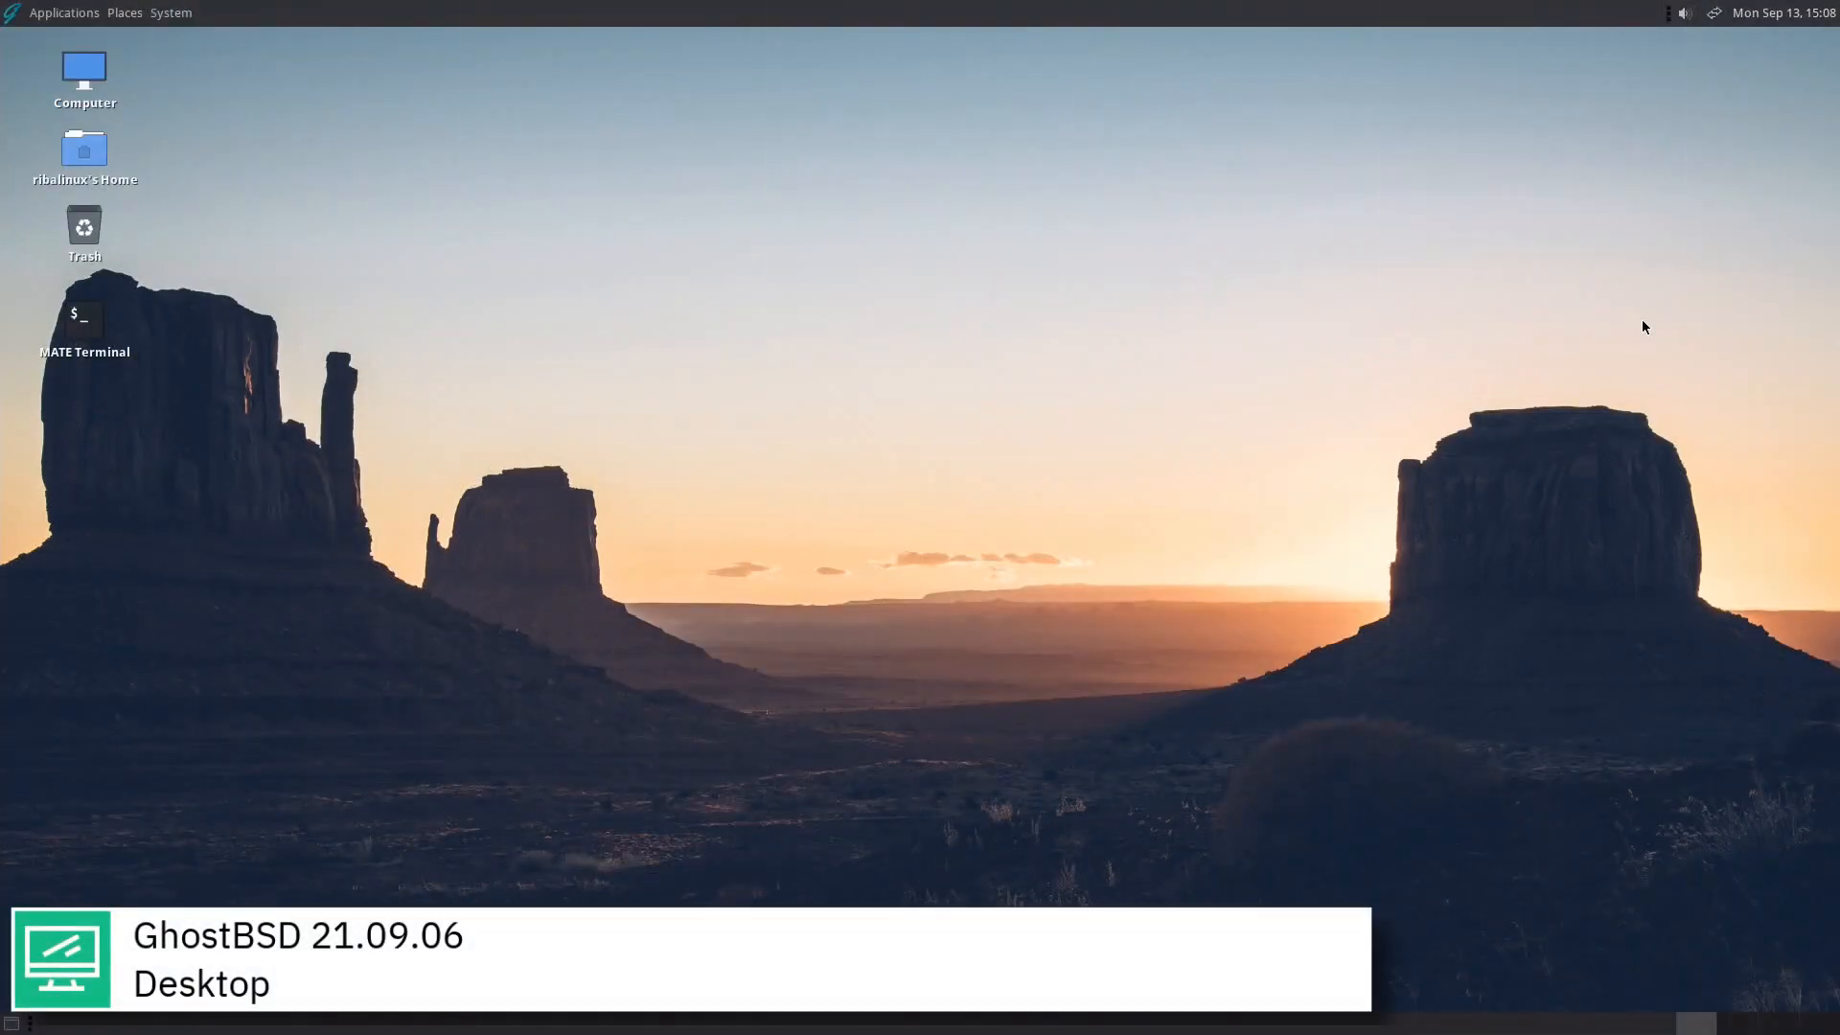
pyautogui.click(1793, 12)
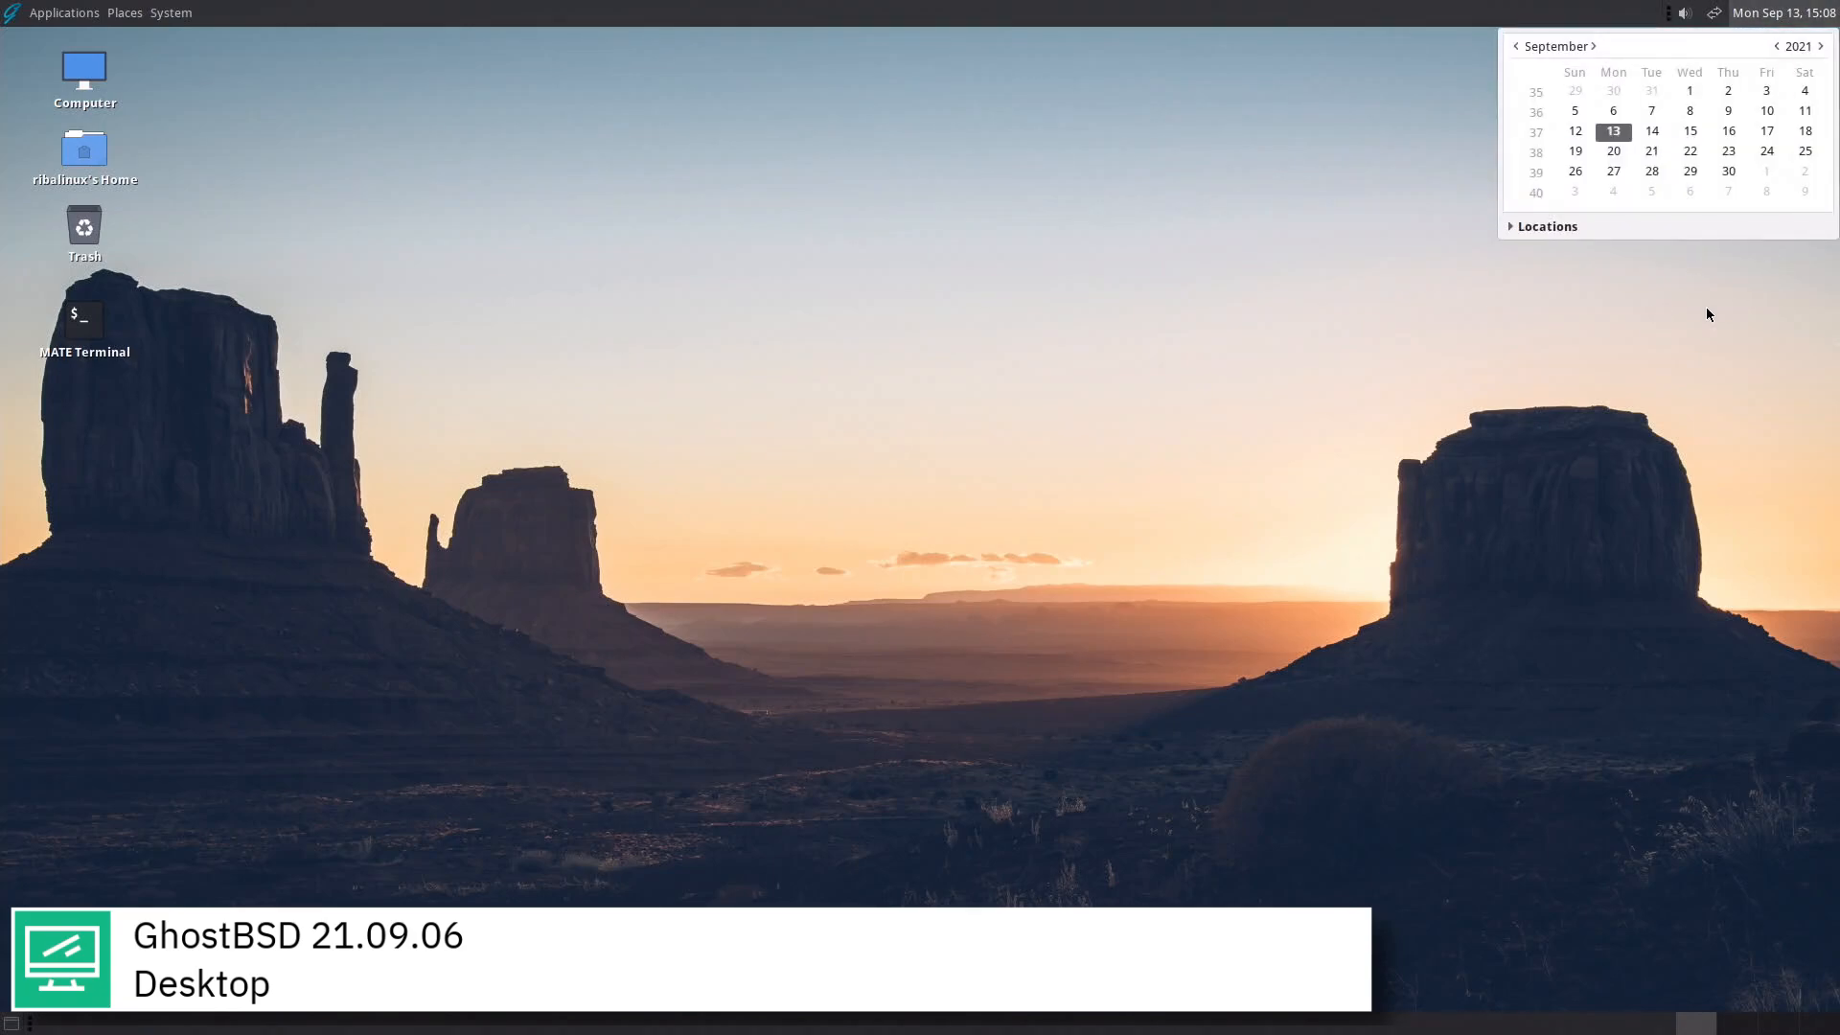
pyautogui.click(1547, 225)
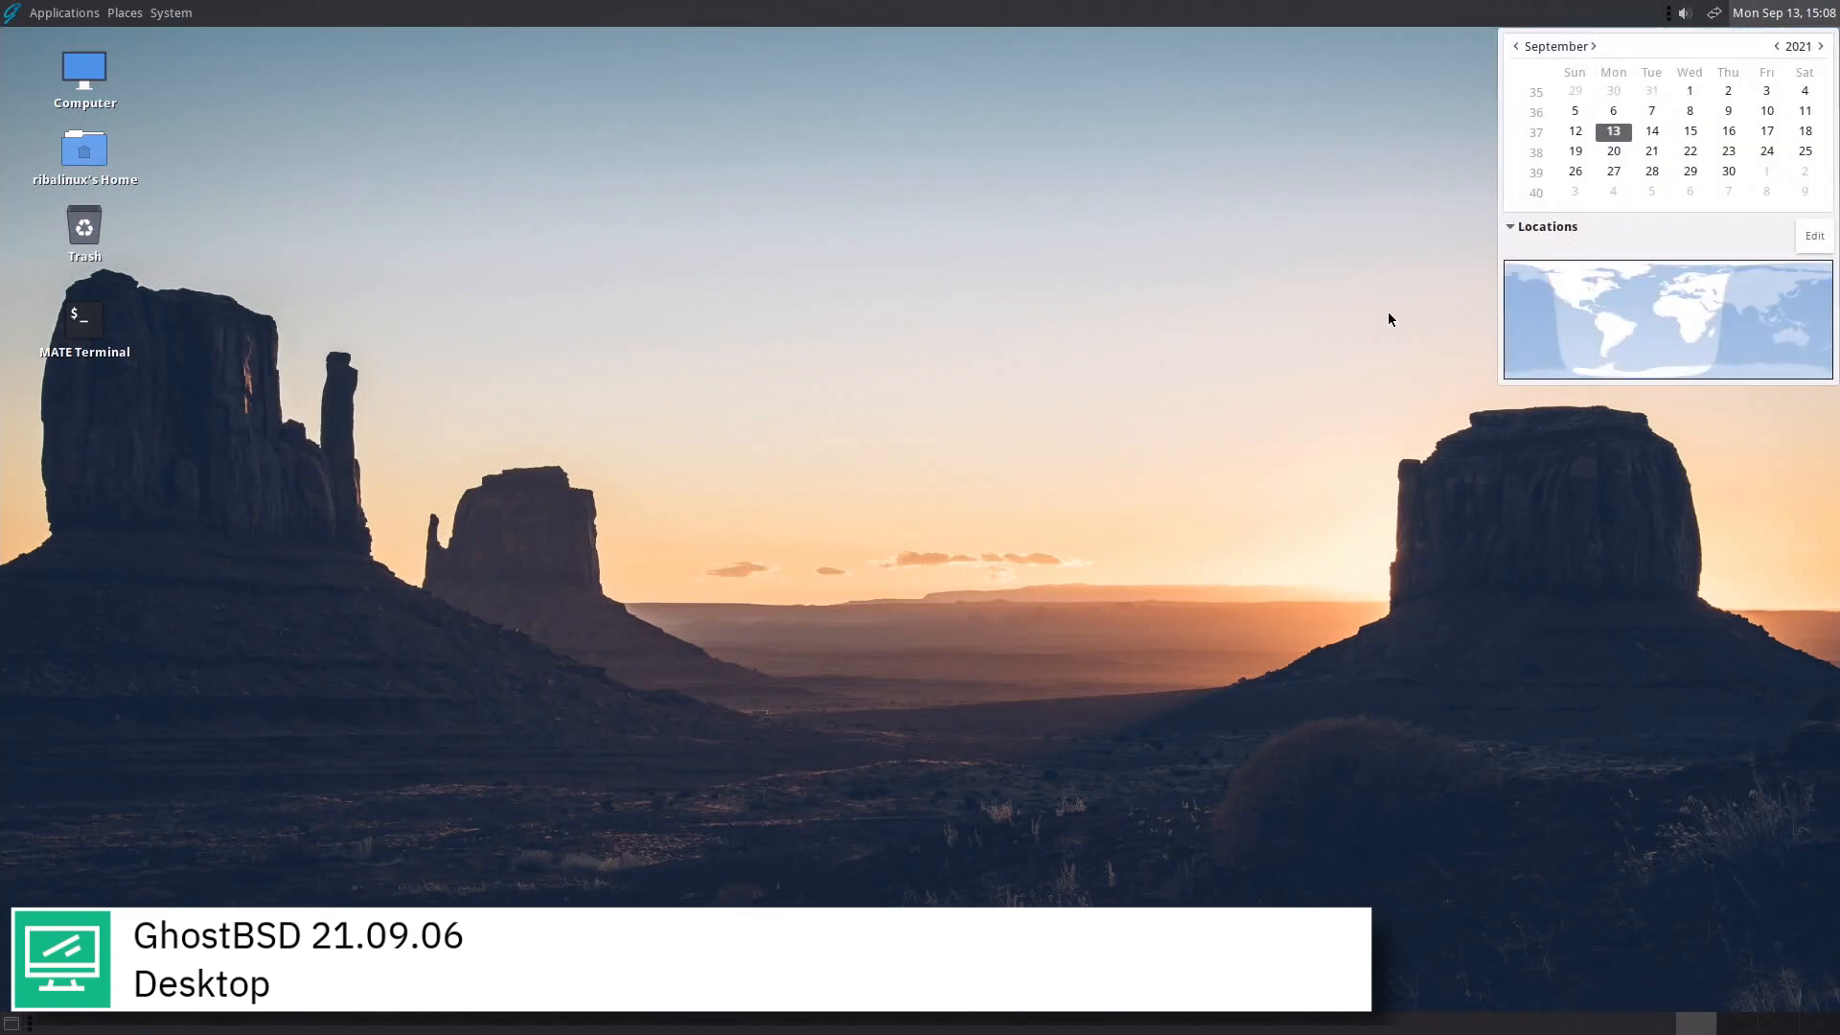
pyautogui.click(1715, 12)
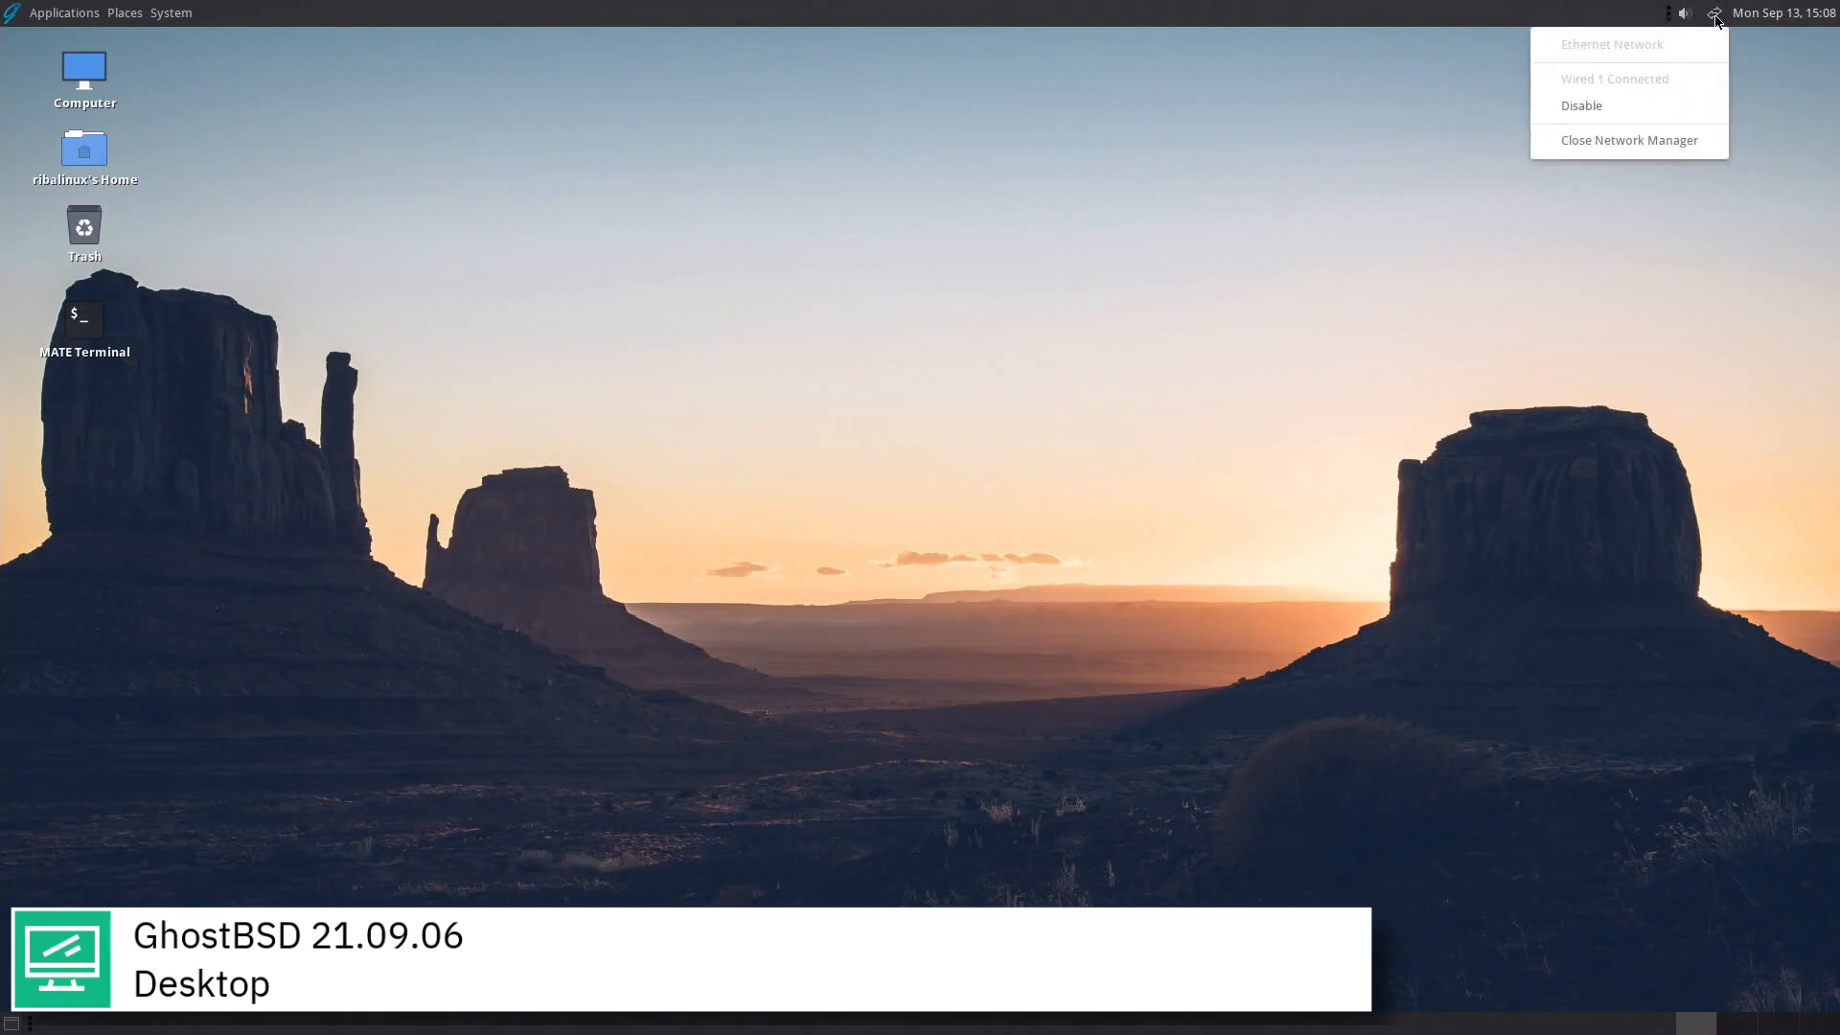
pyautogui.click(1629, 140)
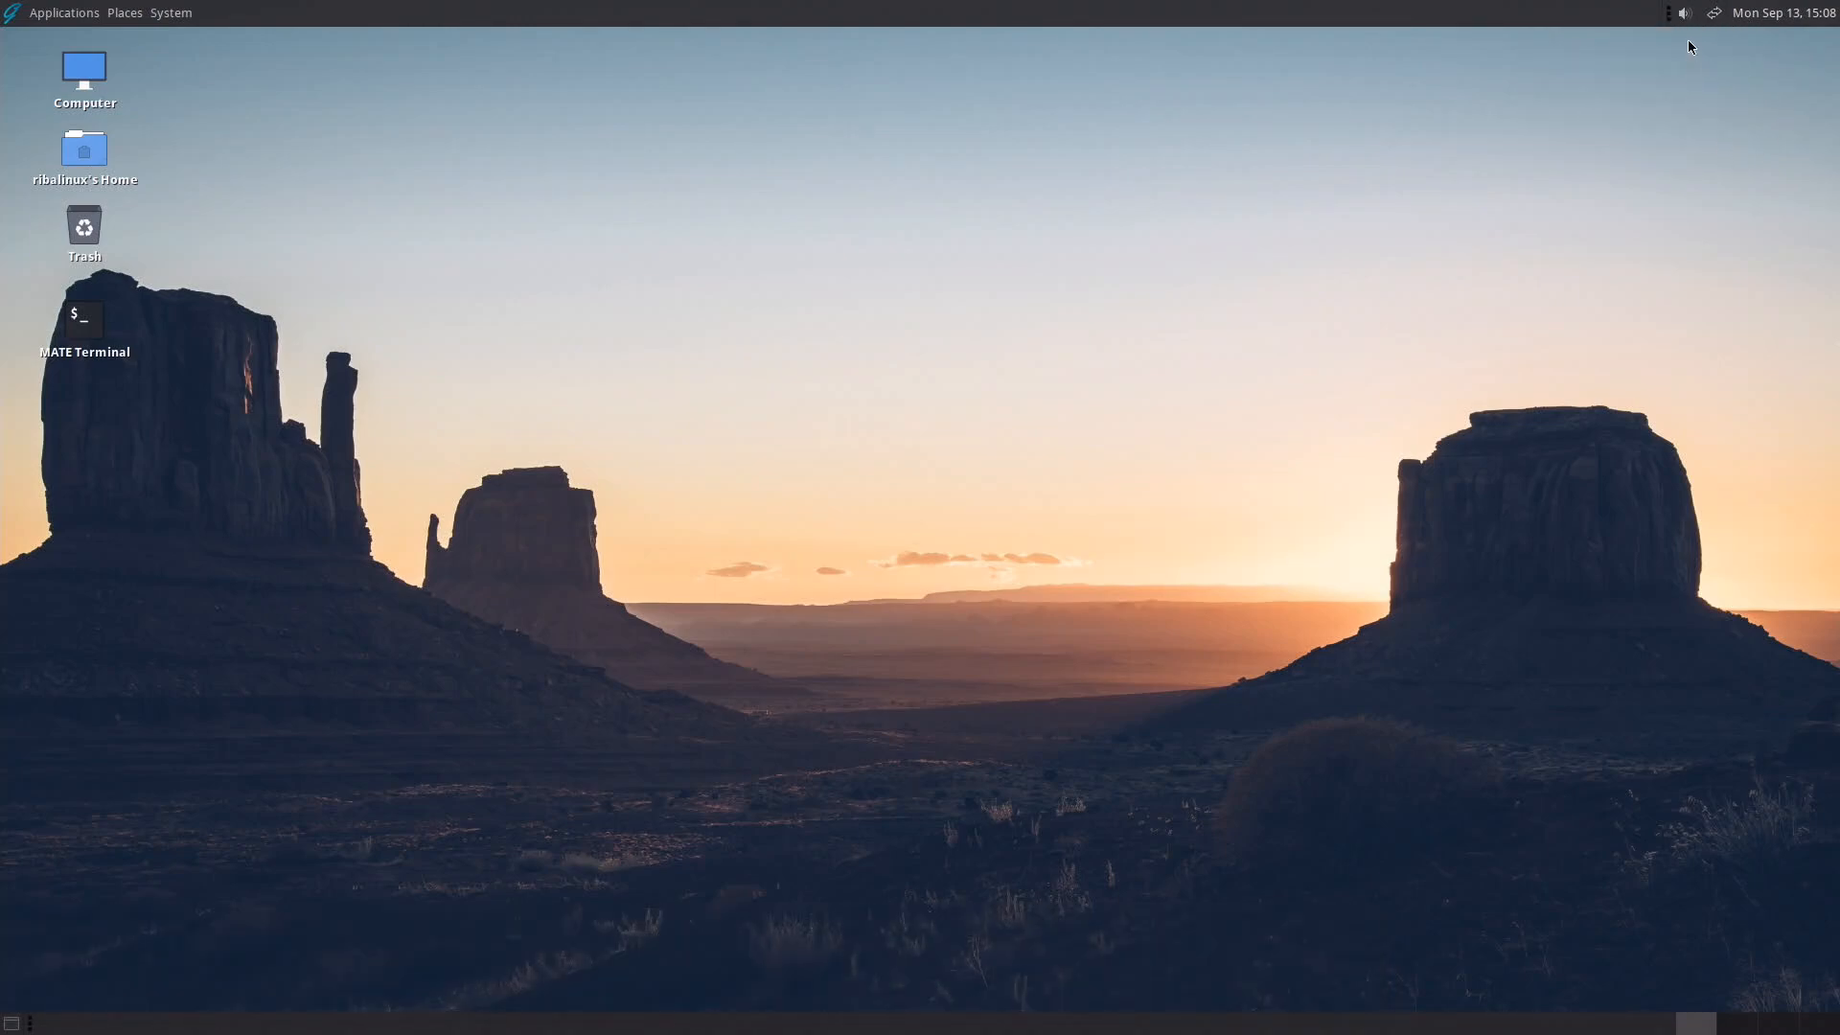
pyautogui.click(1684, 13)
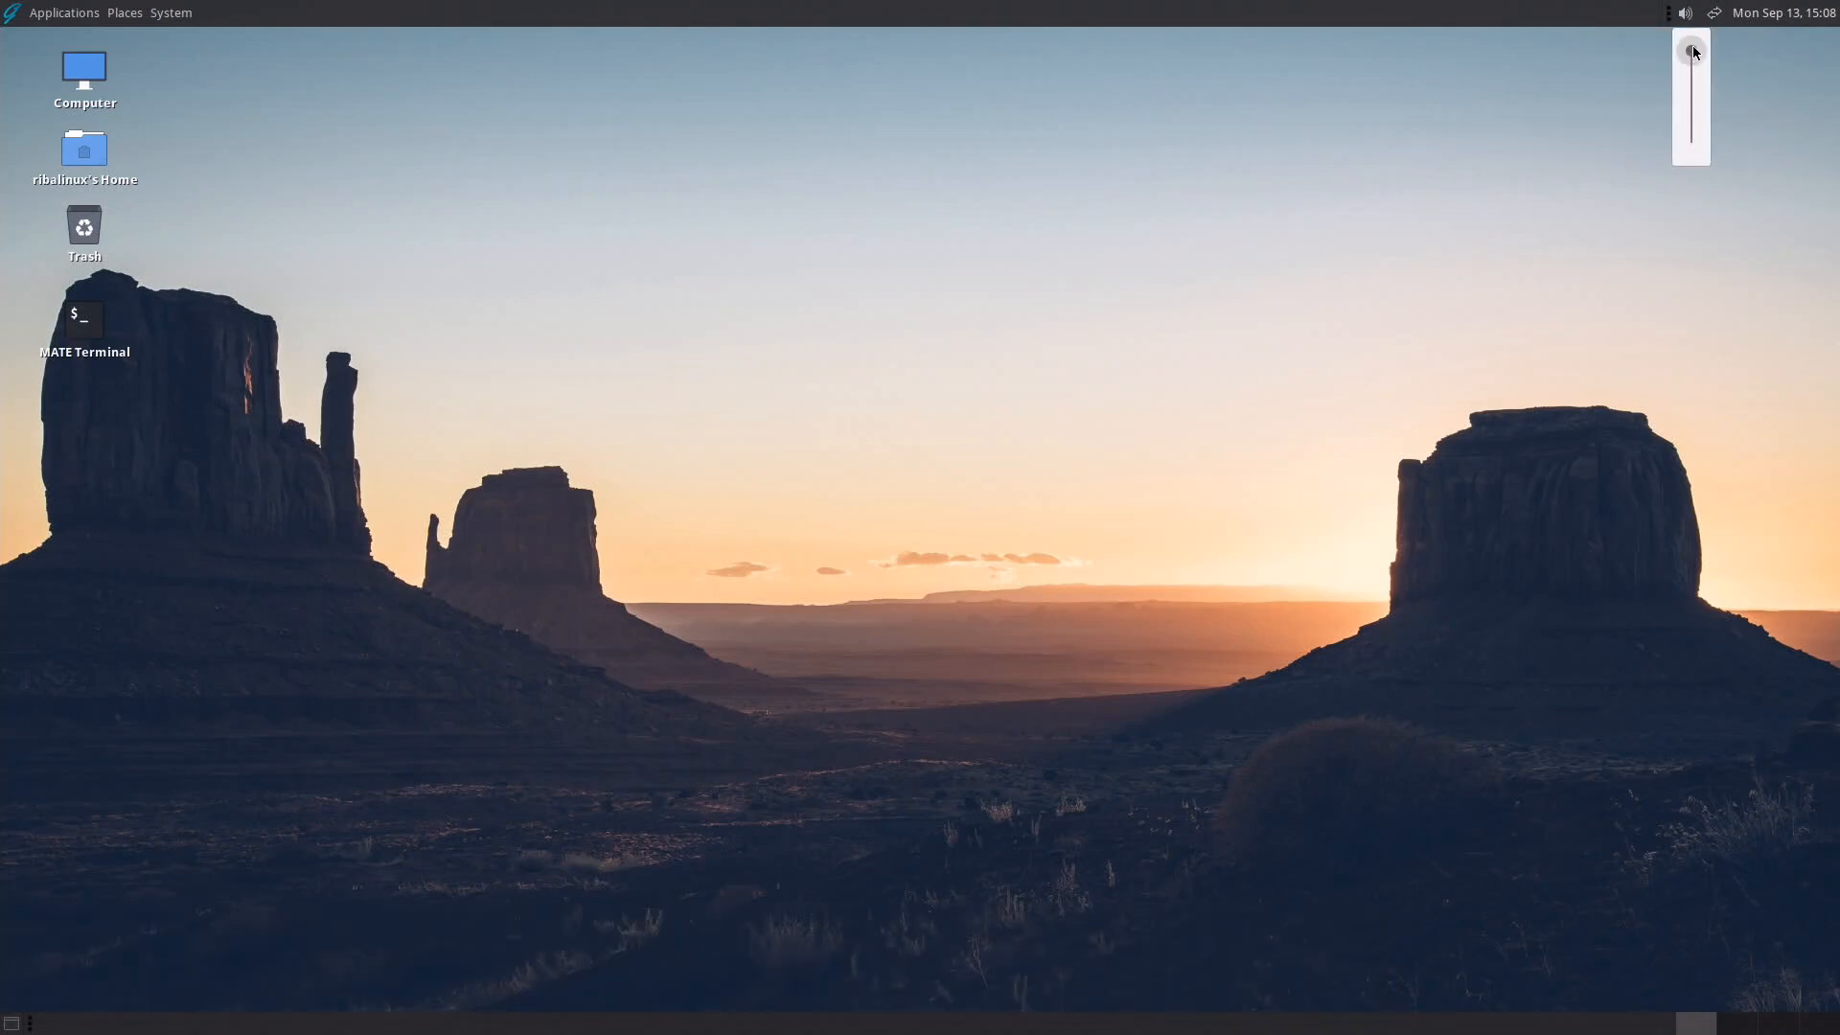
pyautogui.rightClick(534, 130)
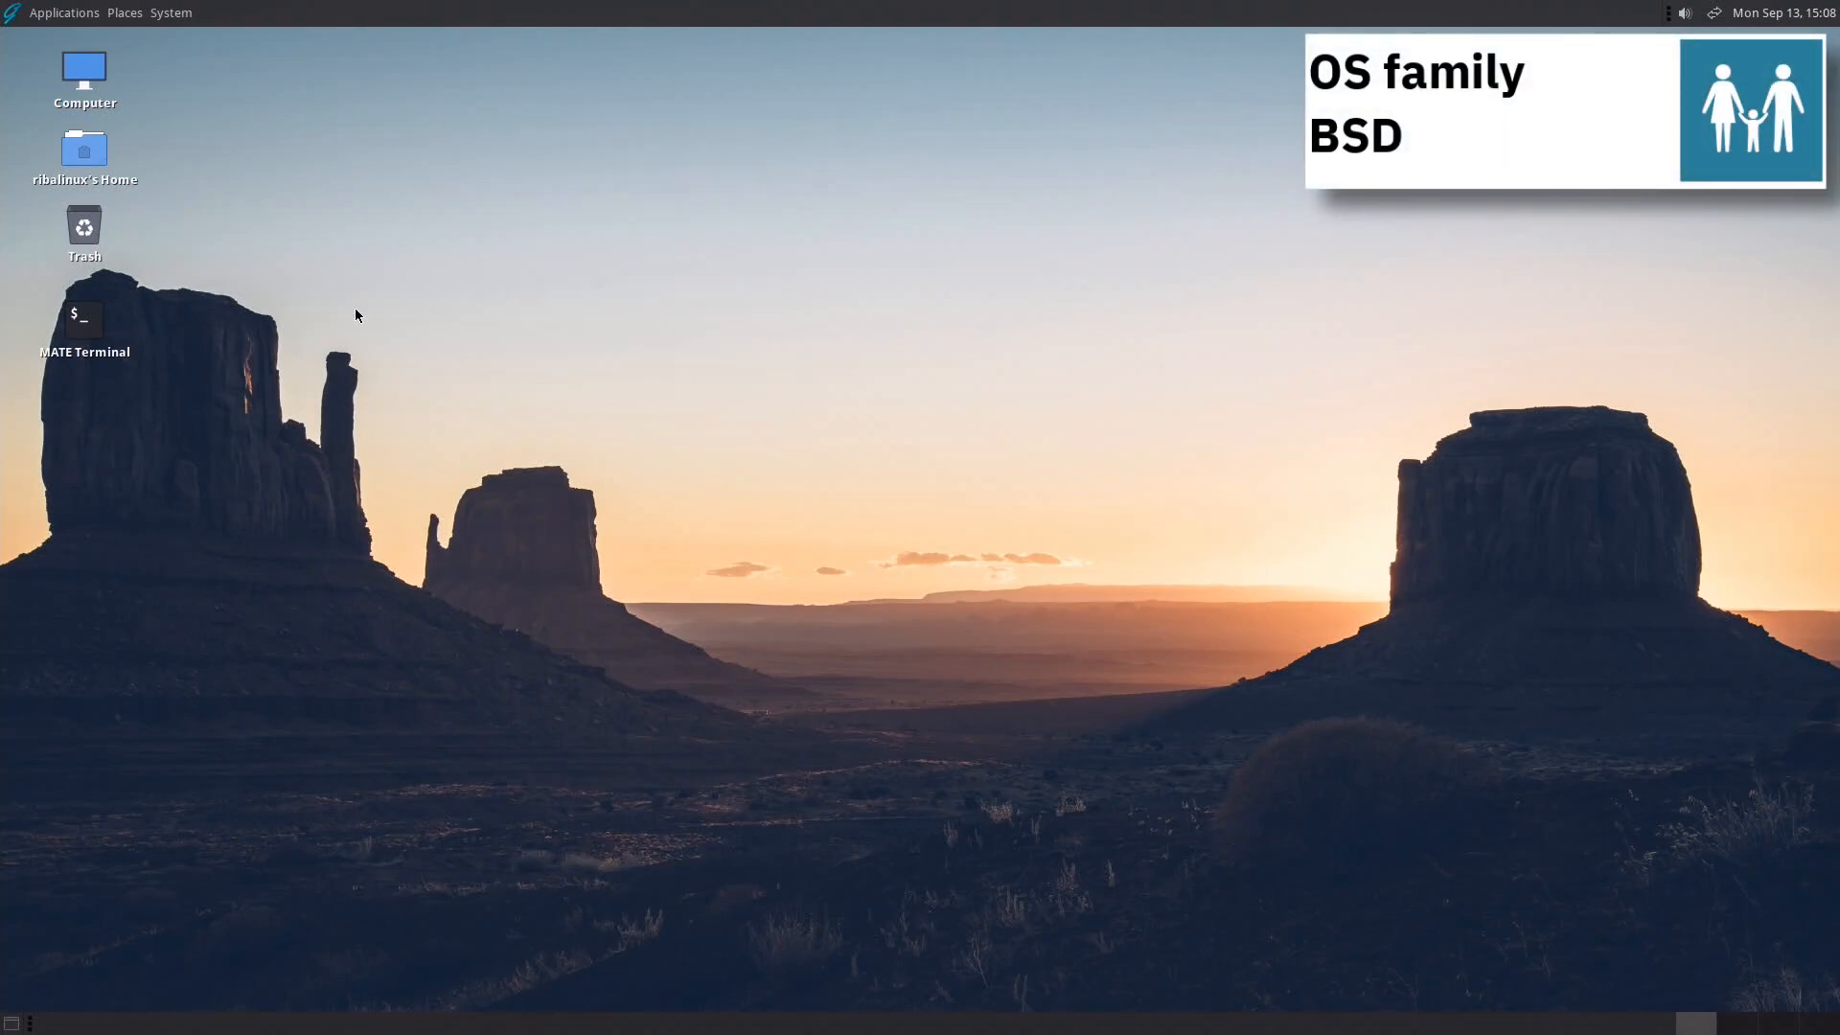
# Browse the Applications, Places and System menus, start Shut Down and cancel it
pyautogui.click(64, 13)
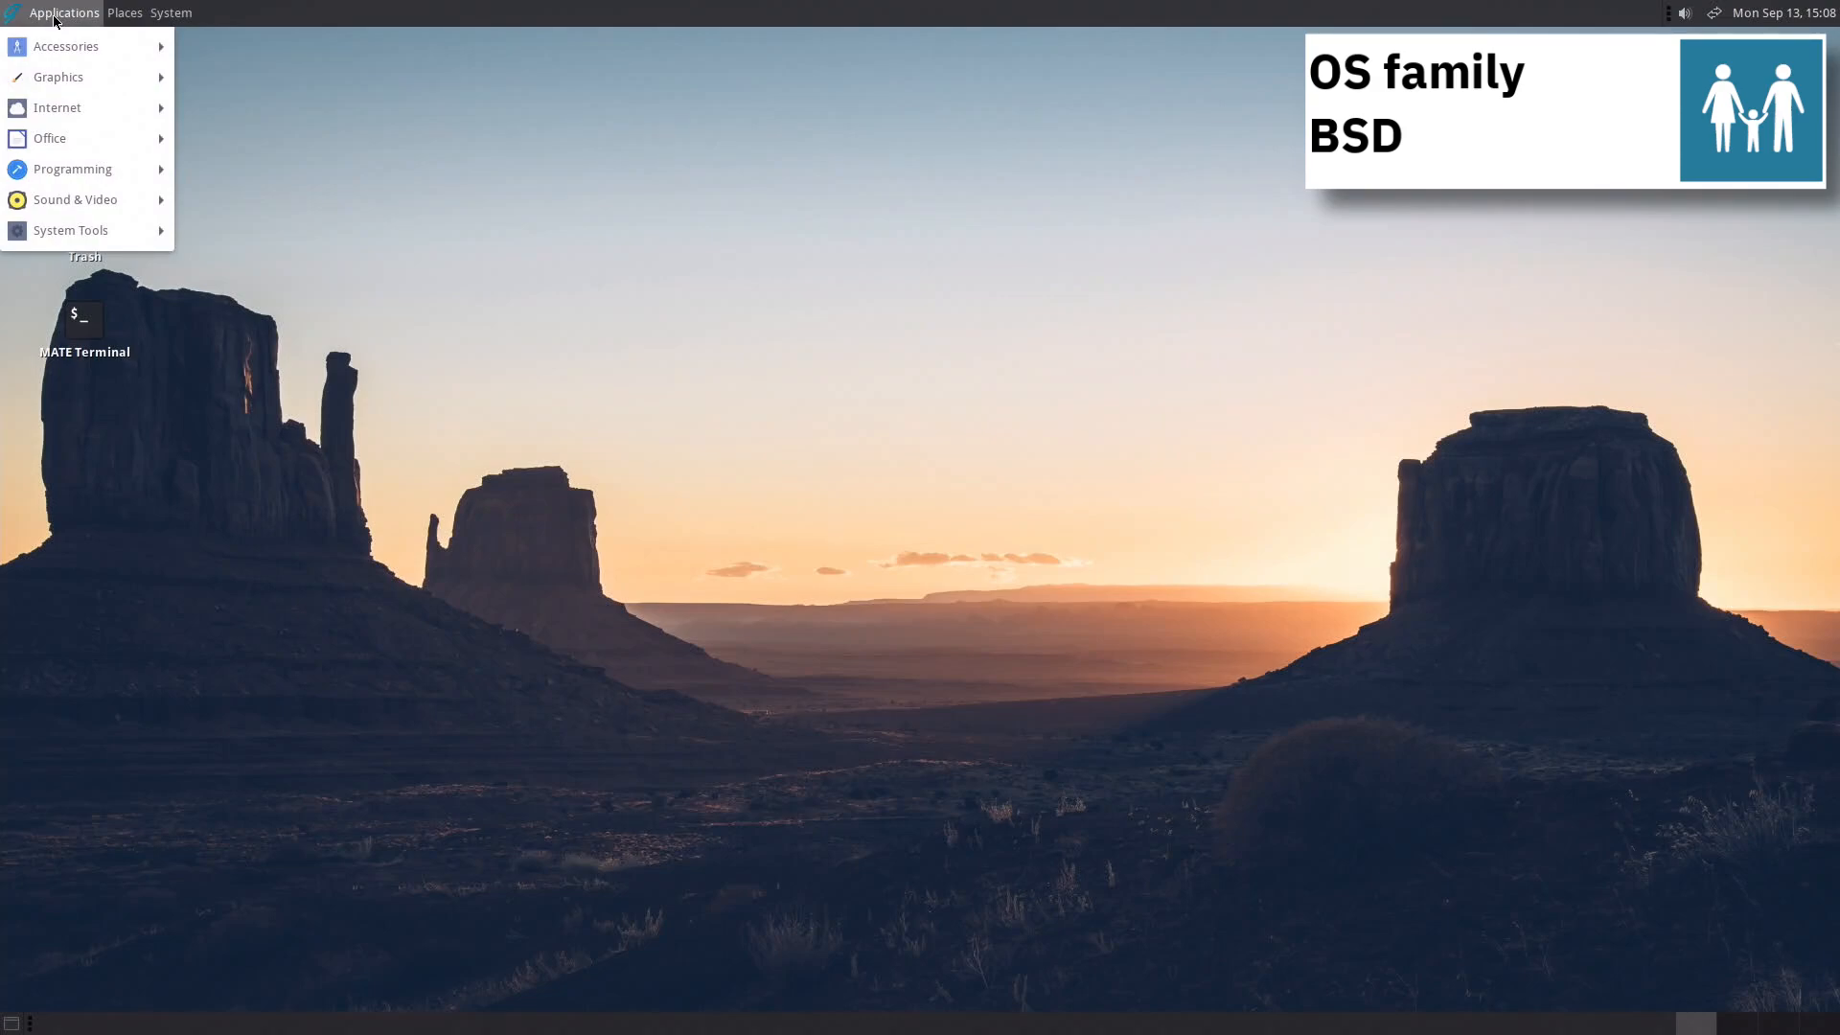
pyautogui.click(124, 13)
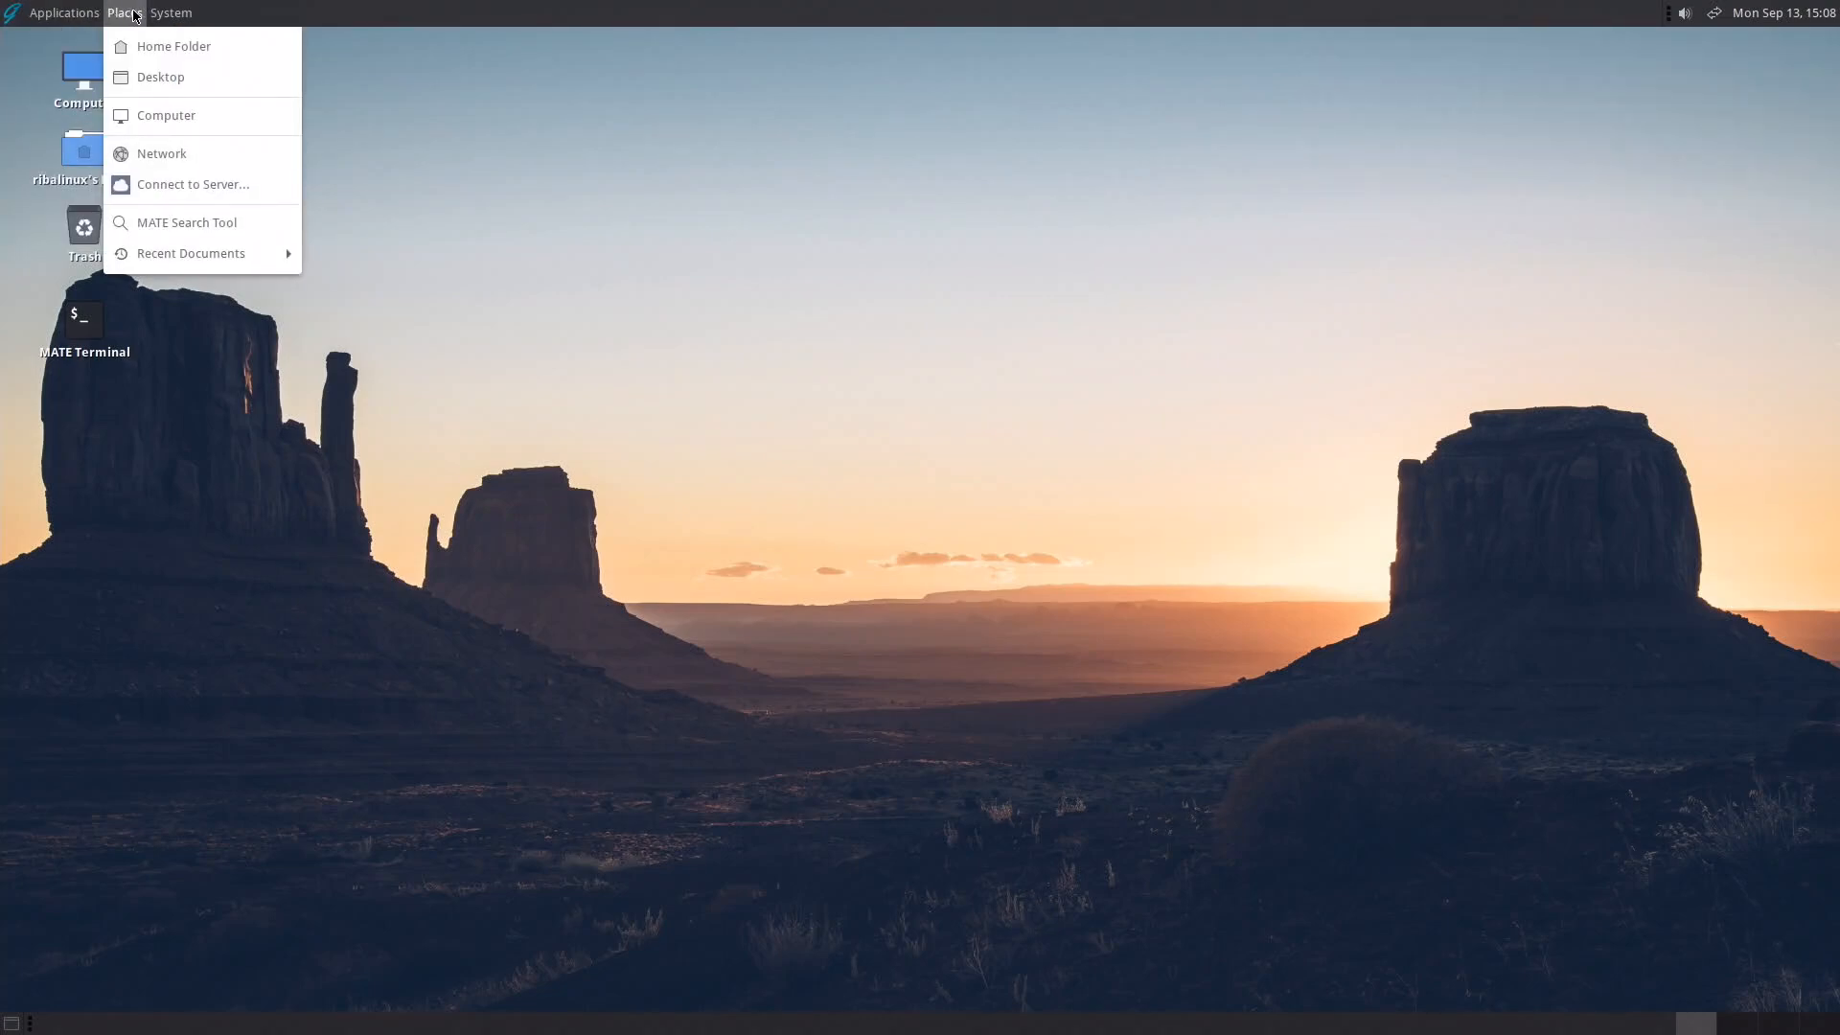
pyautogui.click(170, 13)
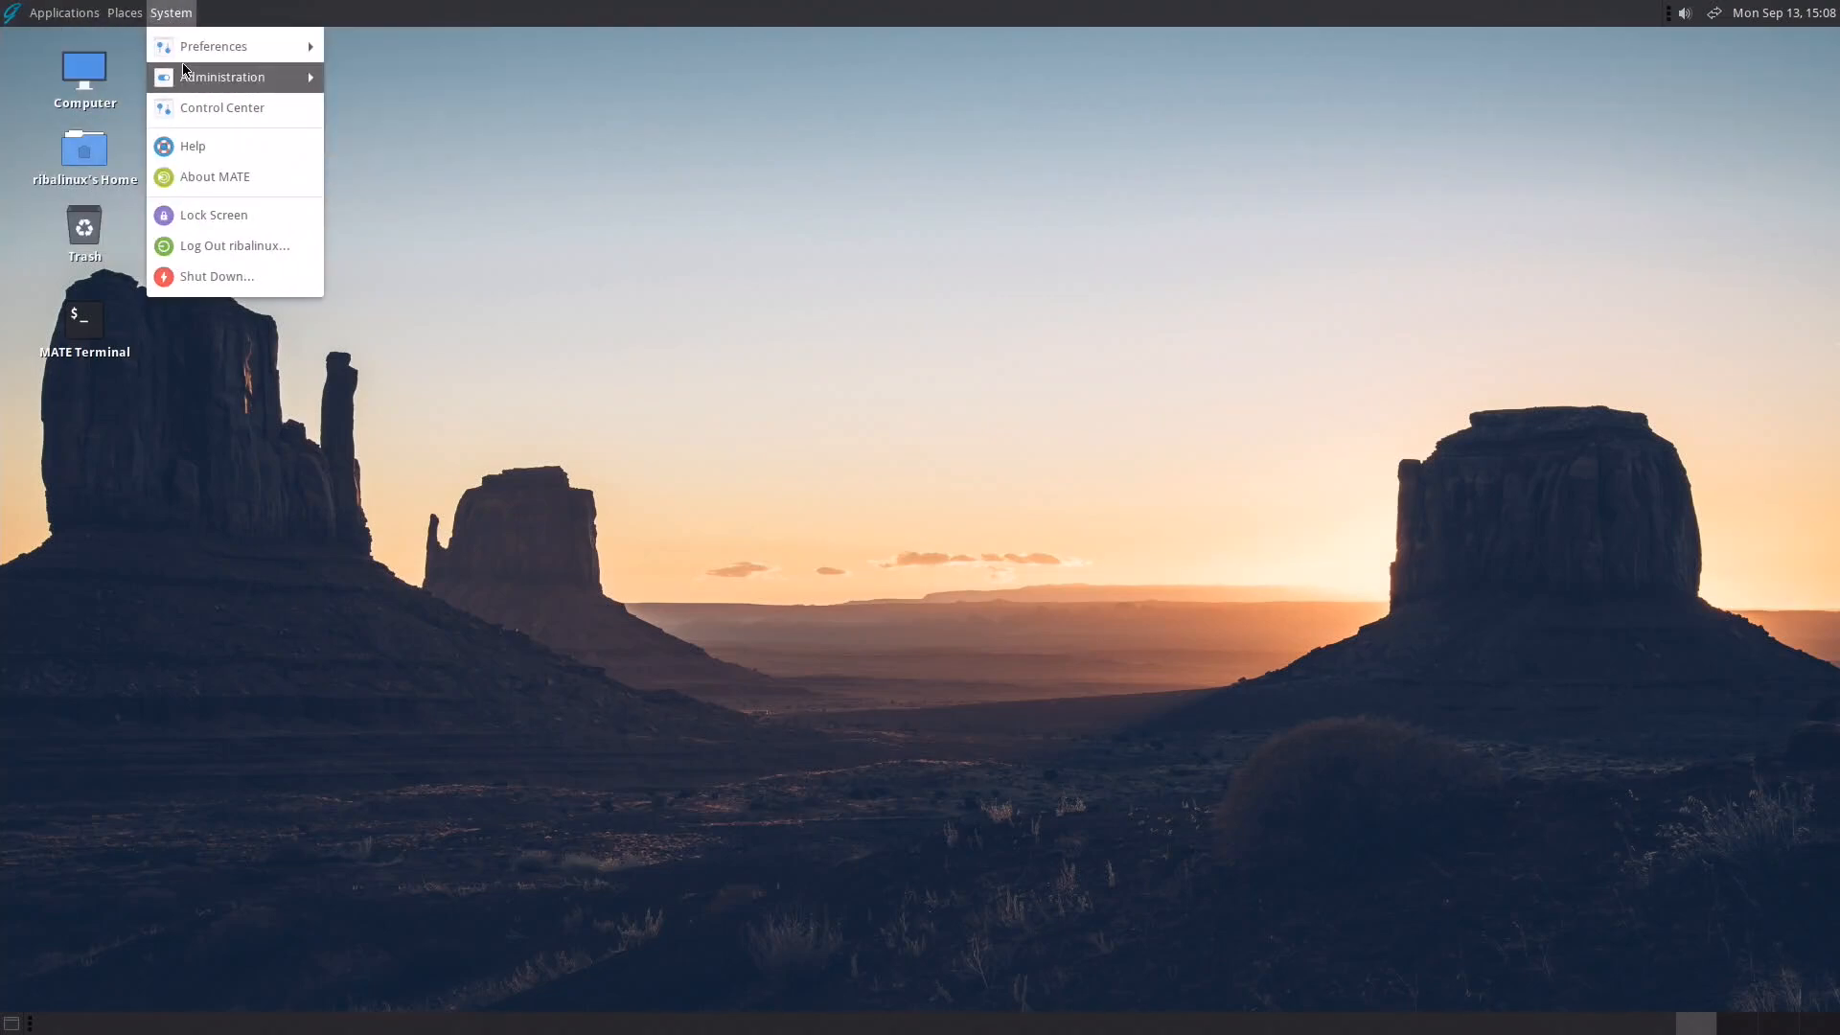
pyautogui.click(215, 276)
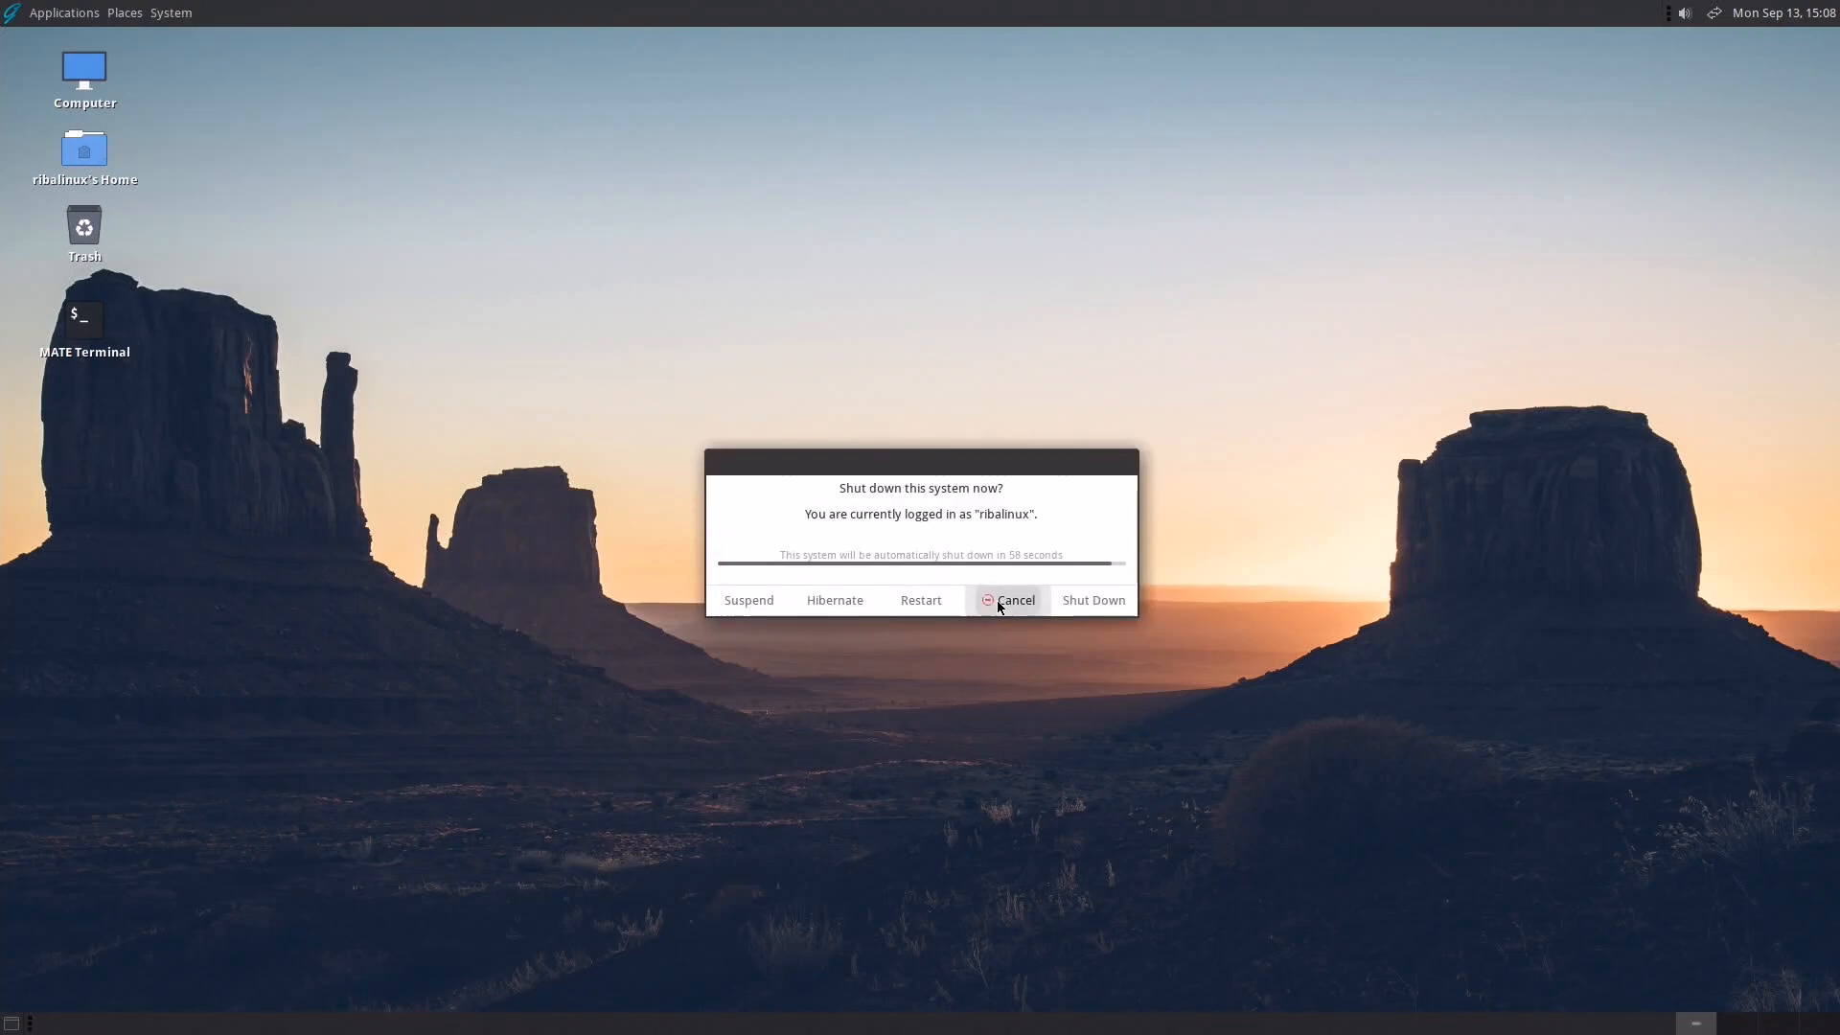
pyautogui.click(1014, 600)
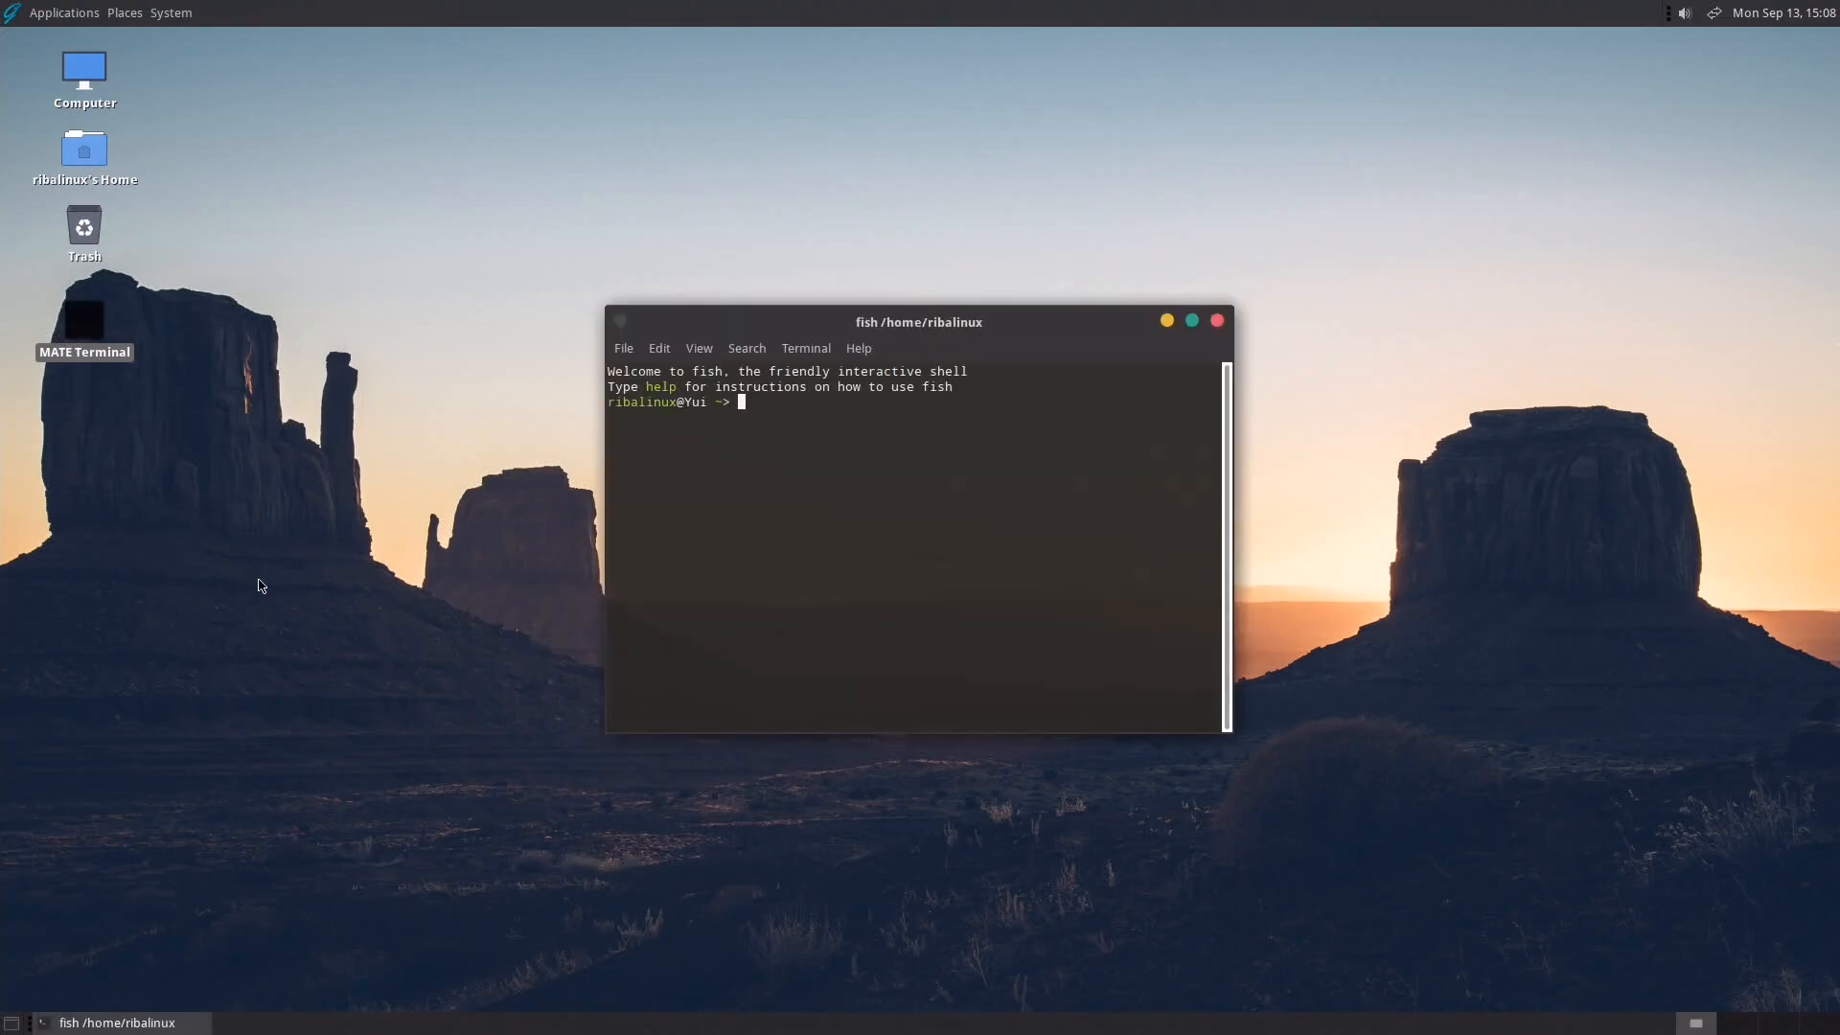
# Open the Home folder beside the terminal, tile both windows, then restore the Caja window
pyautogui.moveTo(918, 322); pyautogui.dragTo(562, 197)
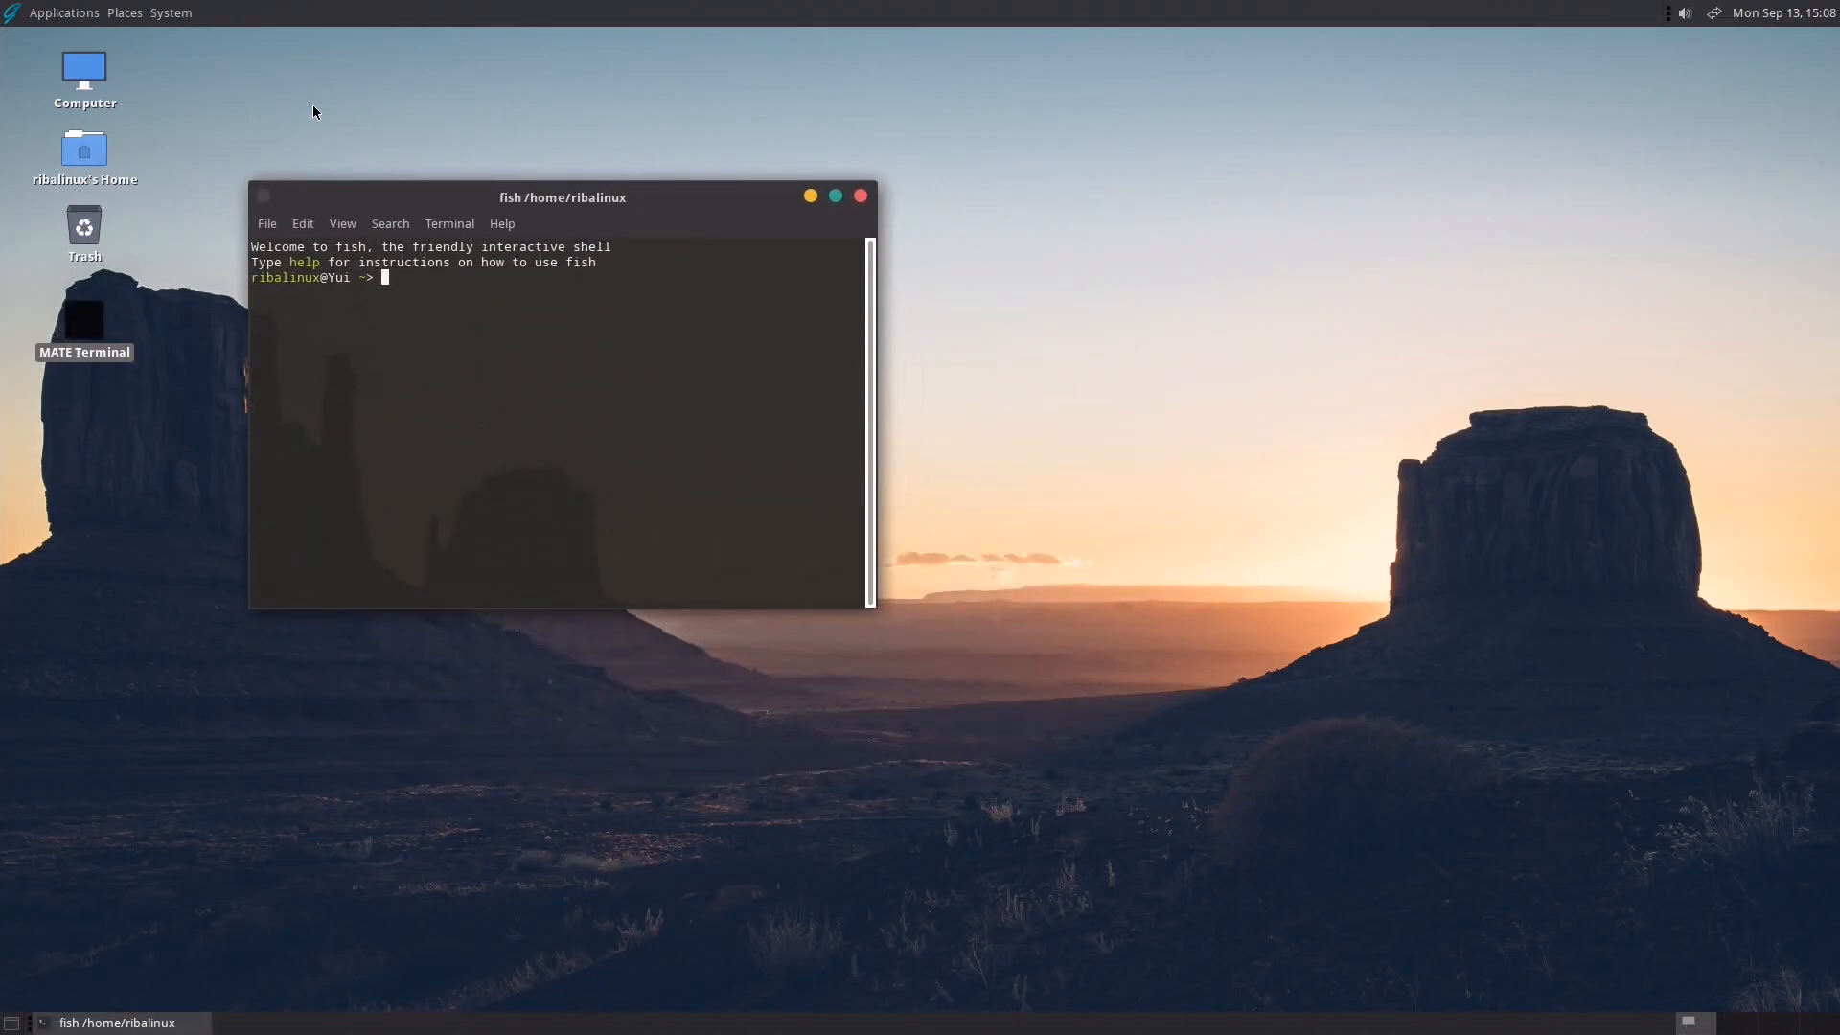
pyautogui.doubleClick(83, 150)
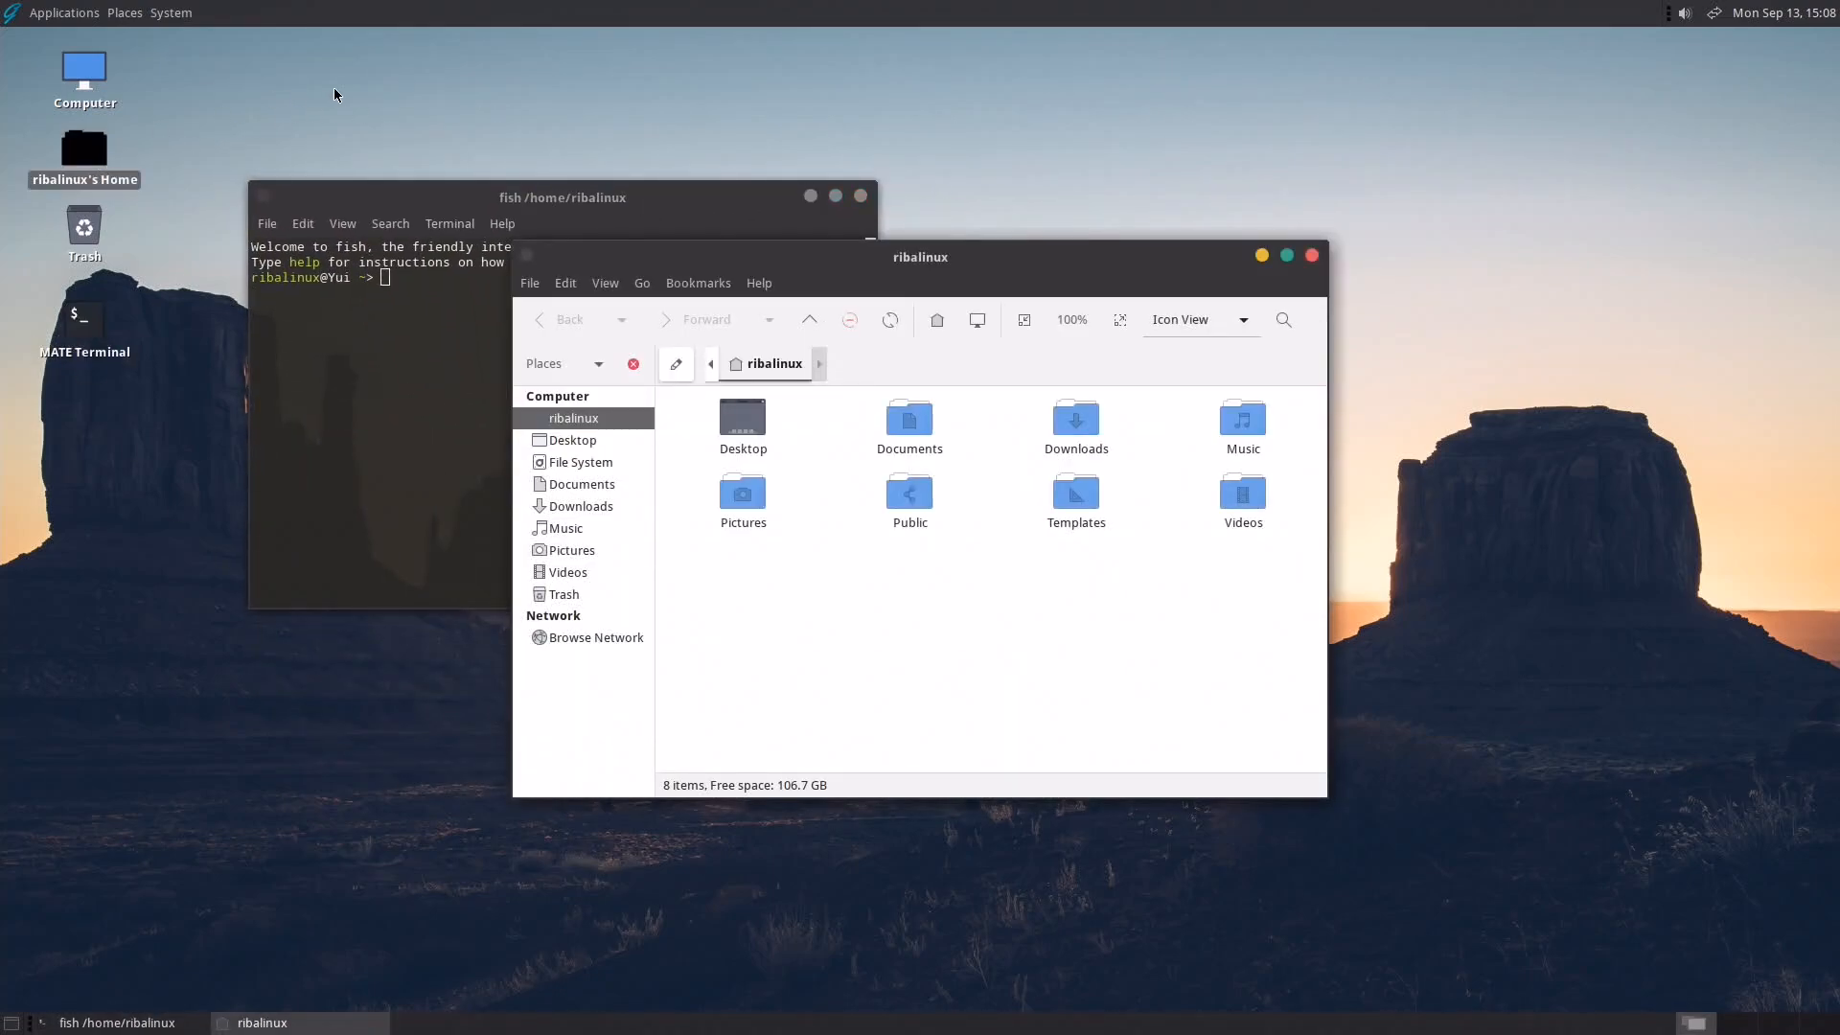
pyautogui.press('Alt+Tab')
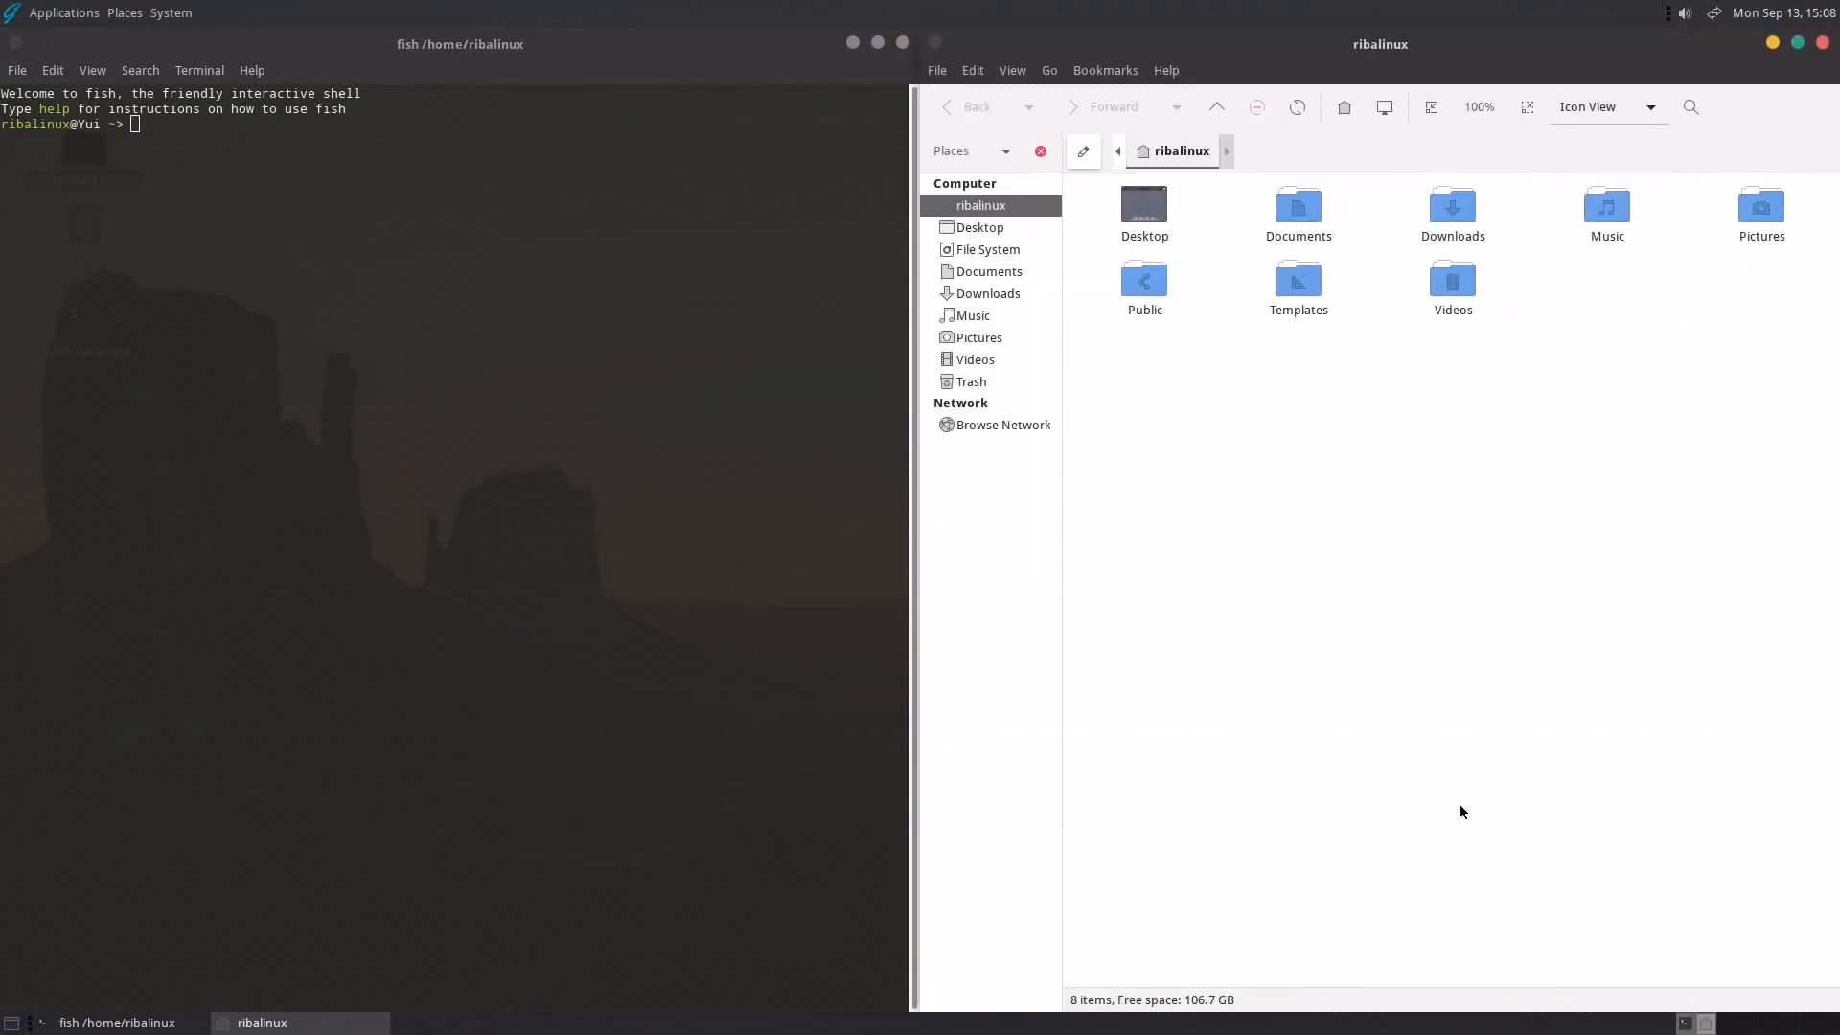
pyautogui.moveTo(1379, 43); pyautogui.dragTo(1173, 529)
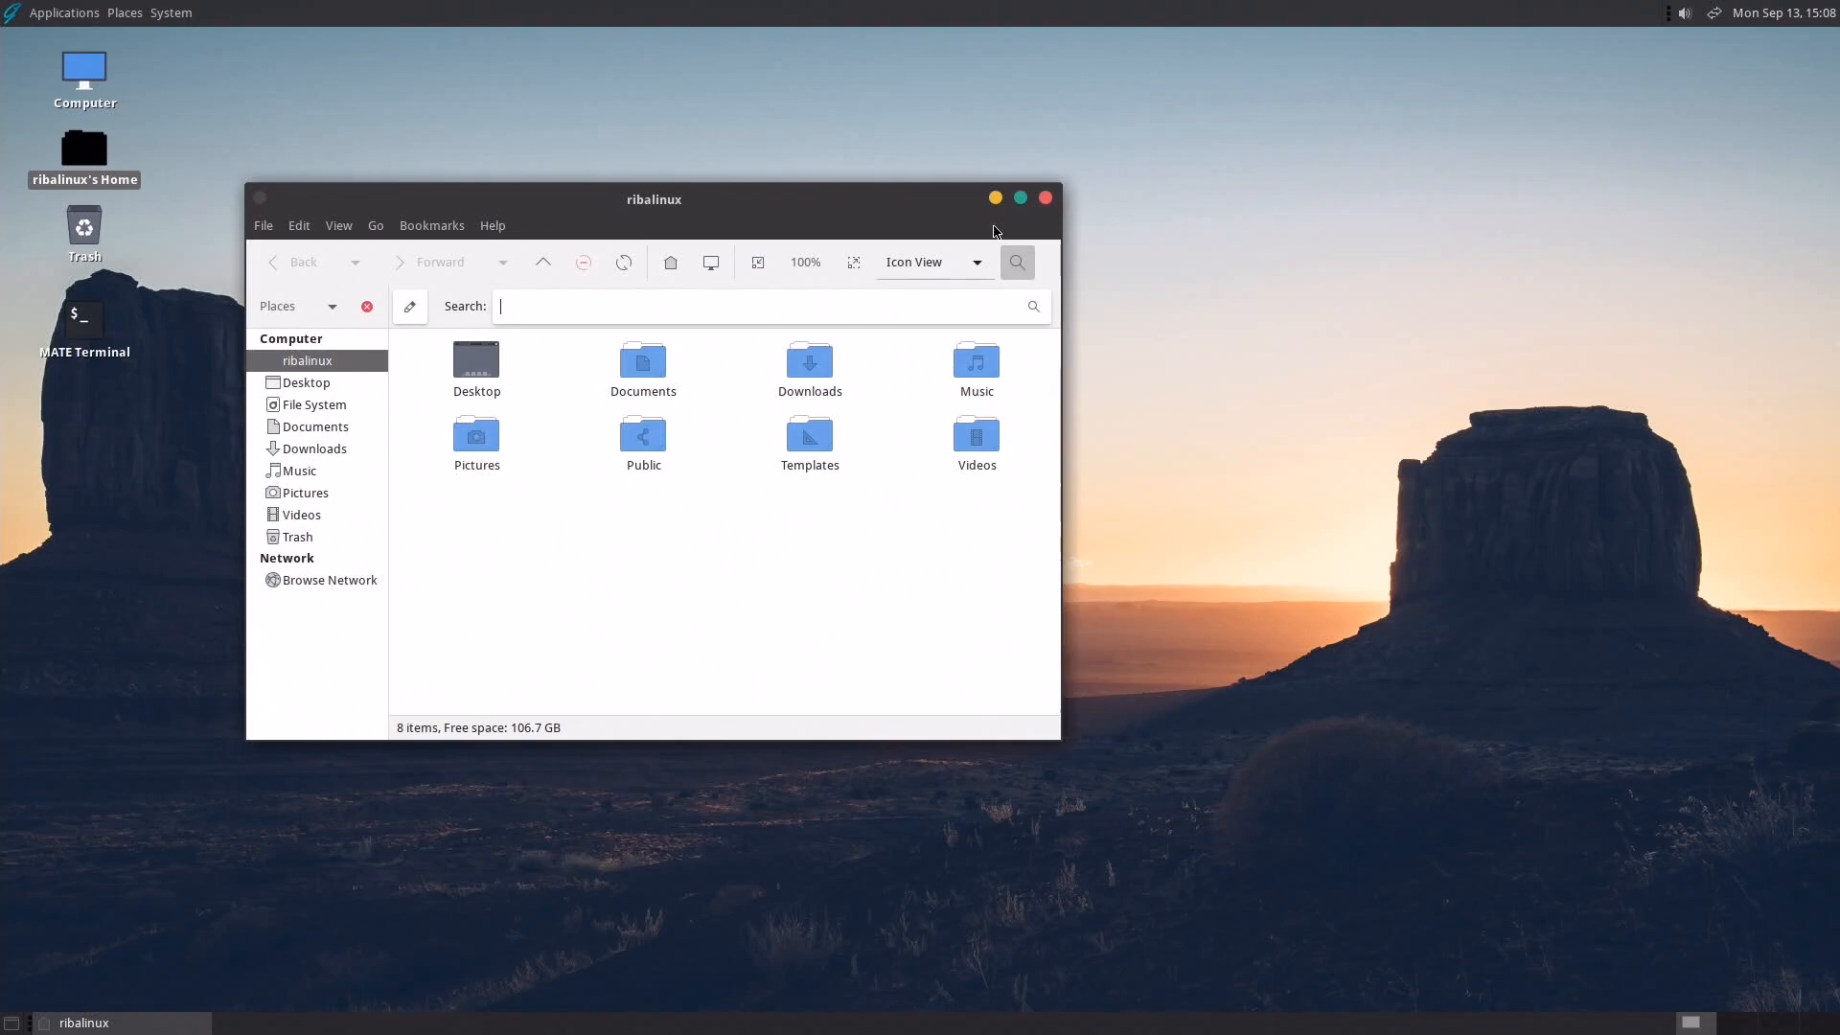
# Switch the home folder to Compact View and back to Icon View, then close Caja
pyautogui.click(976, 261)
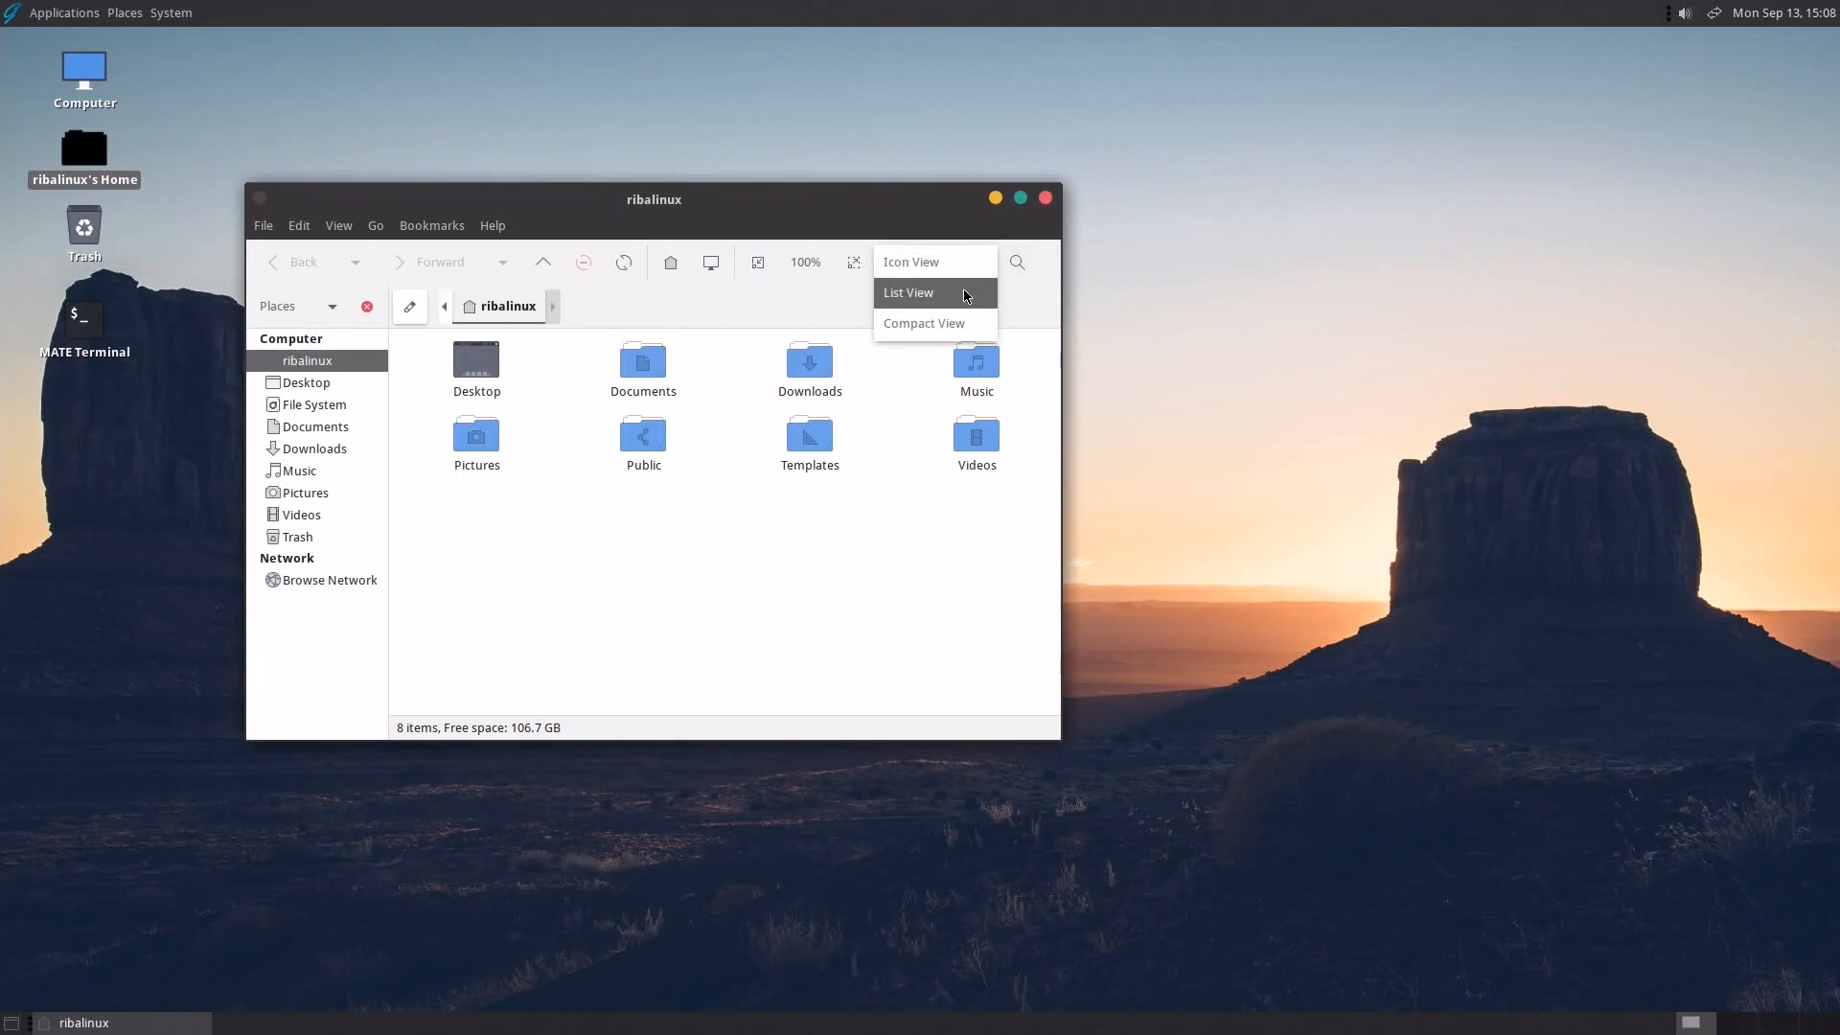
pyautogui.click(924, 323)
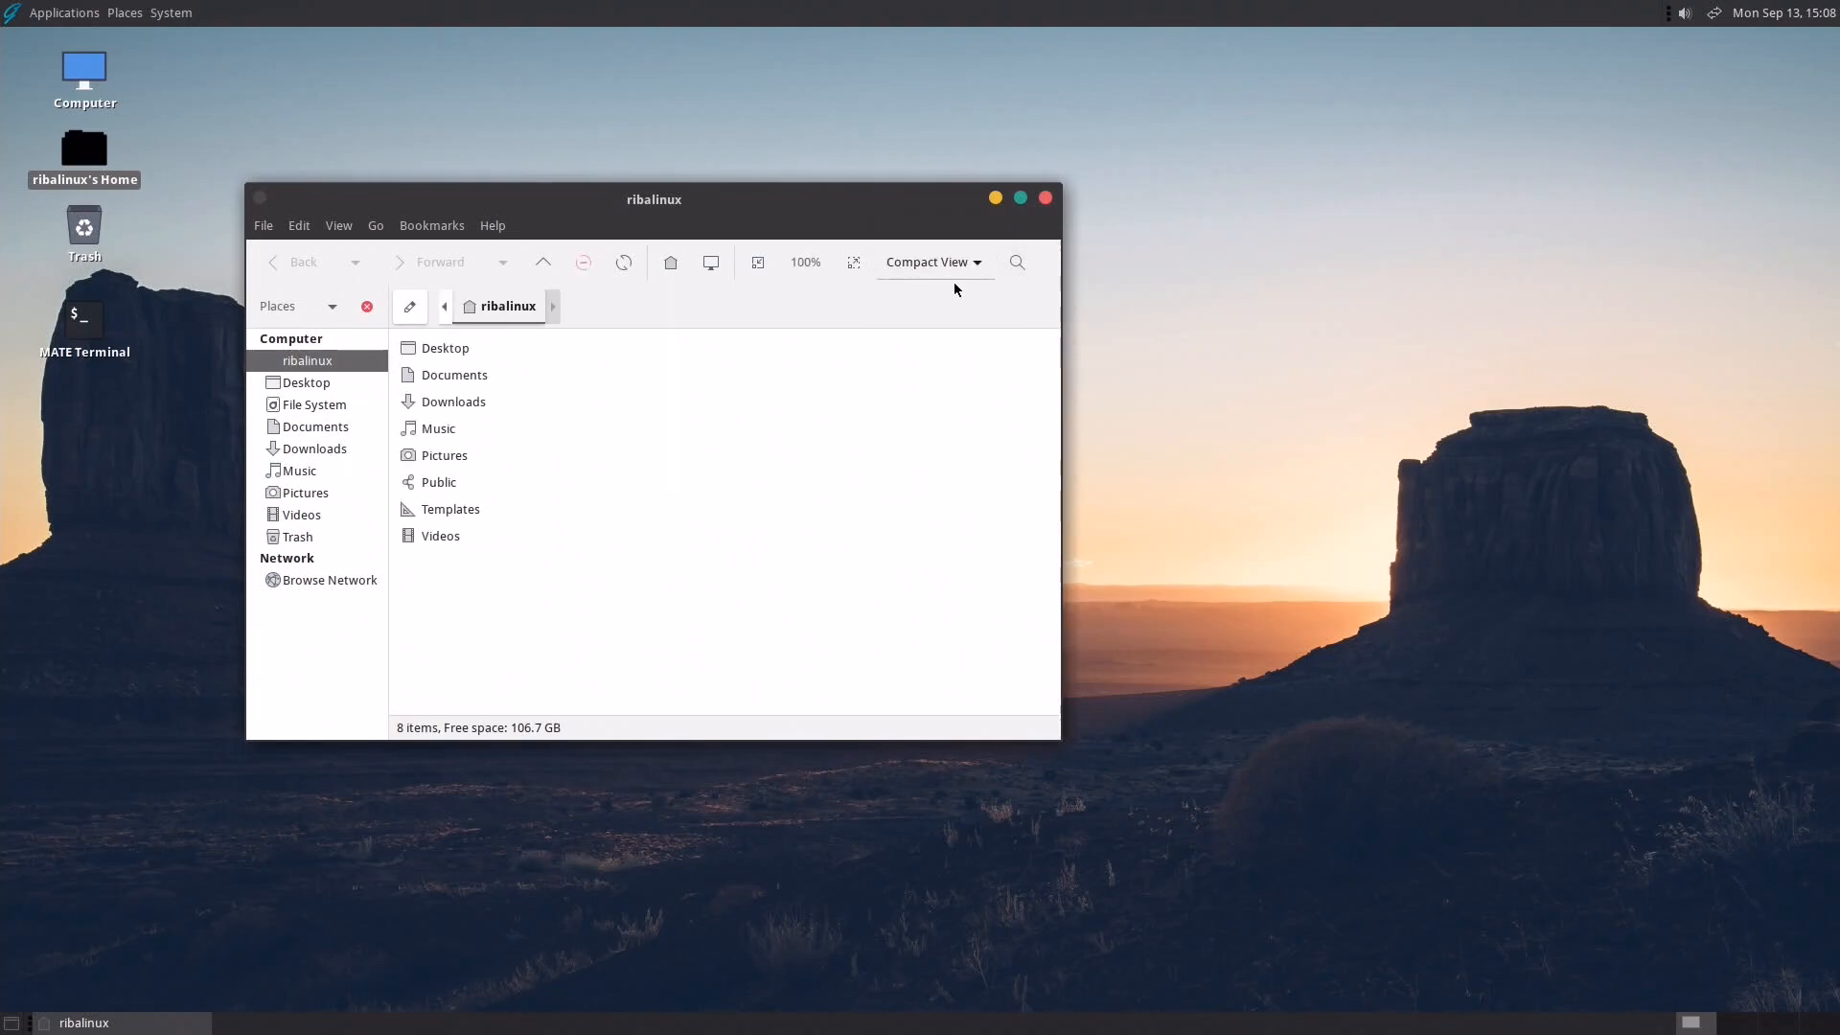
pyautogui.click(932, 262)
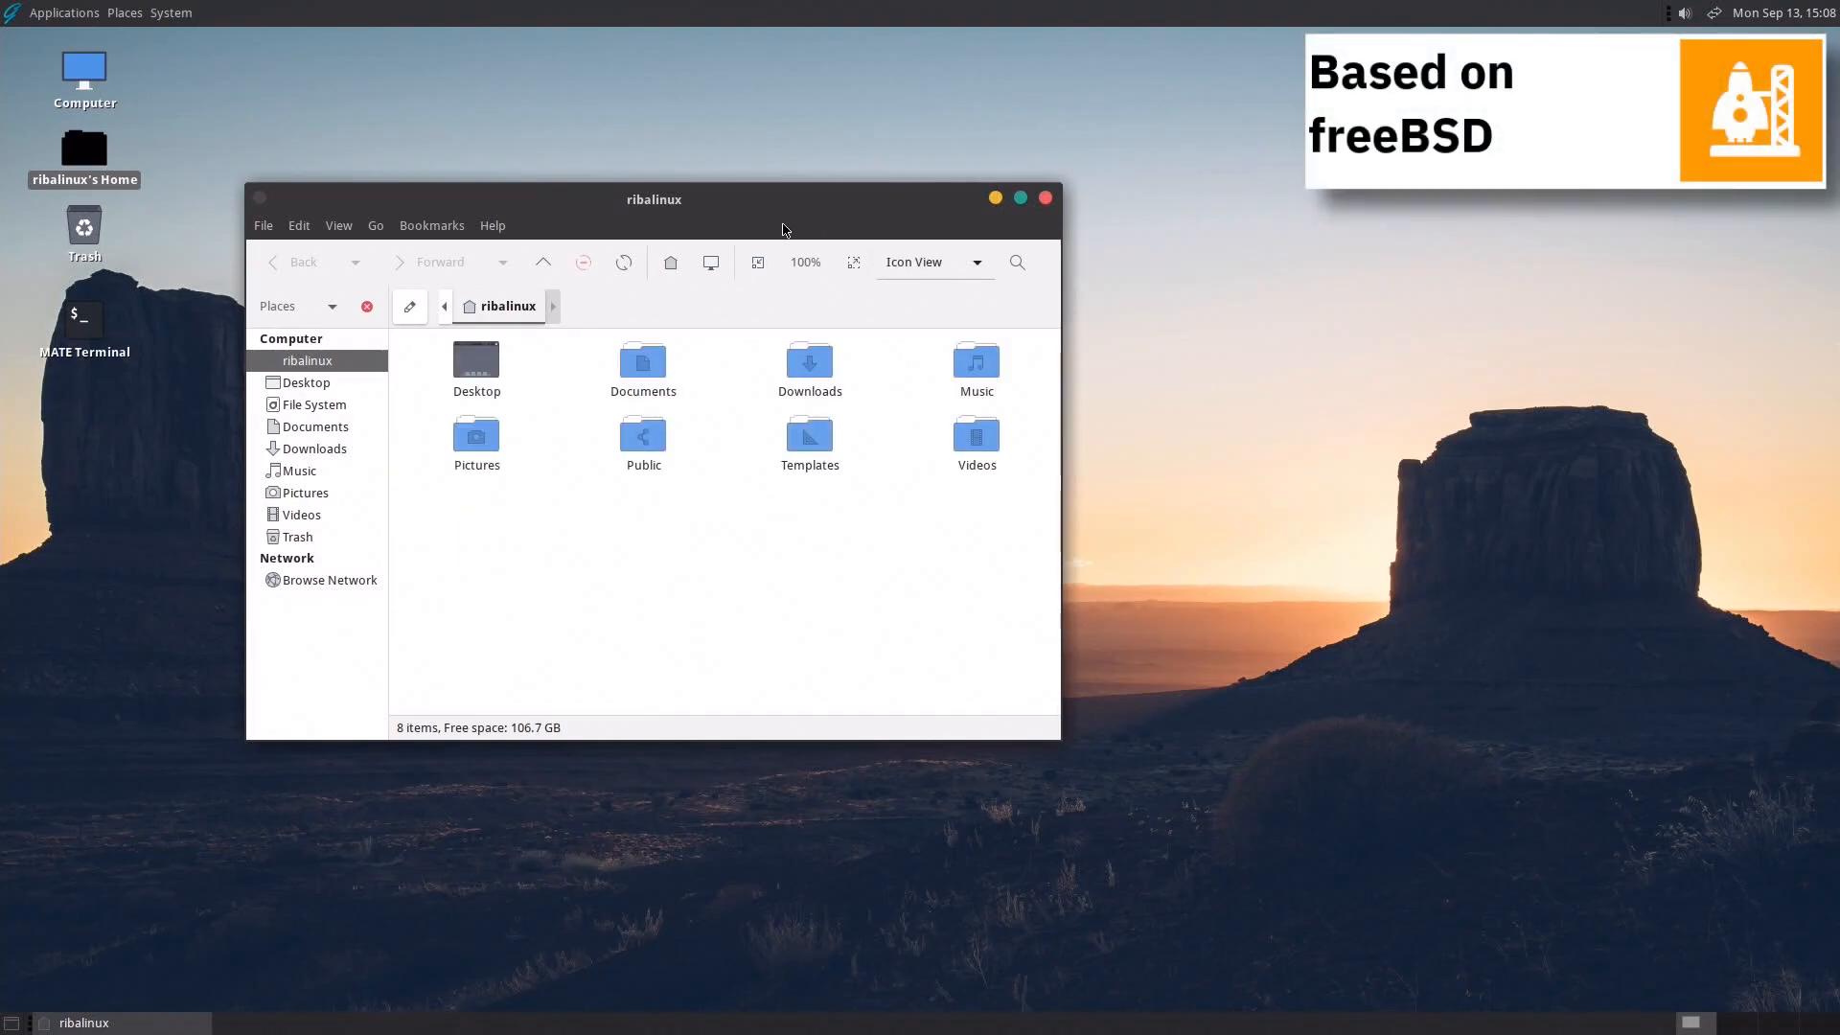
pyautogui.moveTo(848, 229)
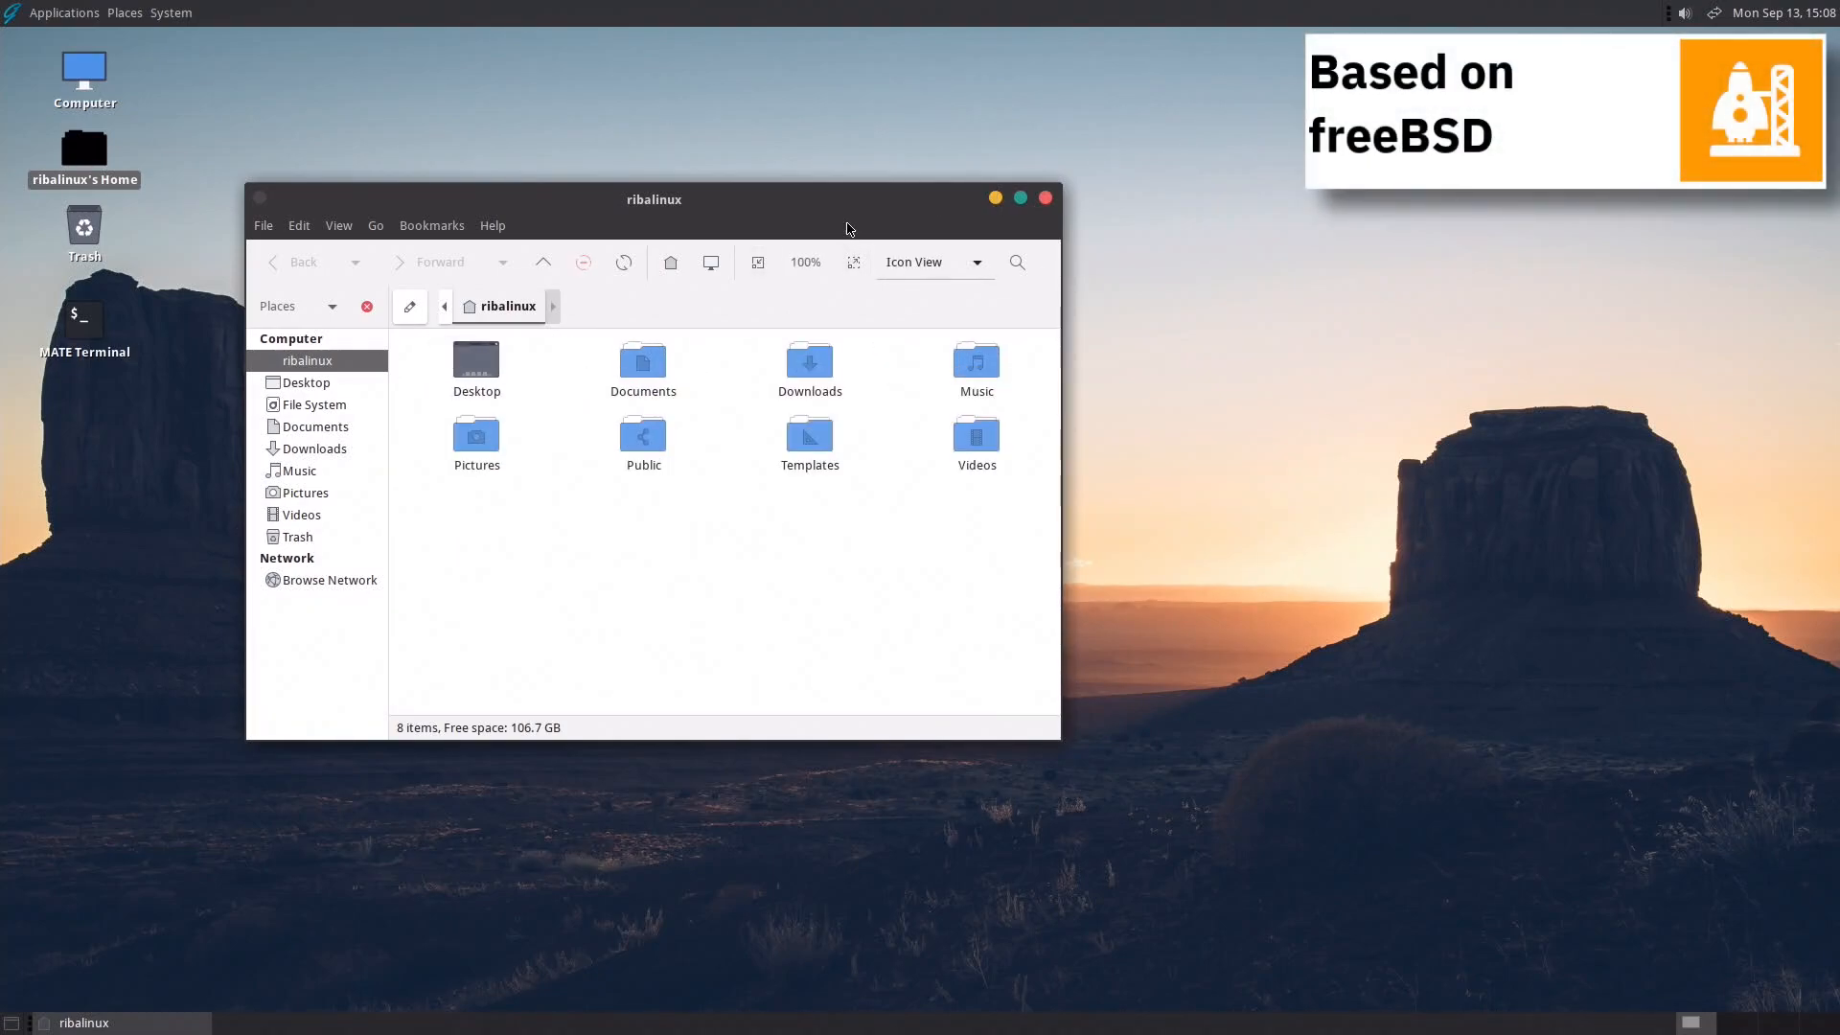
pyautogui.click(408, 306)
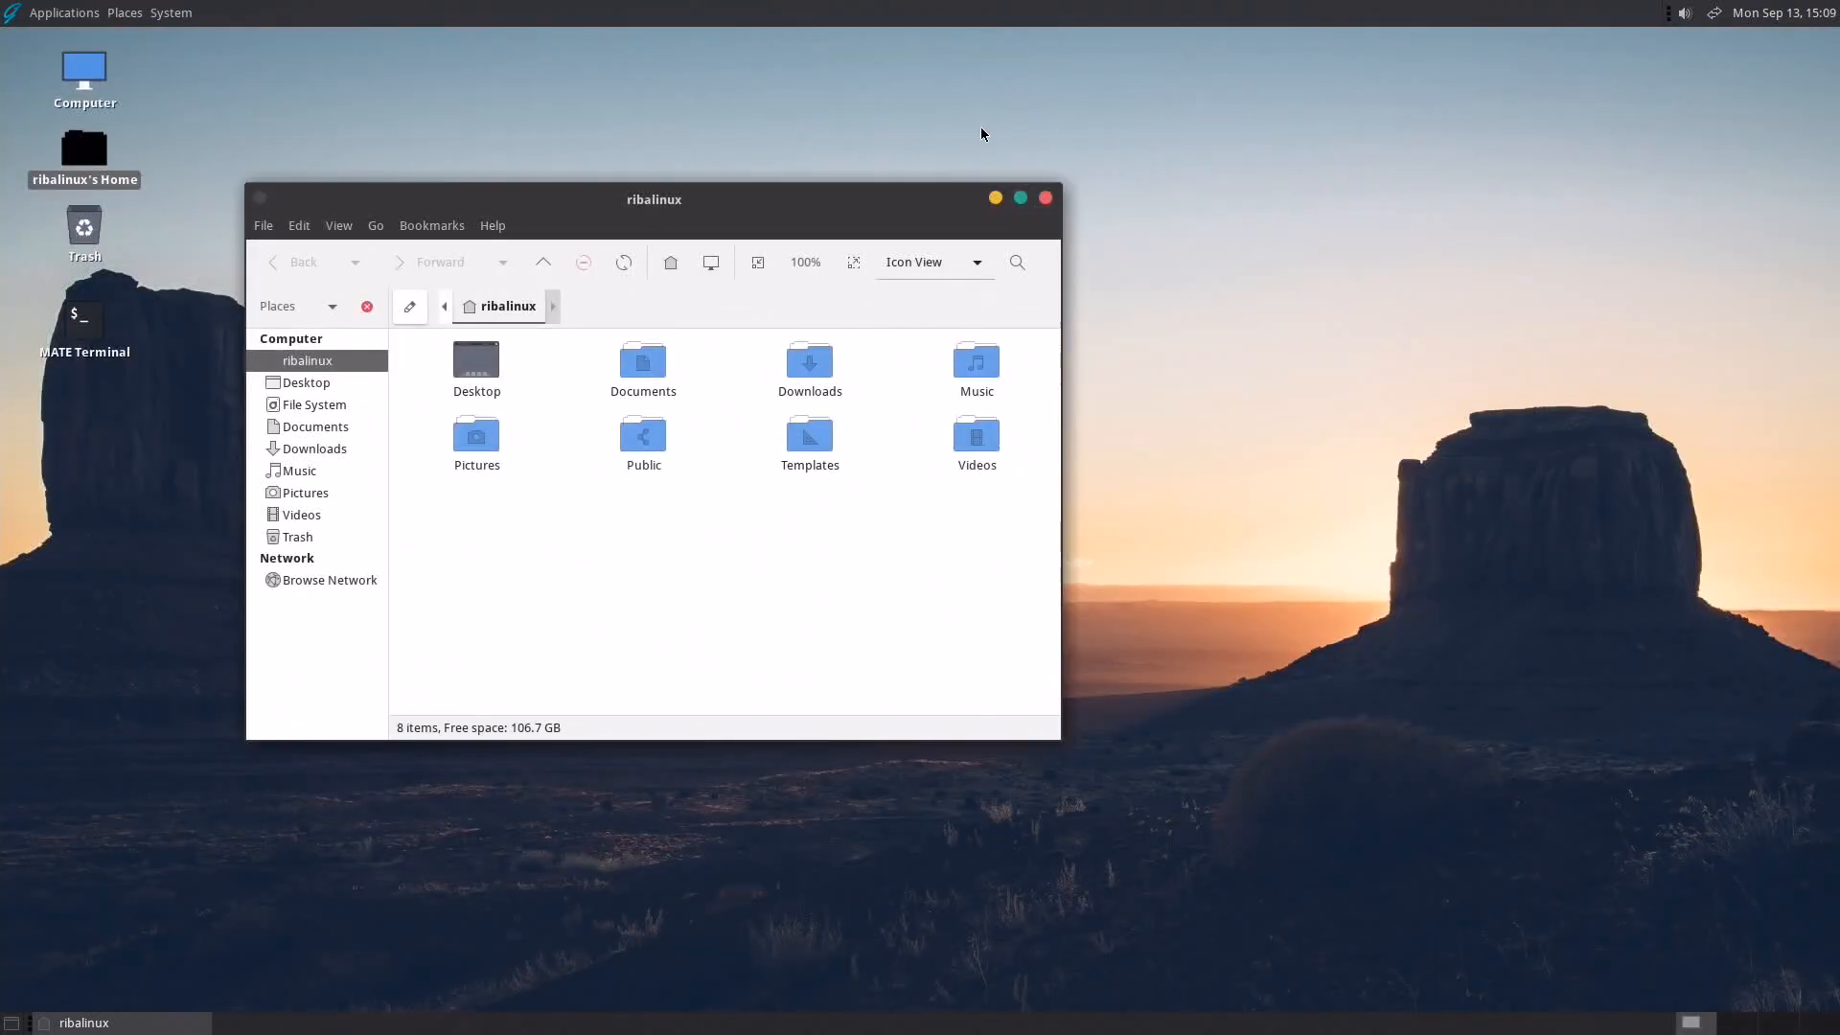
pyautogui.click(994, 197)
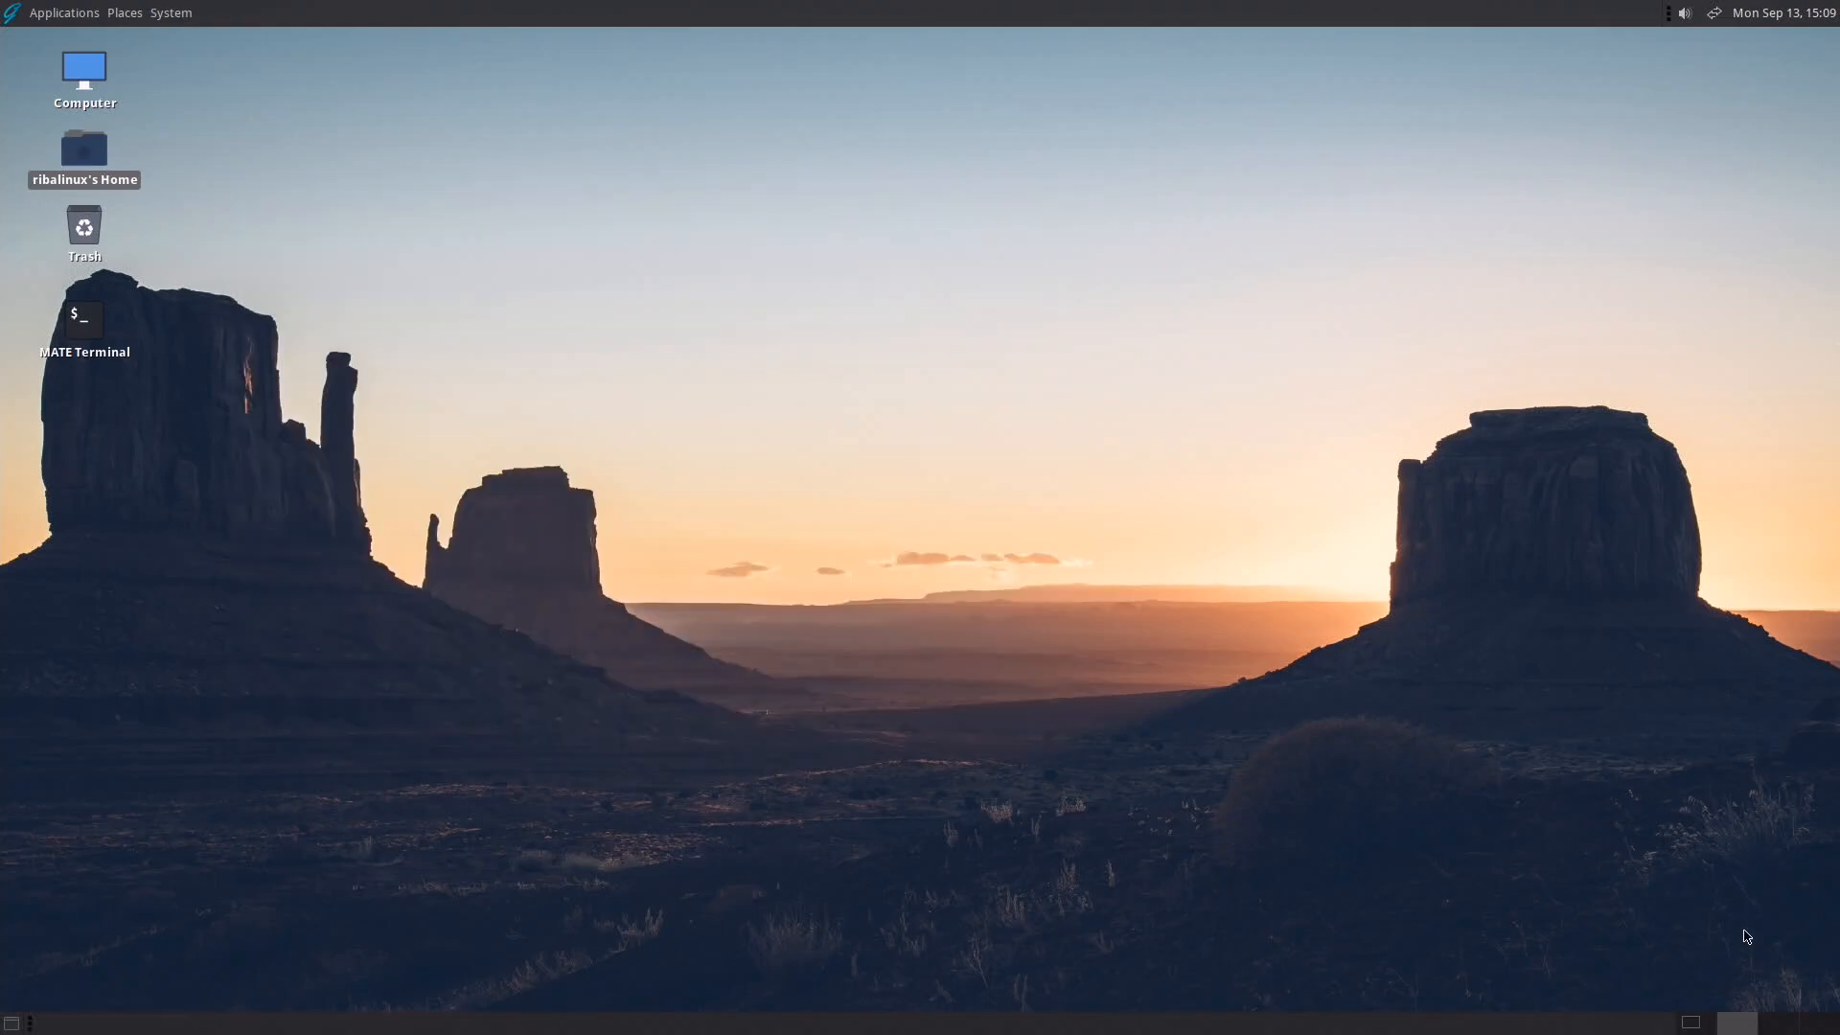
pyautogui.doubleClick(84, 150)
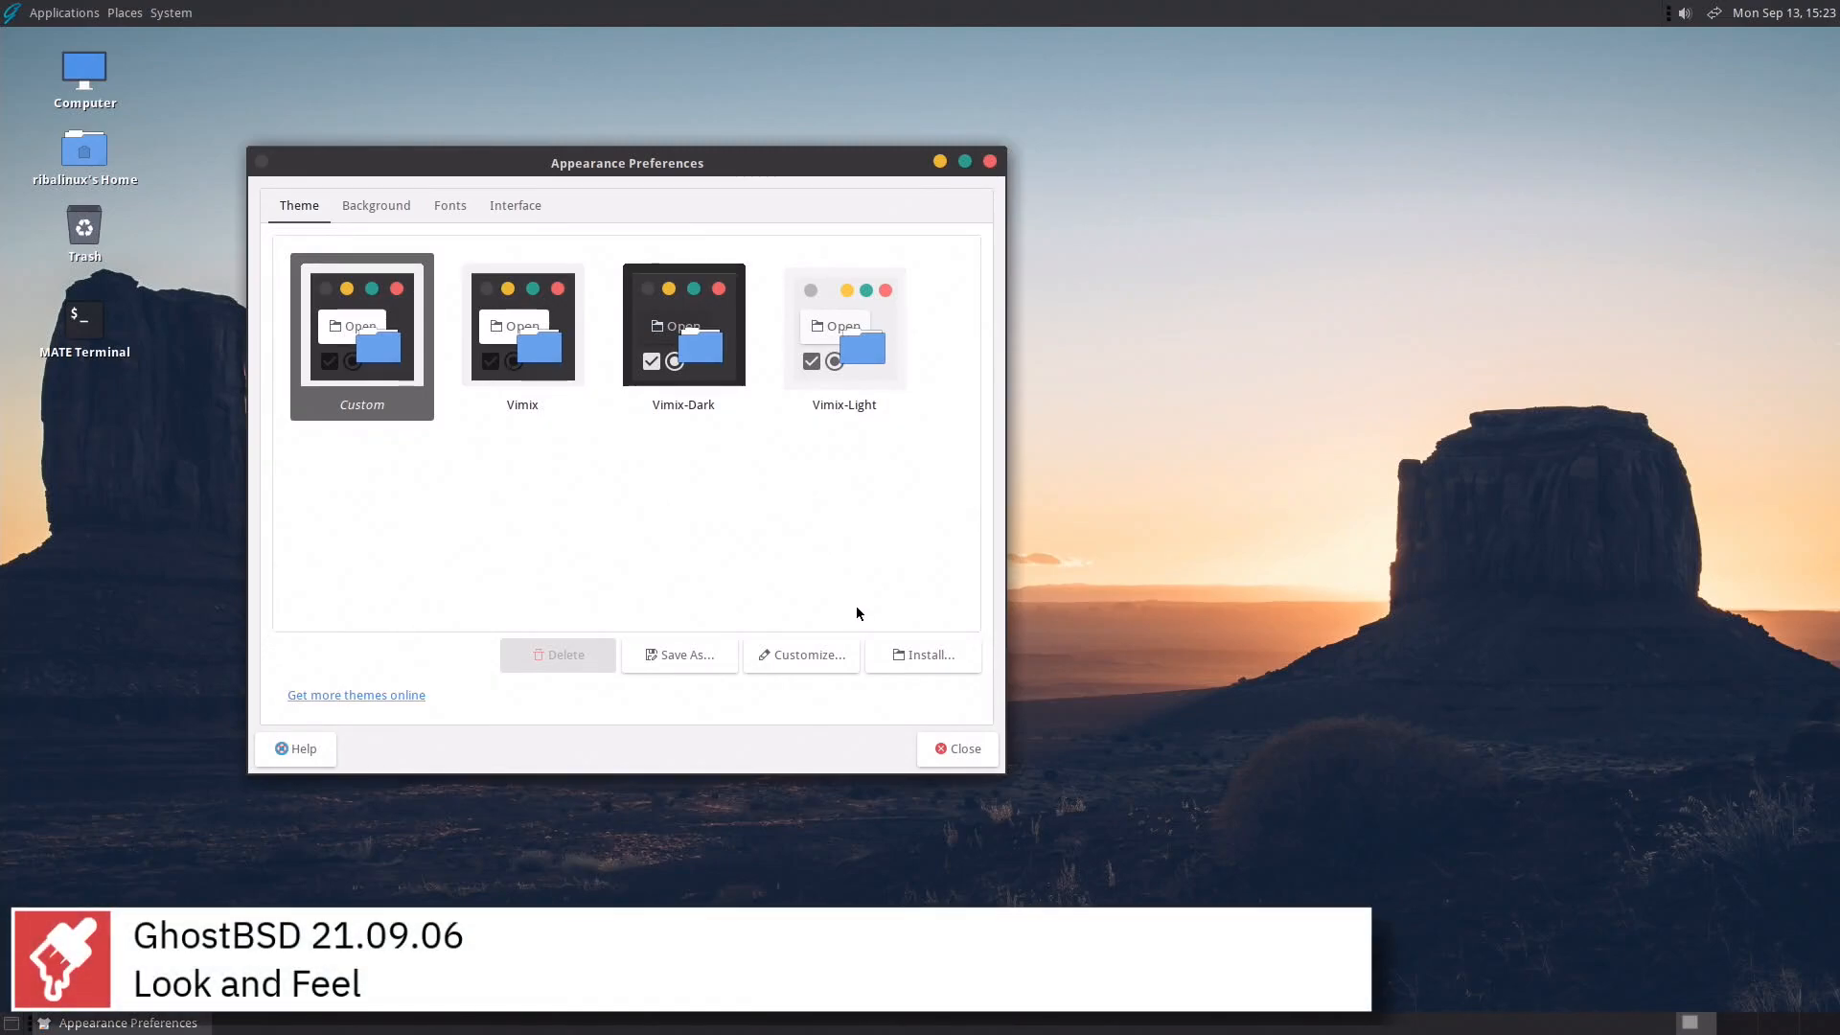
# Browse the theme customisation lists for window borders, icon sets and pointers, then close them
pyautogui.click(806, 654)
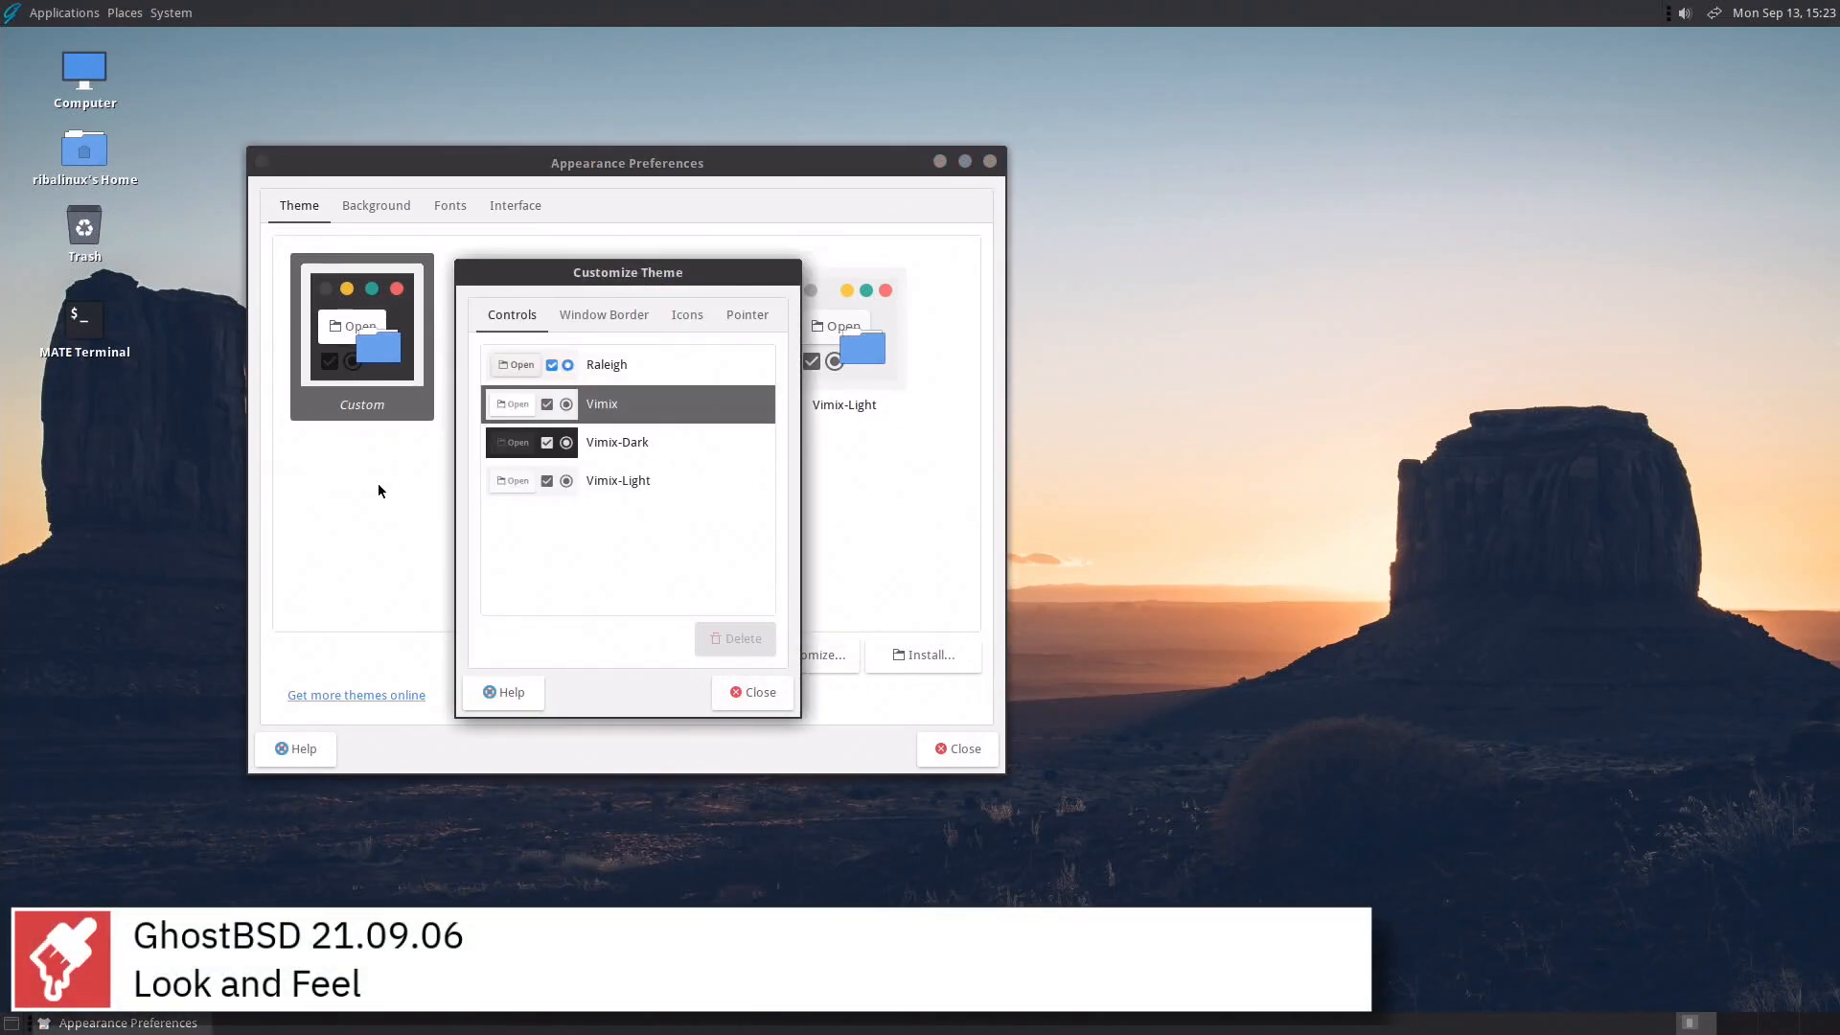
pyautogui.click(603, 314)
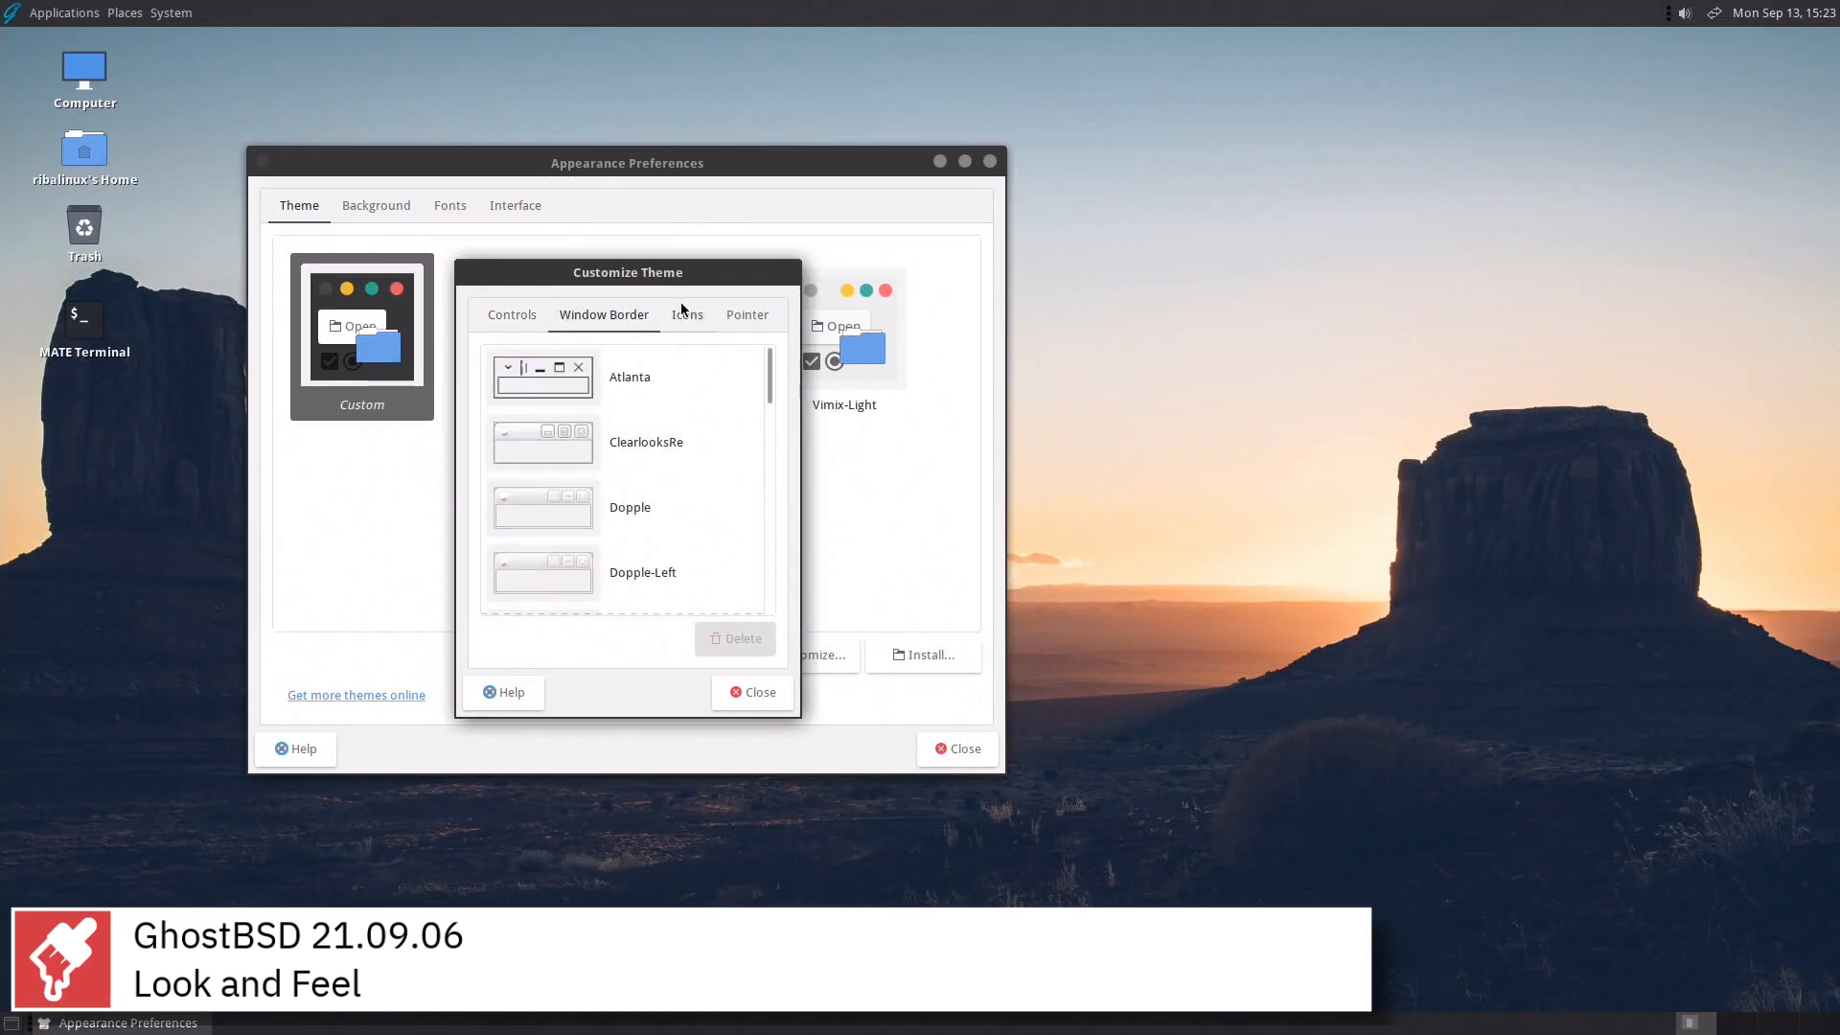
pyautogui.scroll(-3)
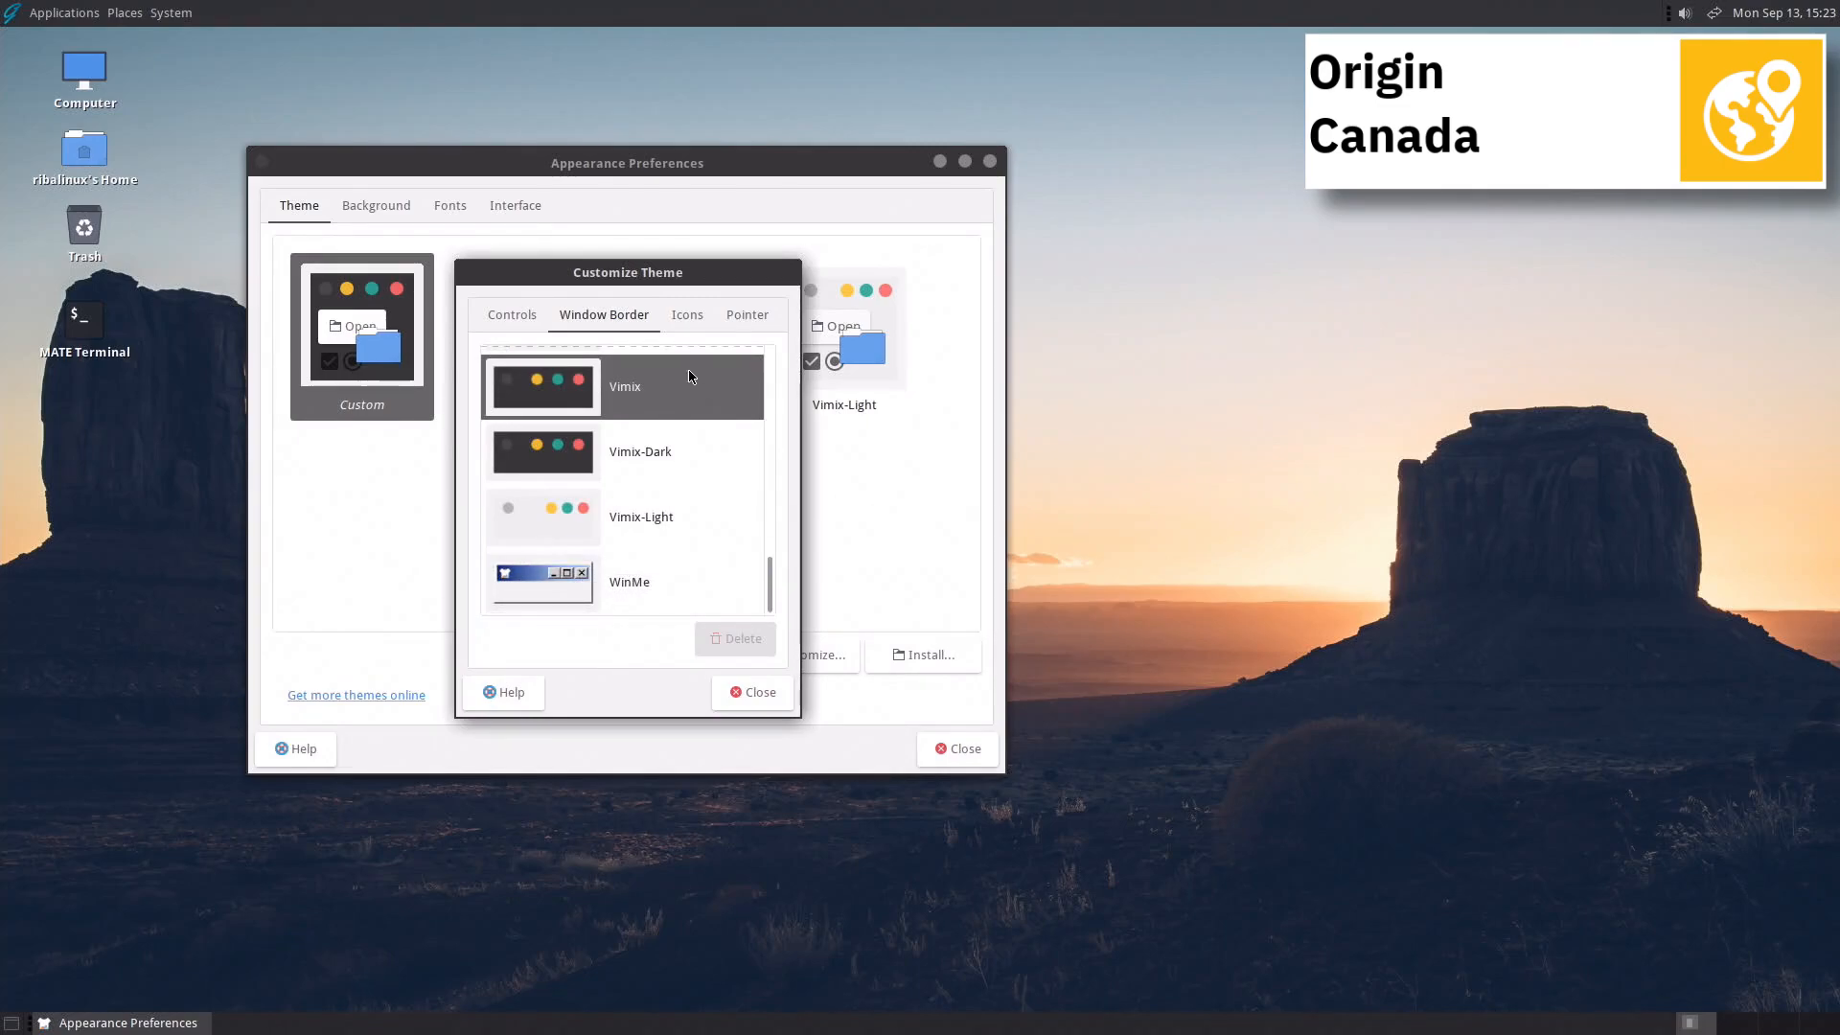
pyautogui.click(686, 314)
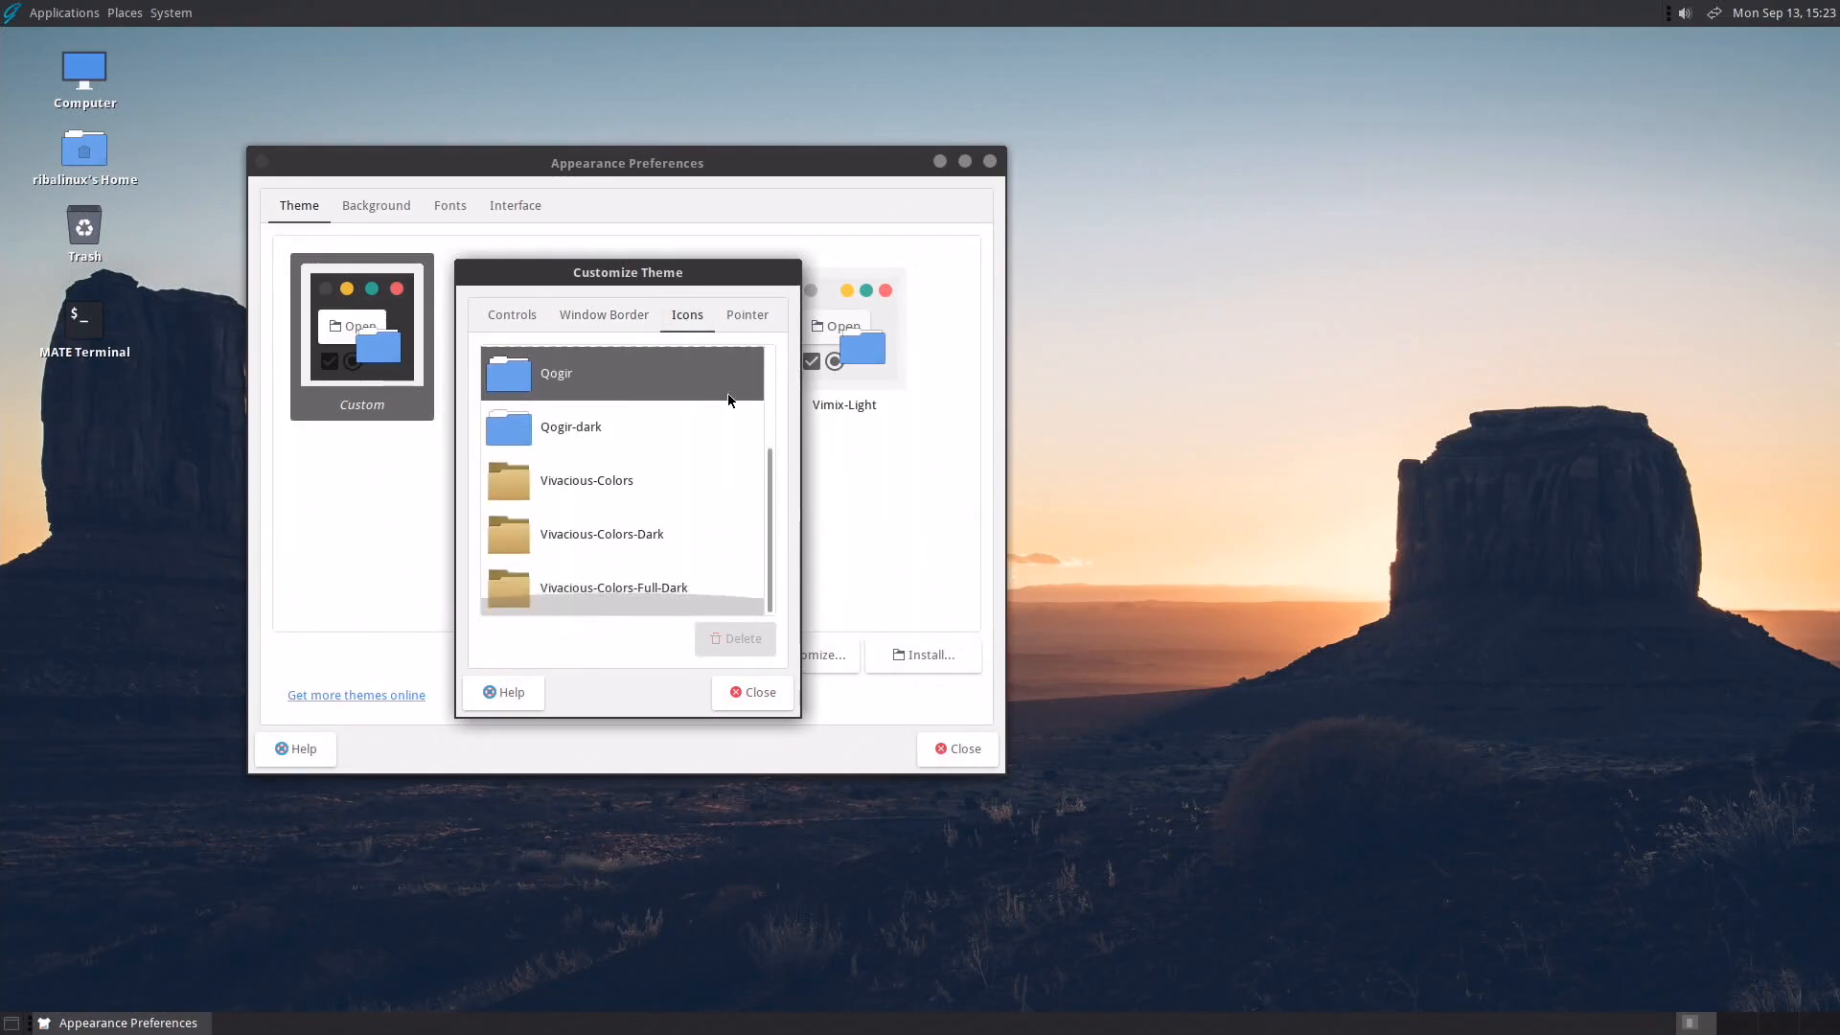
pyautogui.click(746, 314)
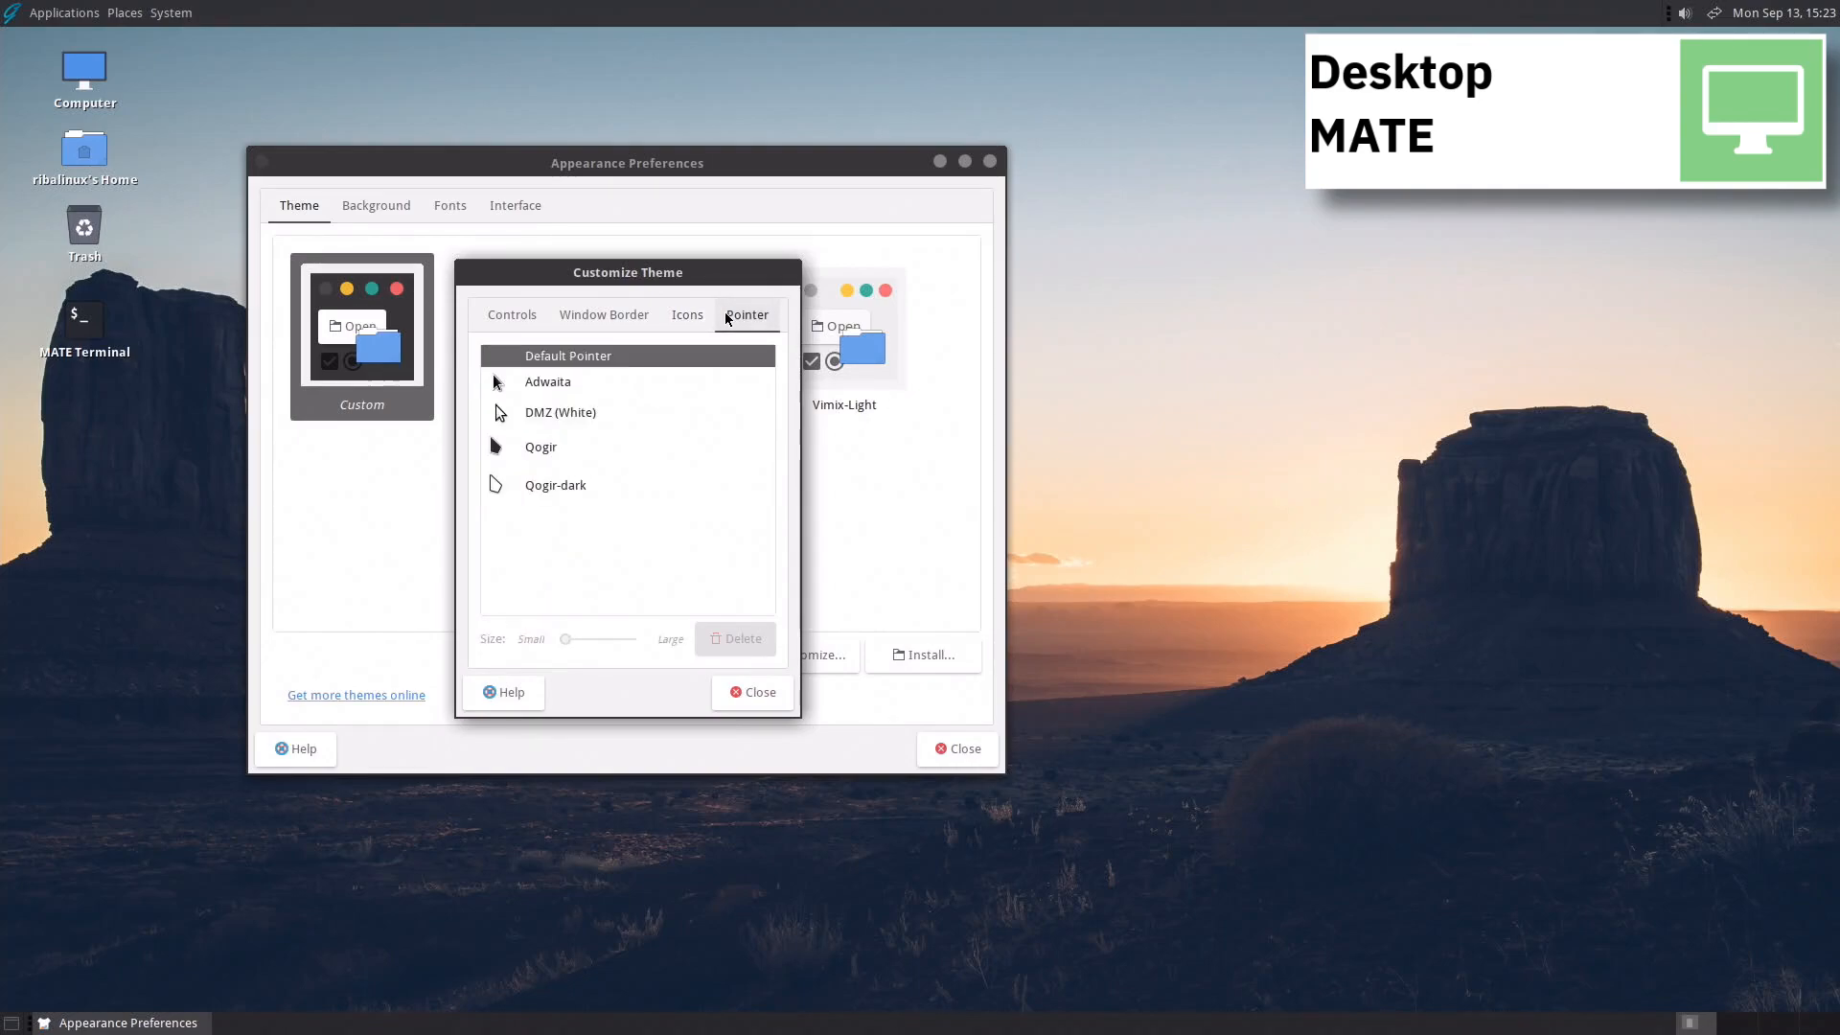
pyautogui.click(751, 692)
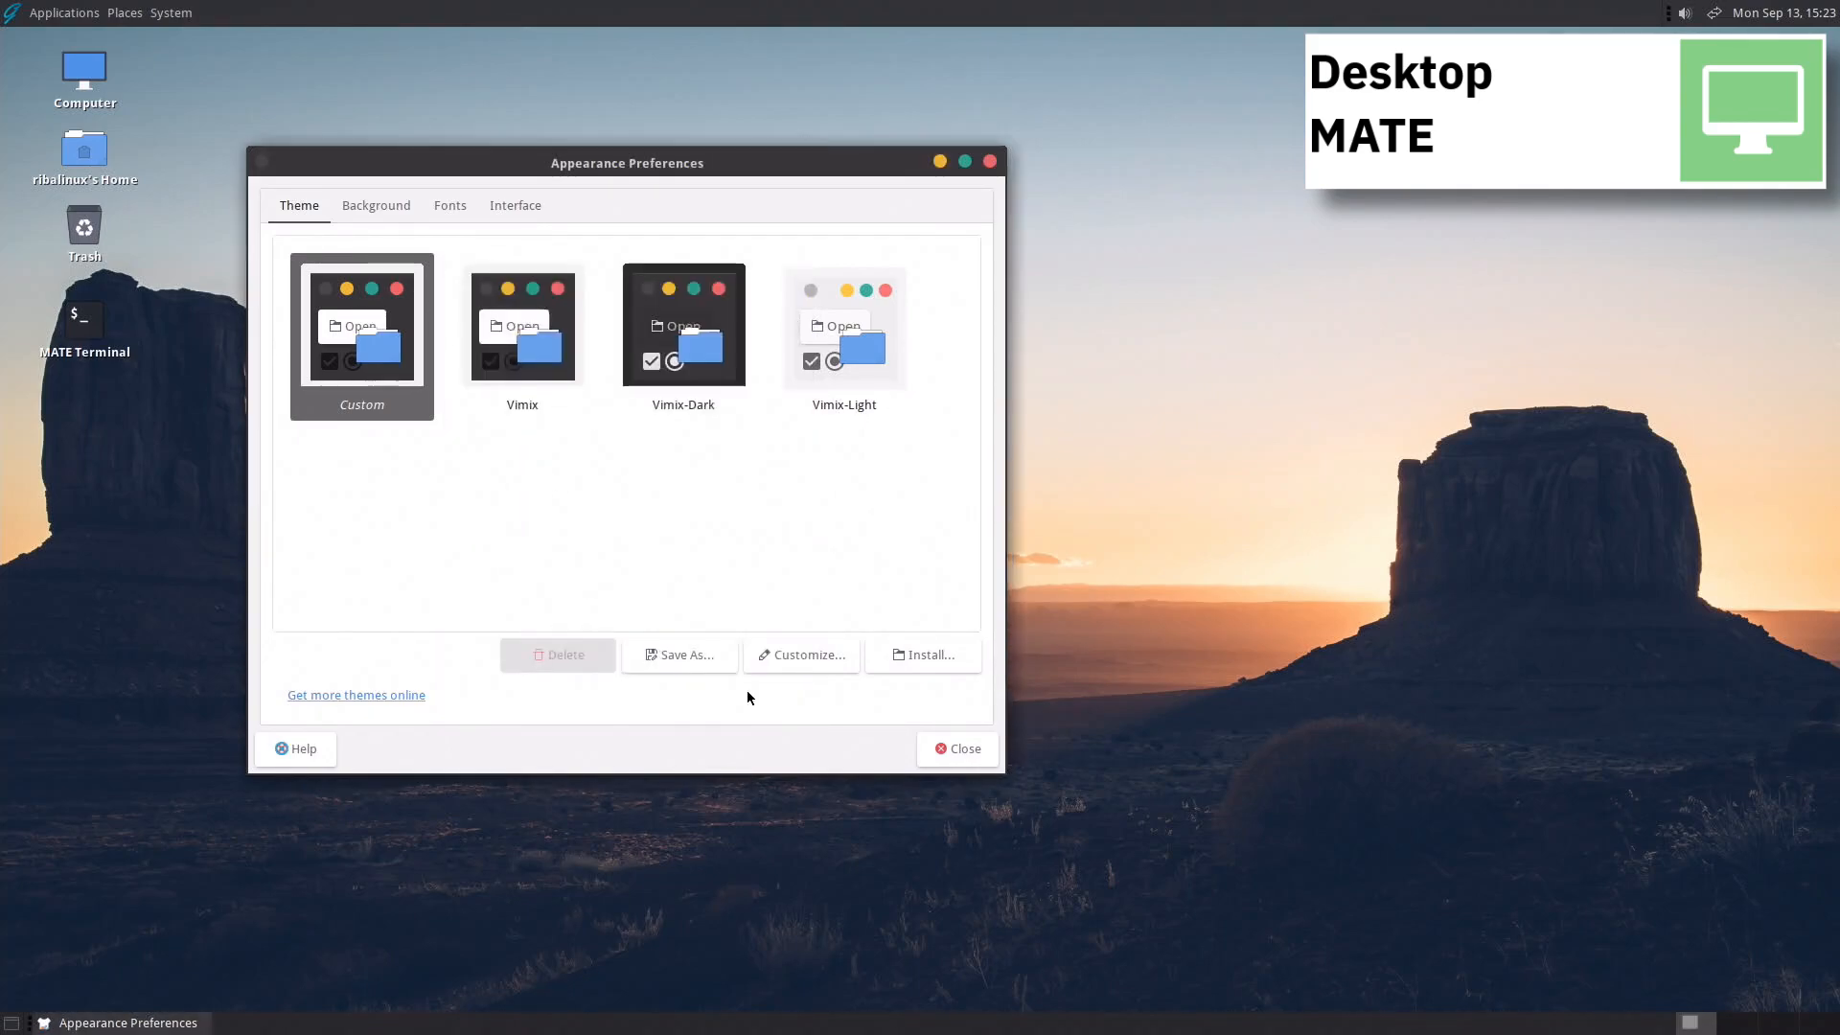
# Look over the Background and Fonts settings, then close Appearance Preferences
pyautogui.click(376, 205)
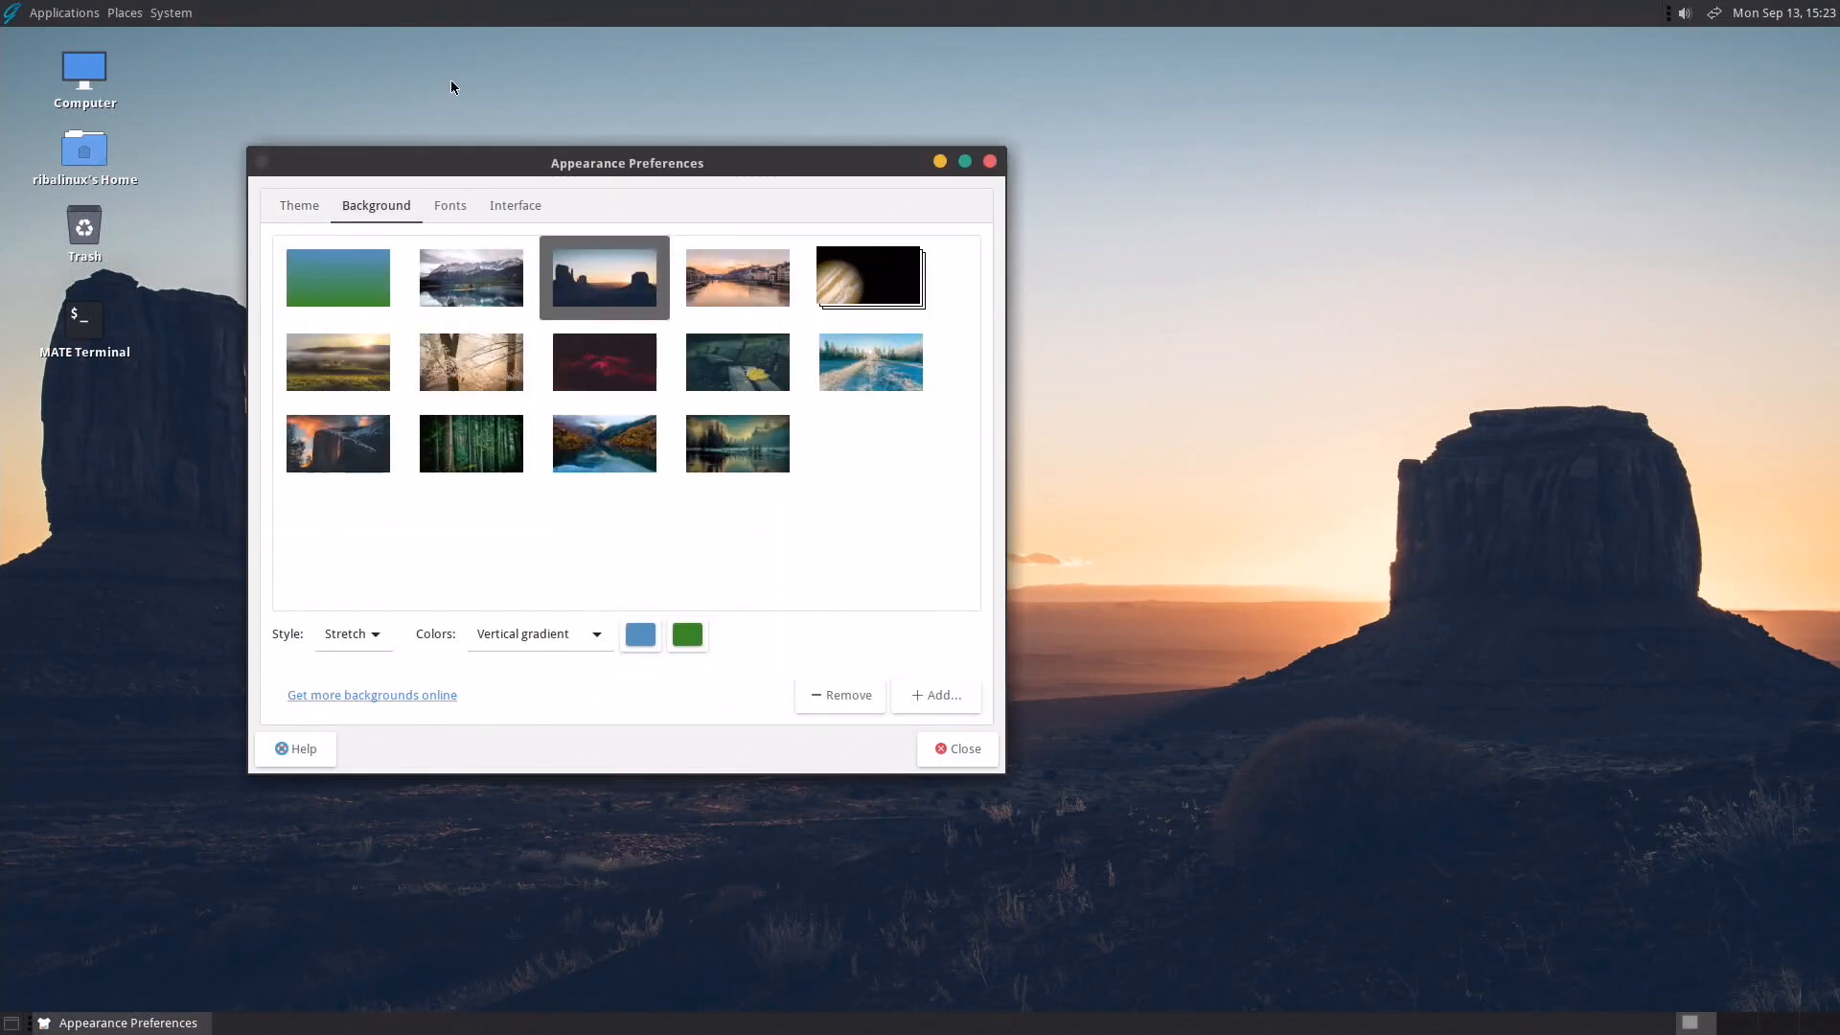
pyautogui.click(449, 205)
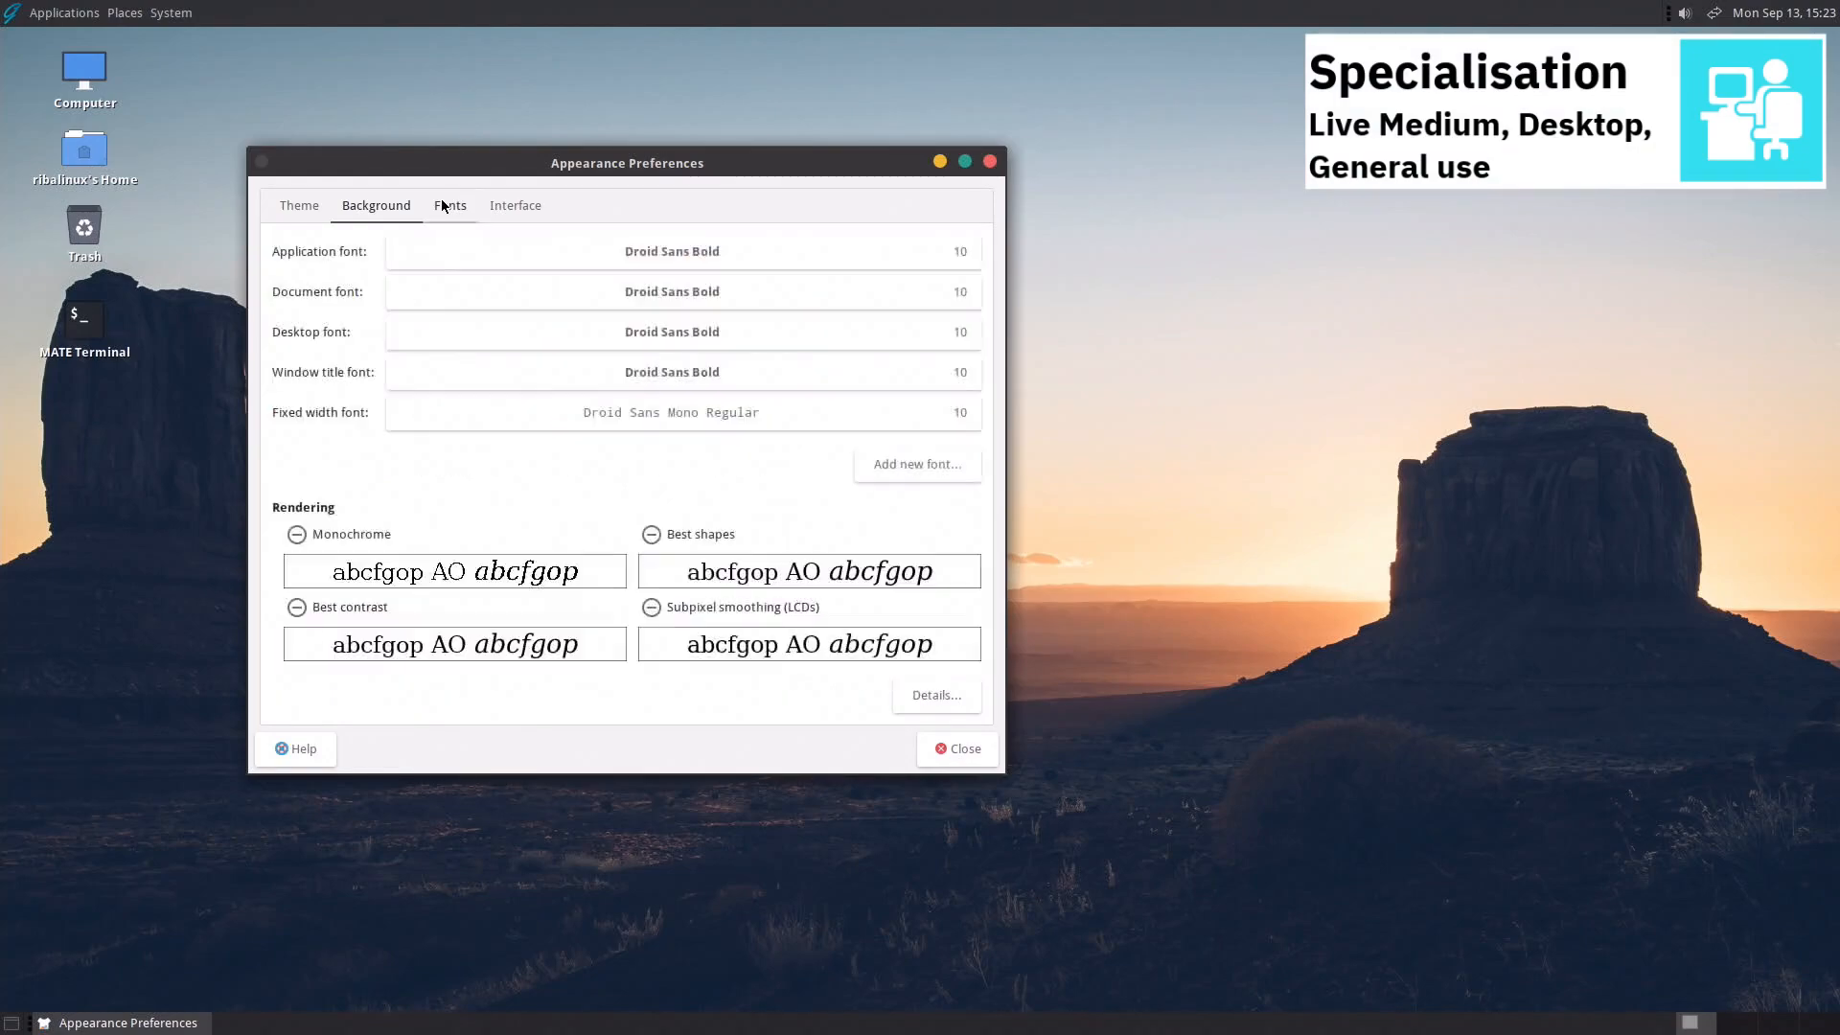
pyautogui.click(514, 204)
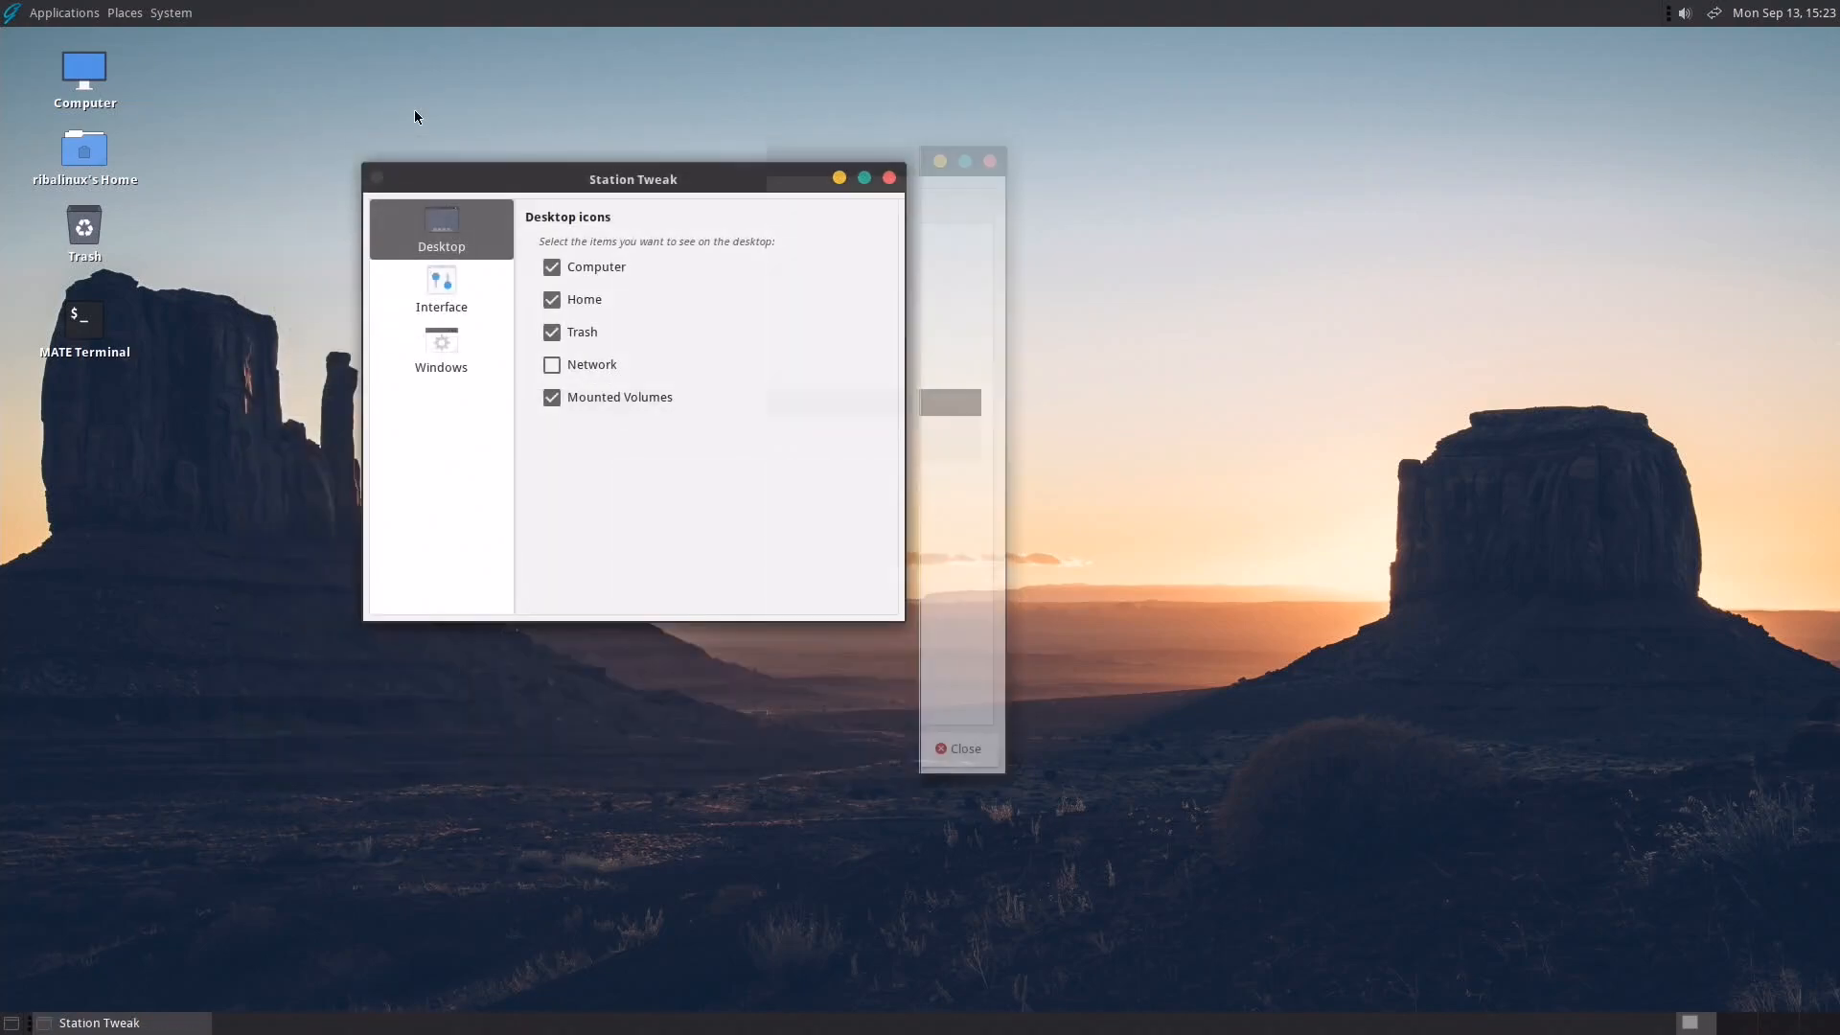
# Review Station Tweak's Desktop and Interface options, including the Panel layouts list
pyautogui.click(958, 748)
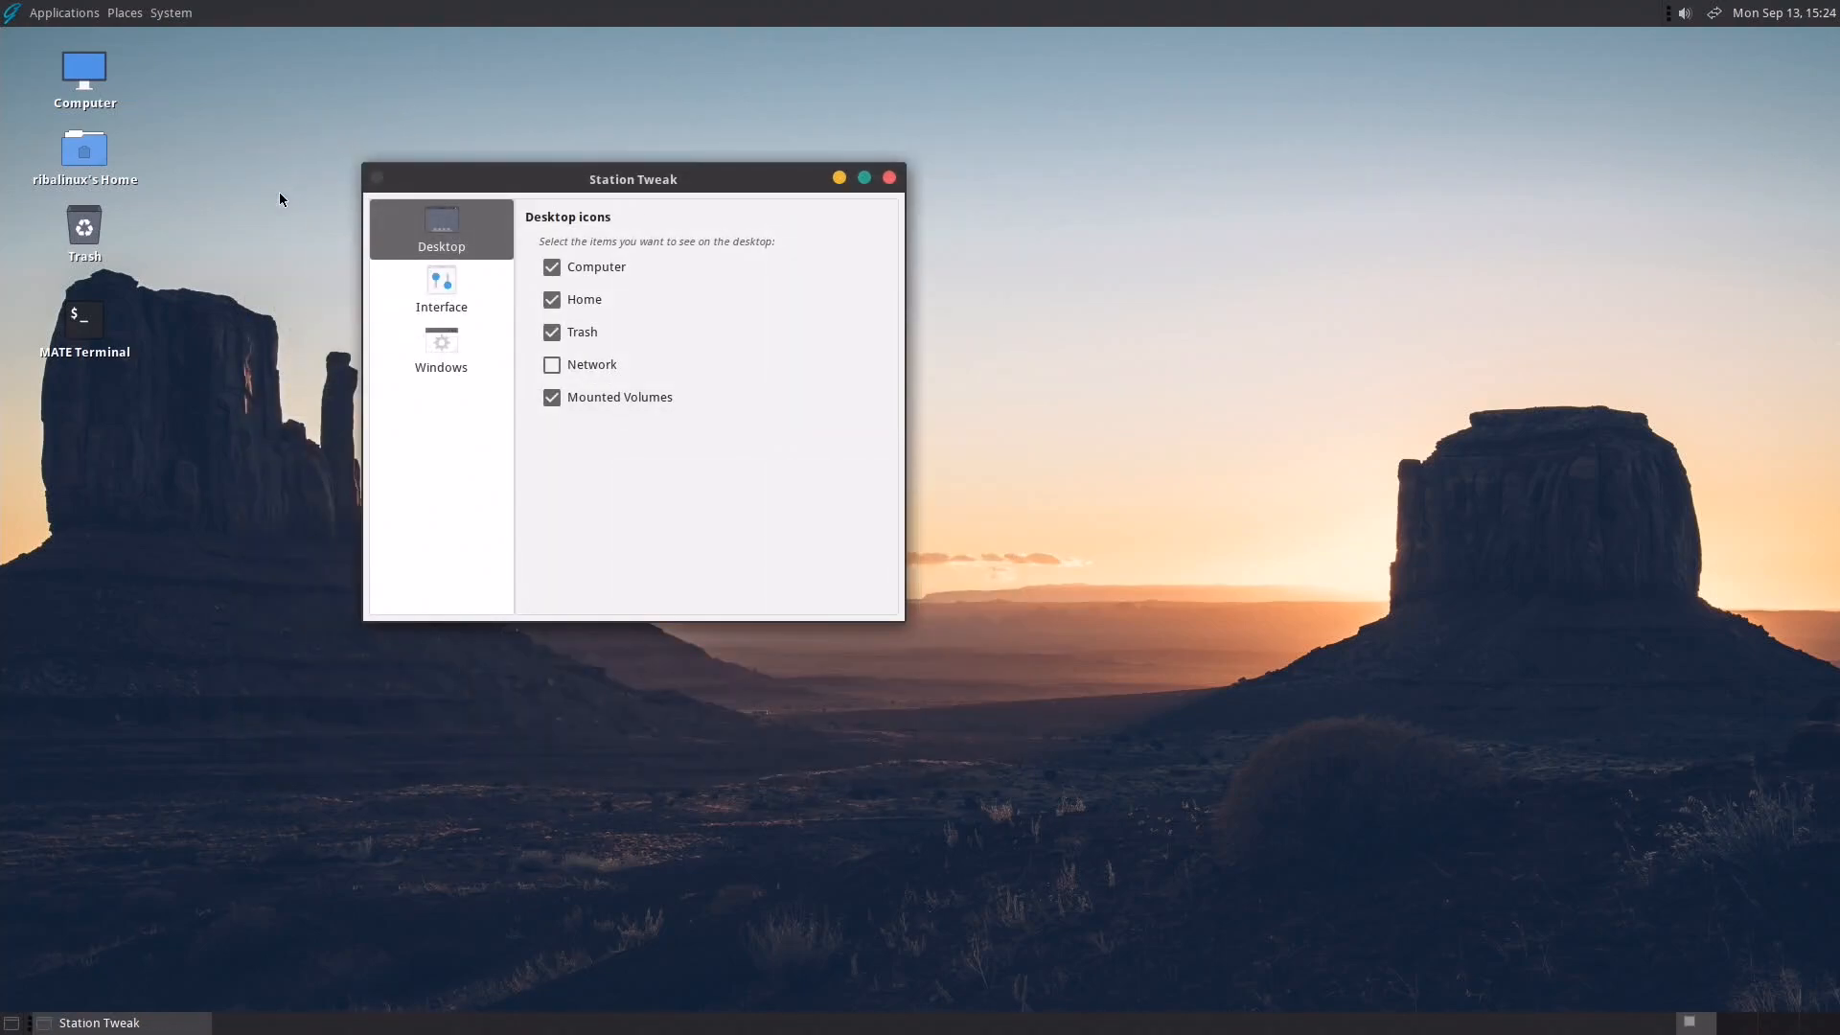
pyautogui.click(441, 288)
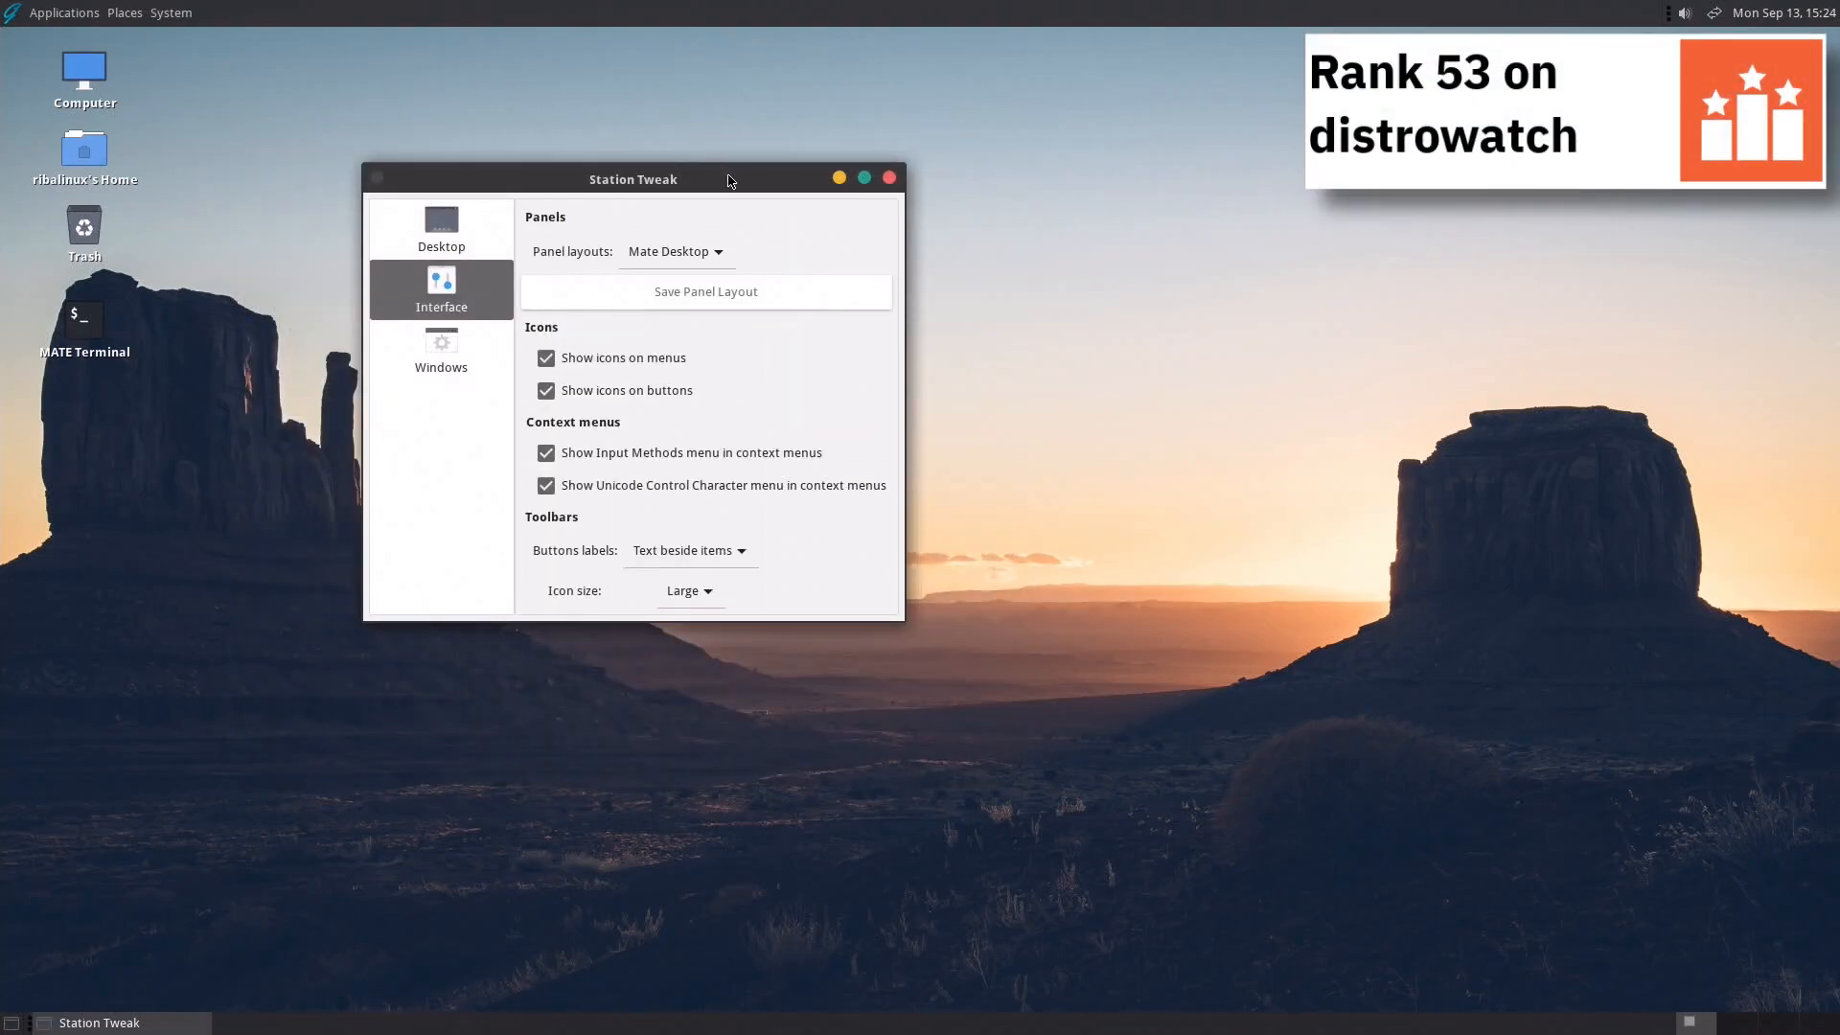
pyautogui.click(674, 251)
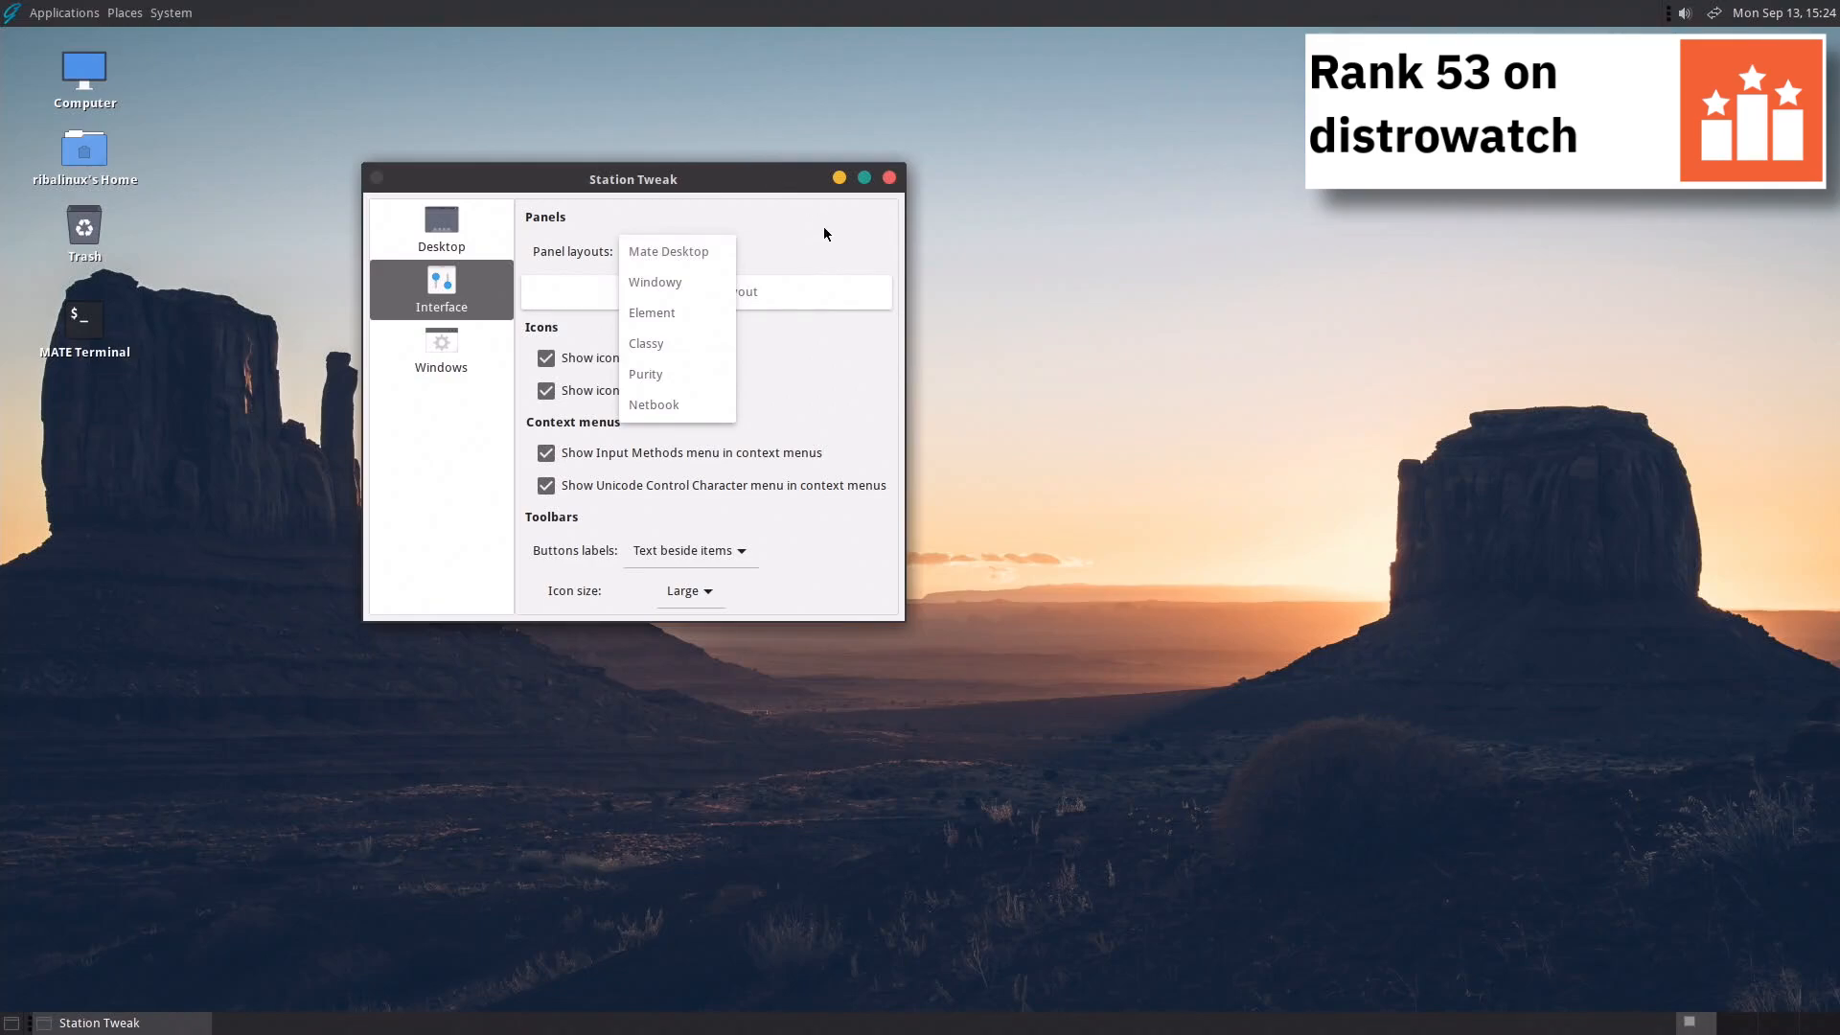
pyautogui.click(441, 349)
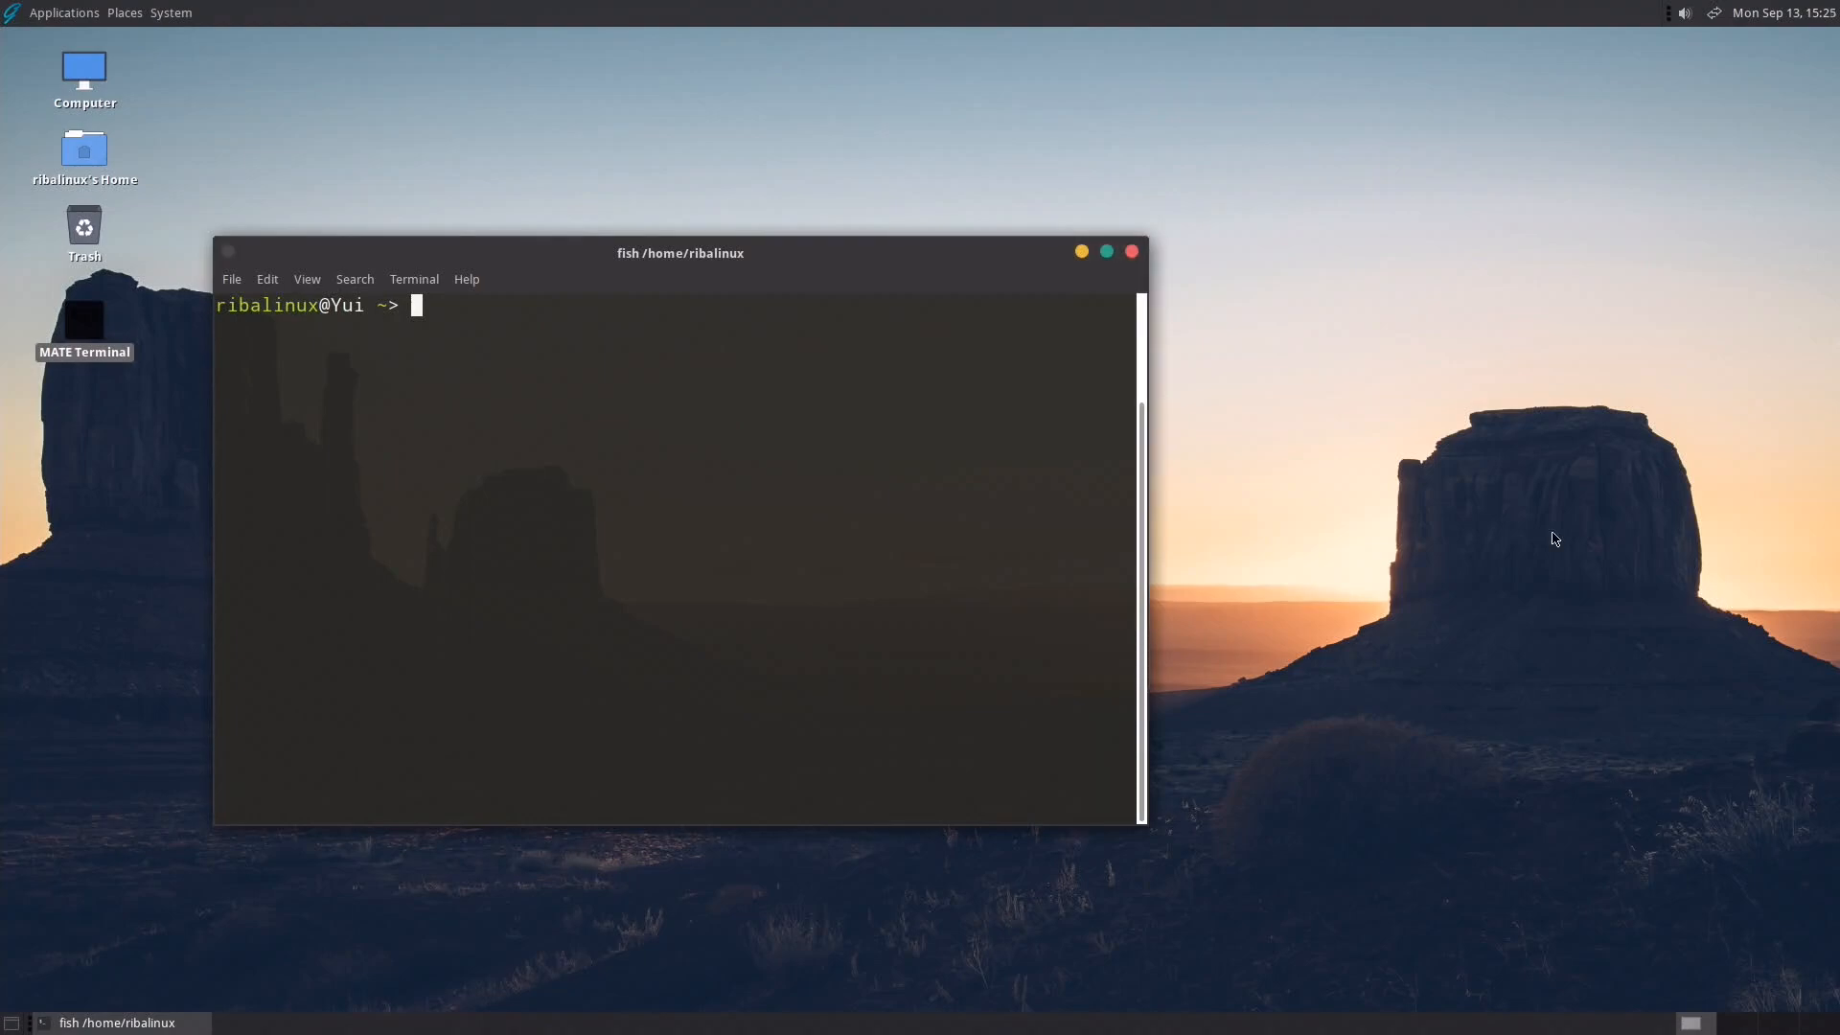
# Install the mc package with 'sudo pkg install mc', confirming with y
pyautogui.write('sudo pk')
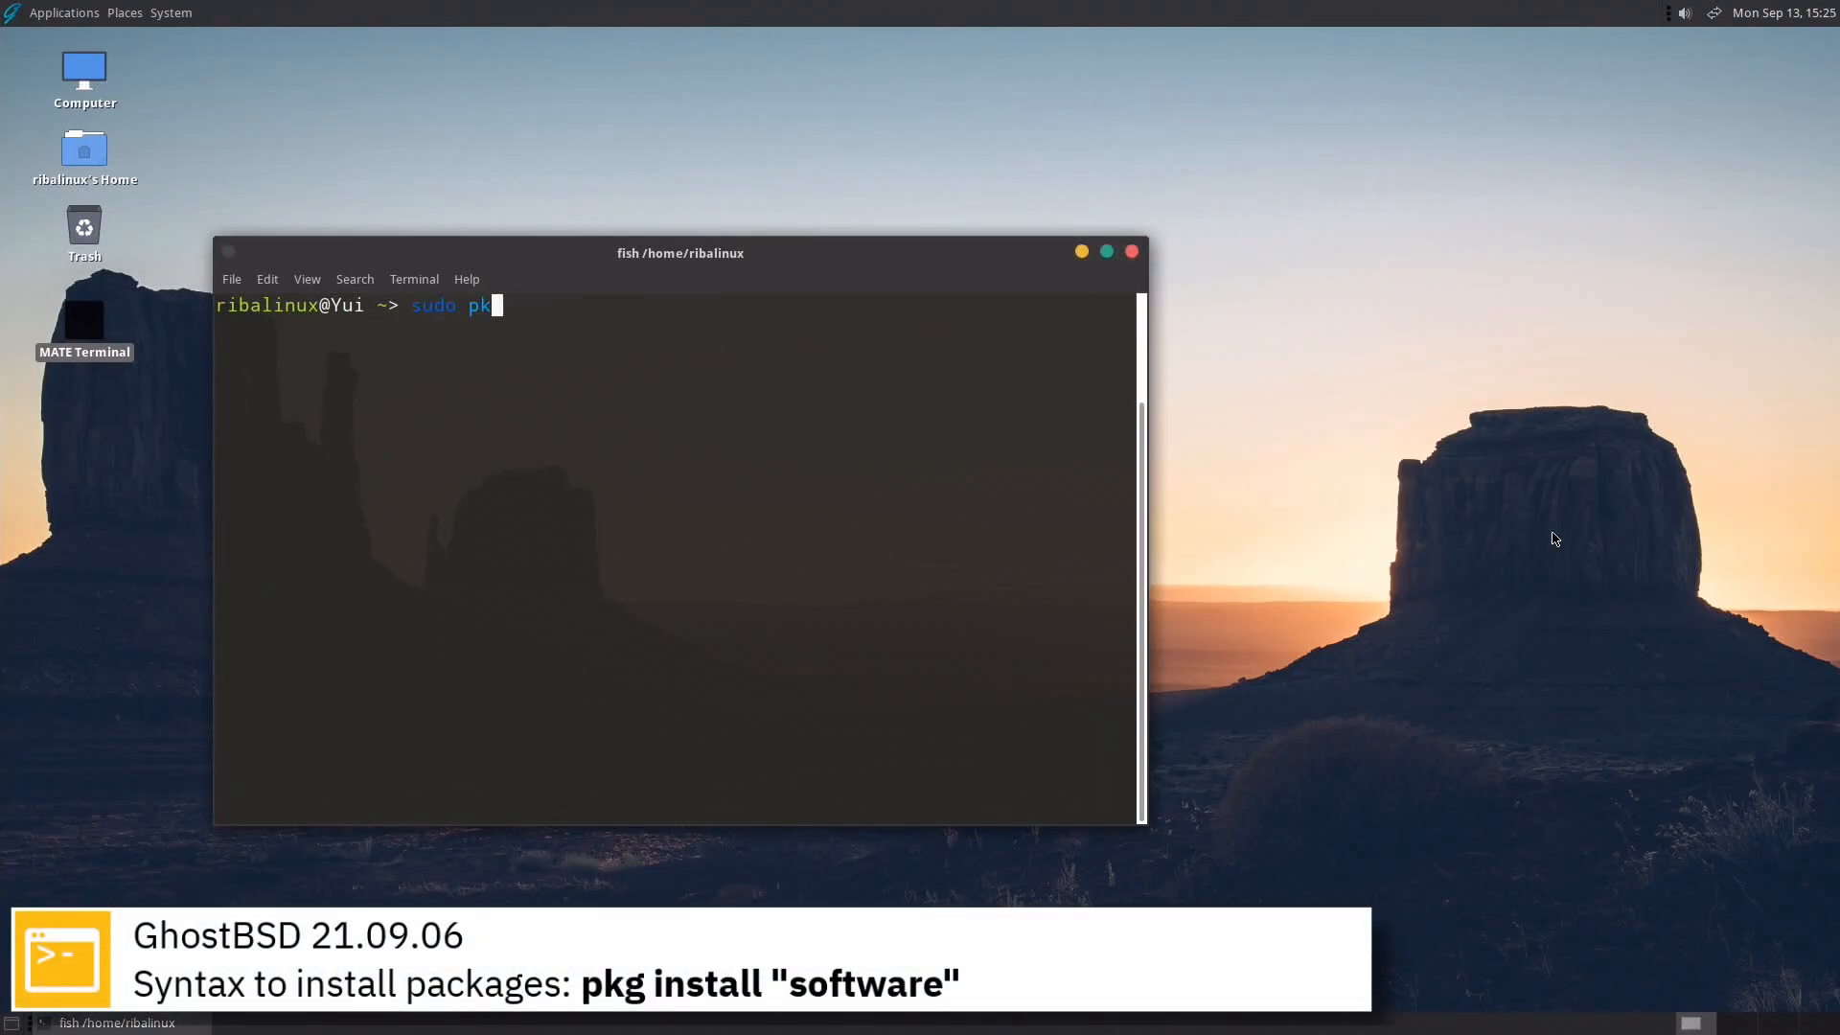
pyautogui.write('g install mc')
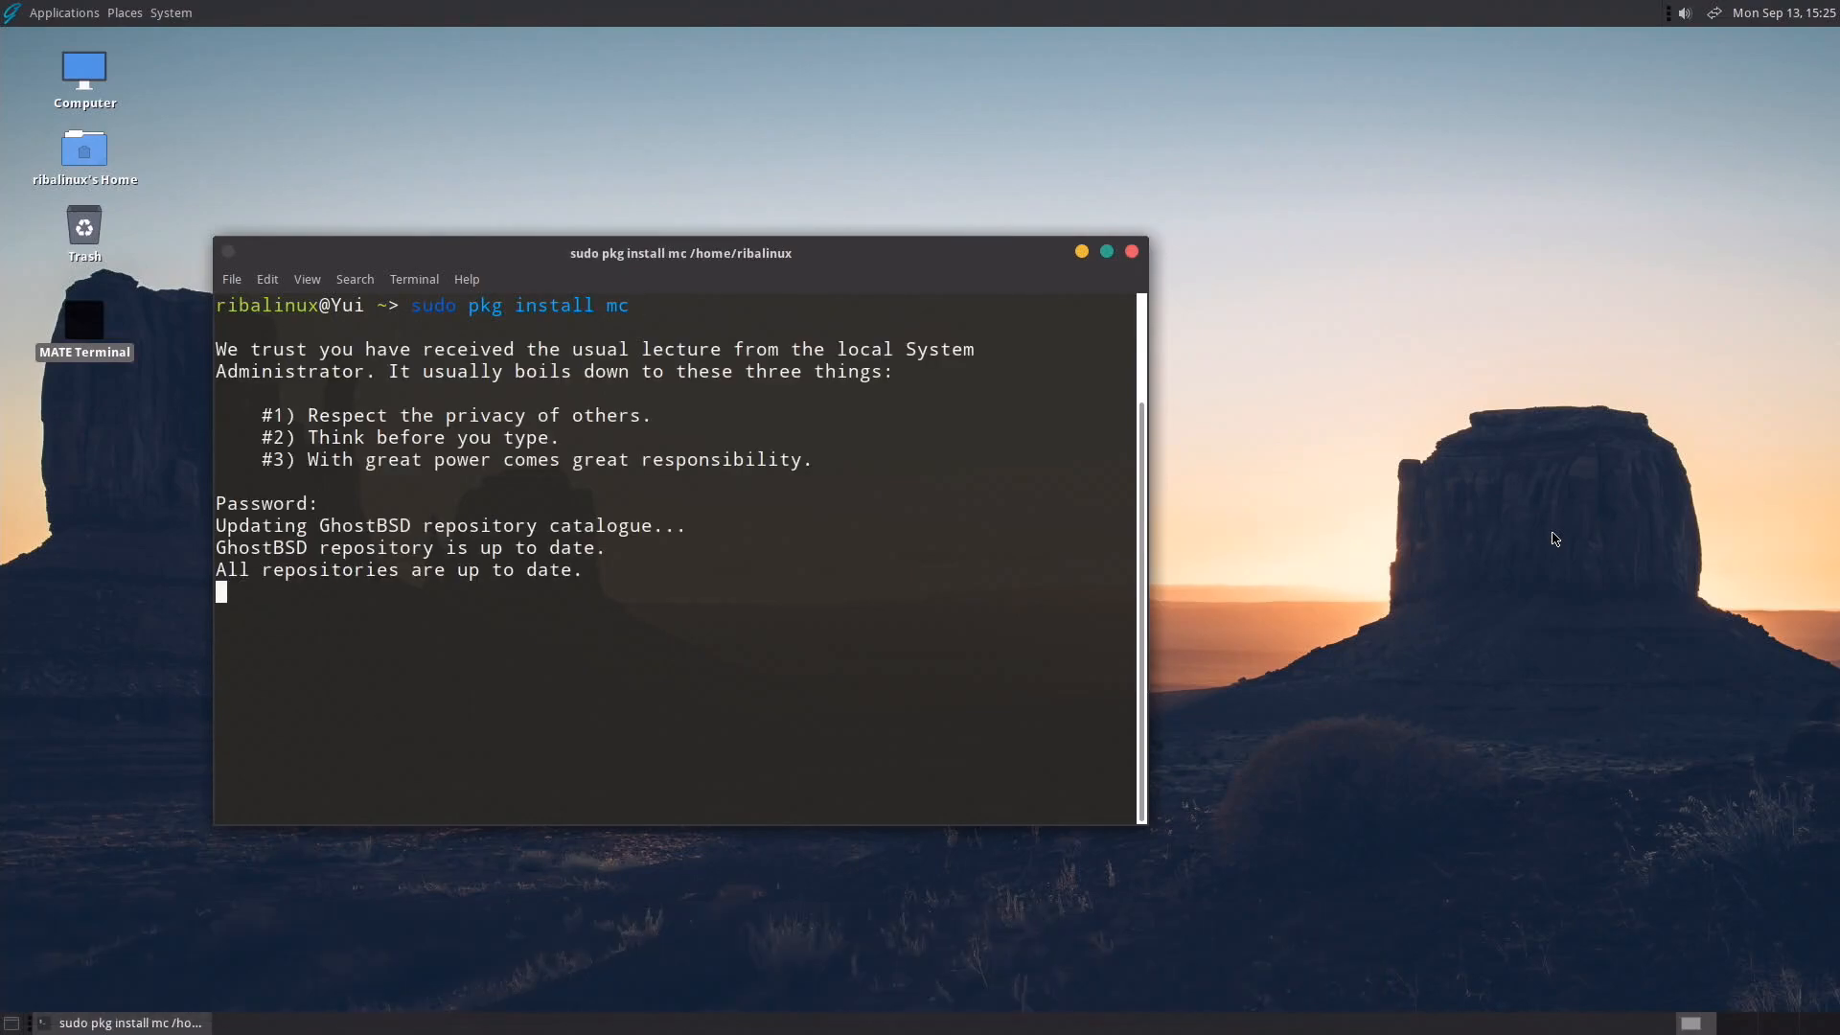
pyautogui.write('y')
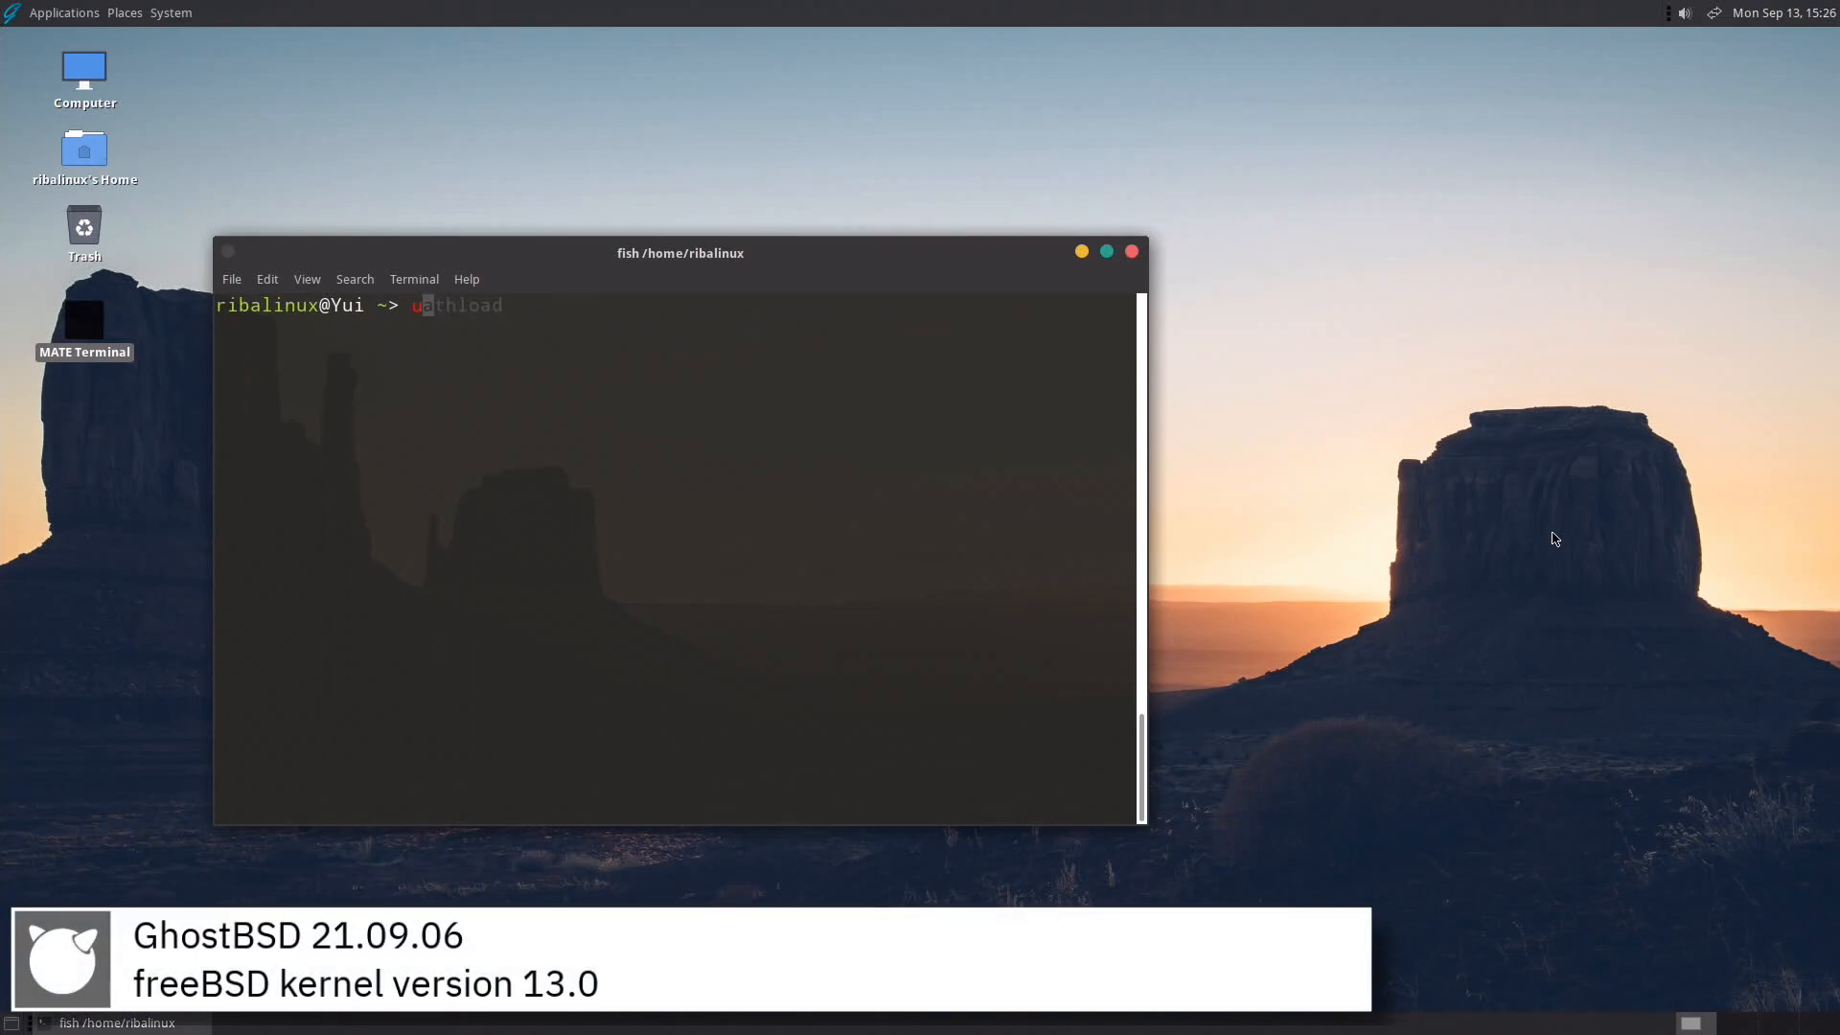
# Show the system's kernel information with 'uname -a'
pyautogui.write('uname -a')
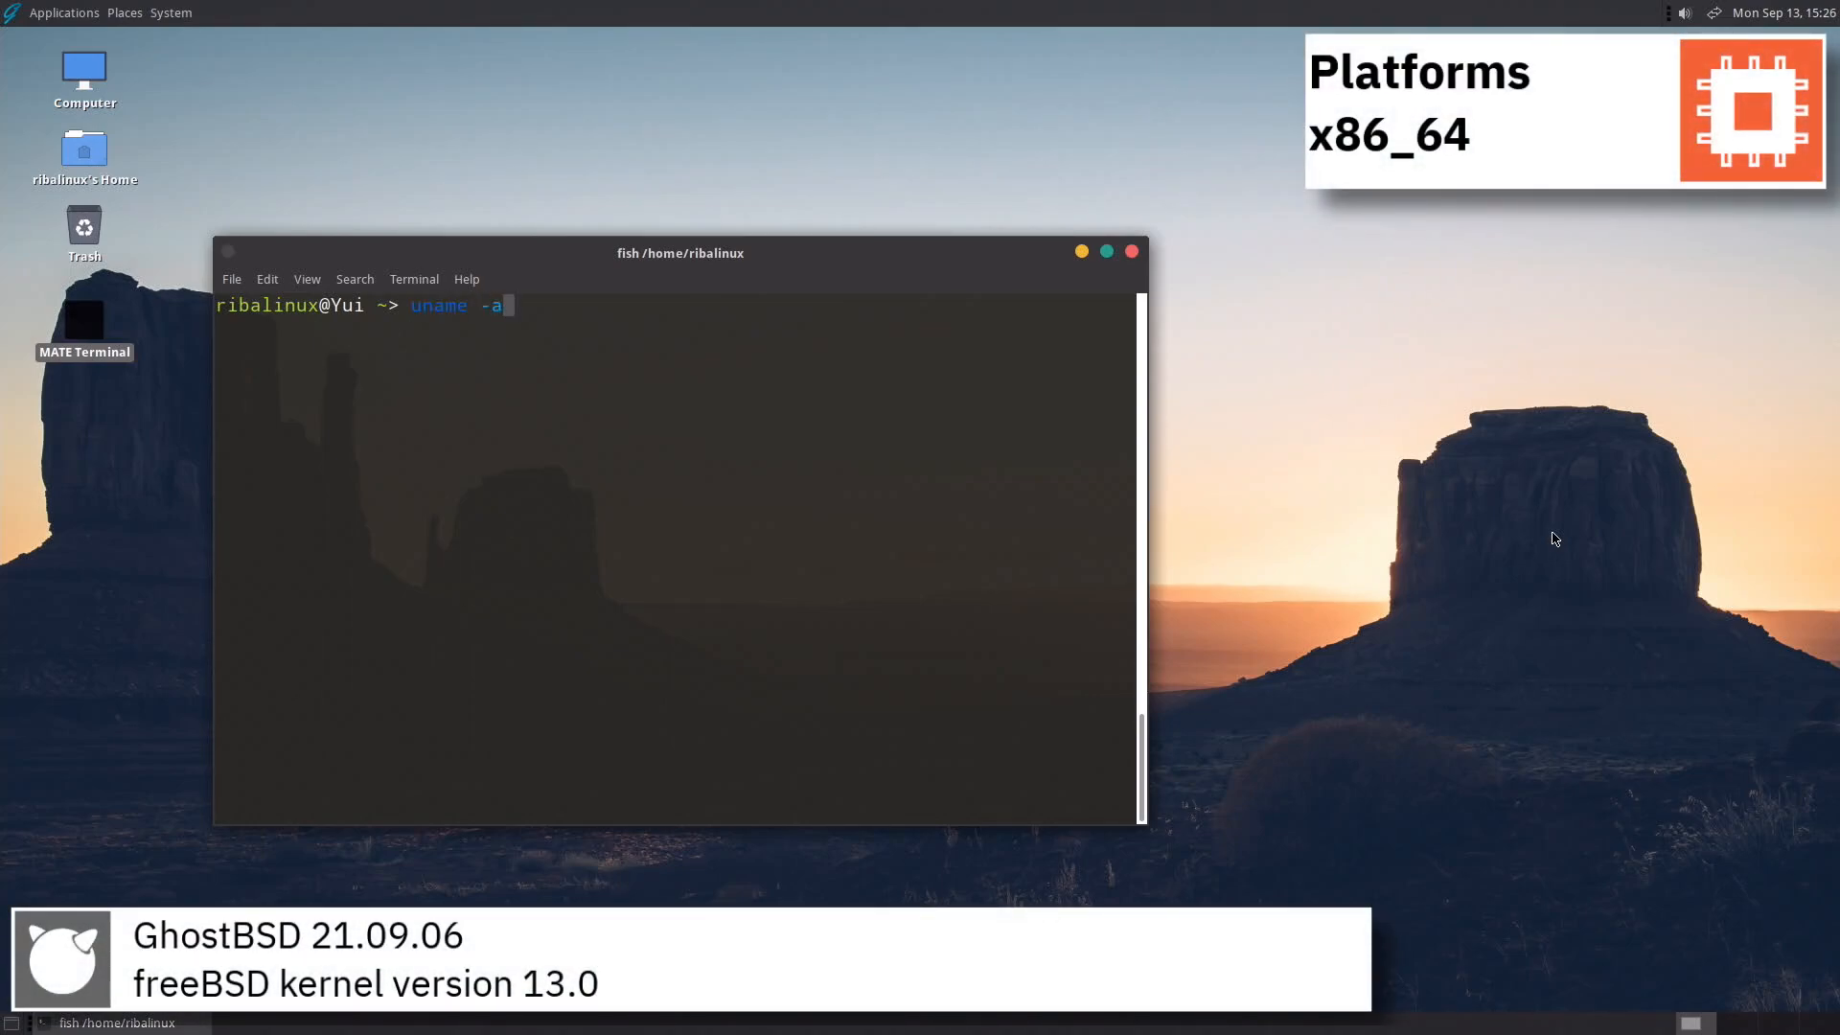
pyautogui.press('Return')
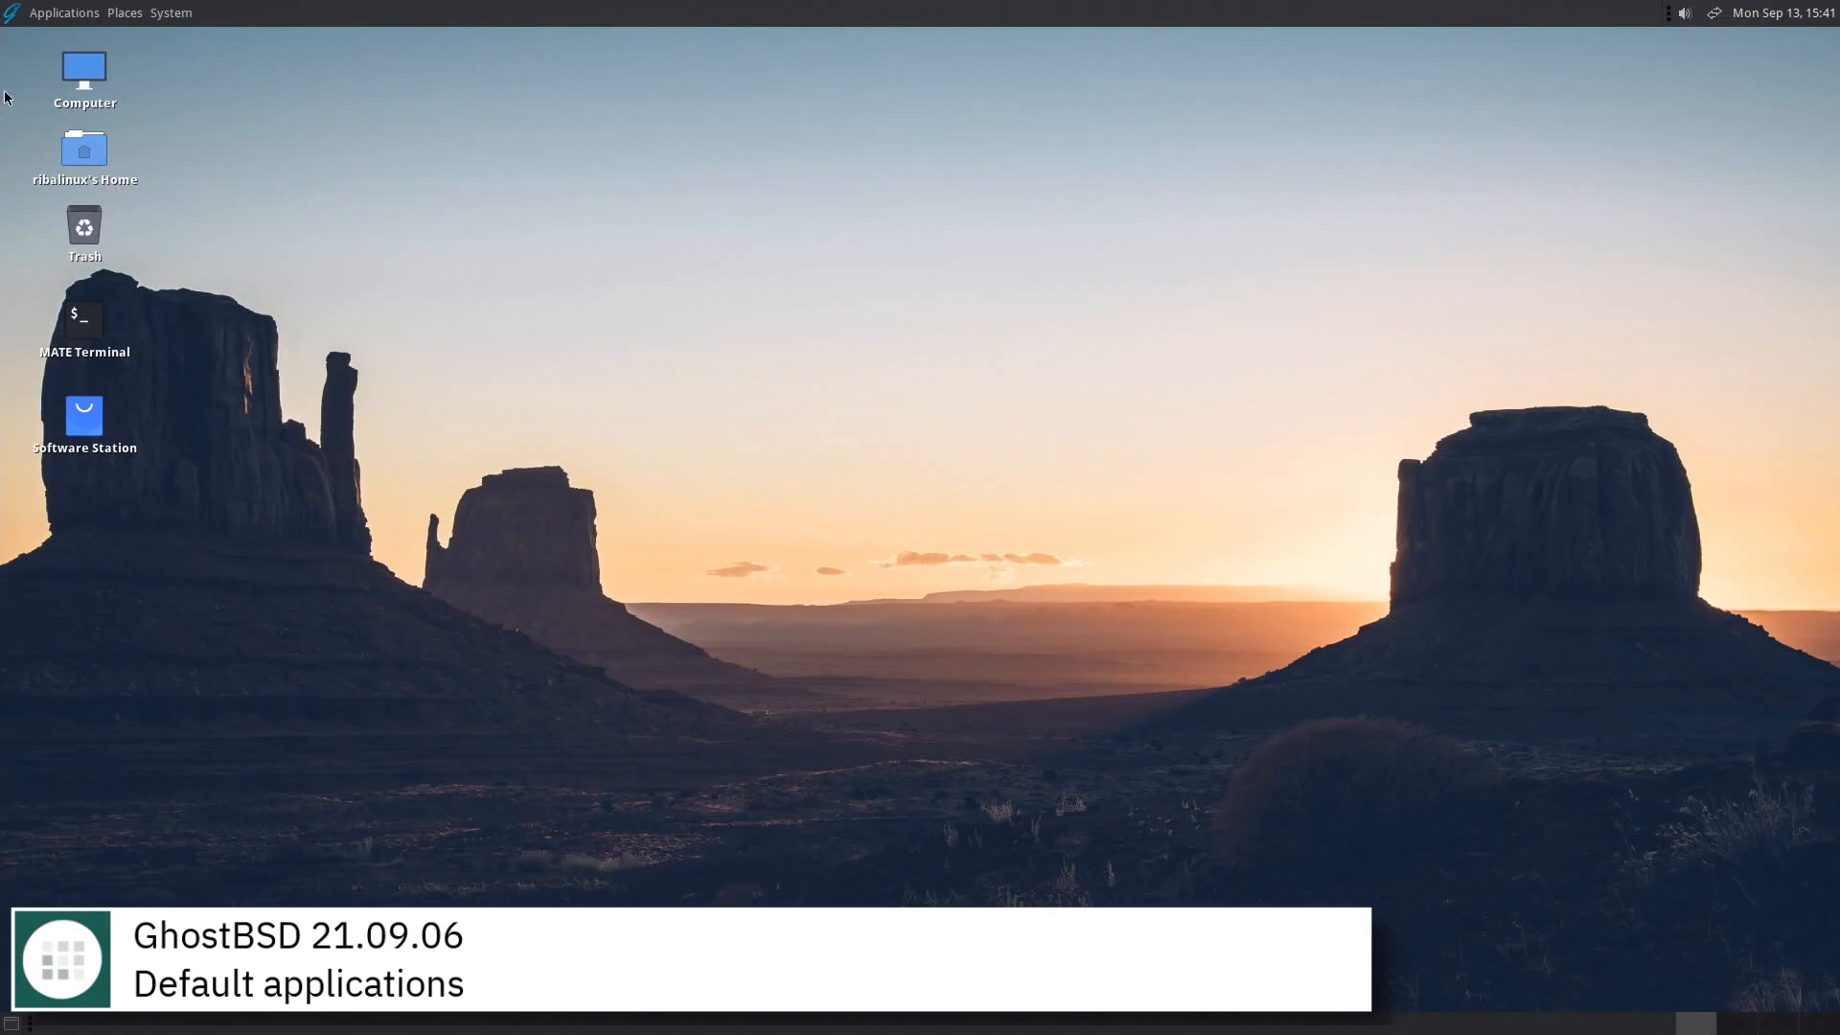
pyautogui.click(64, 13)
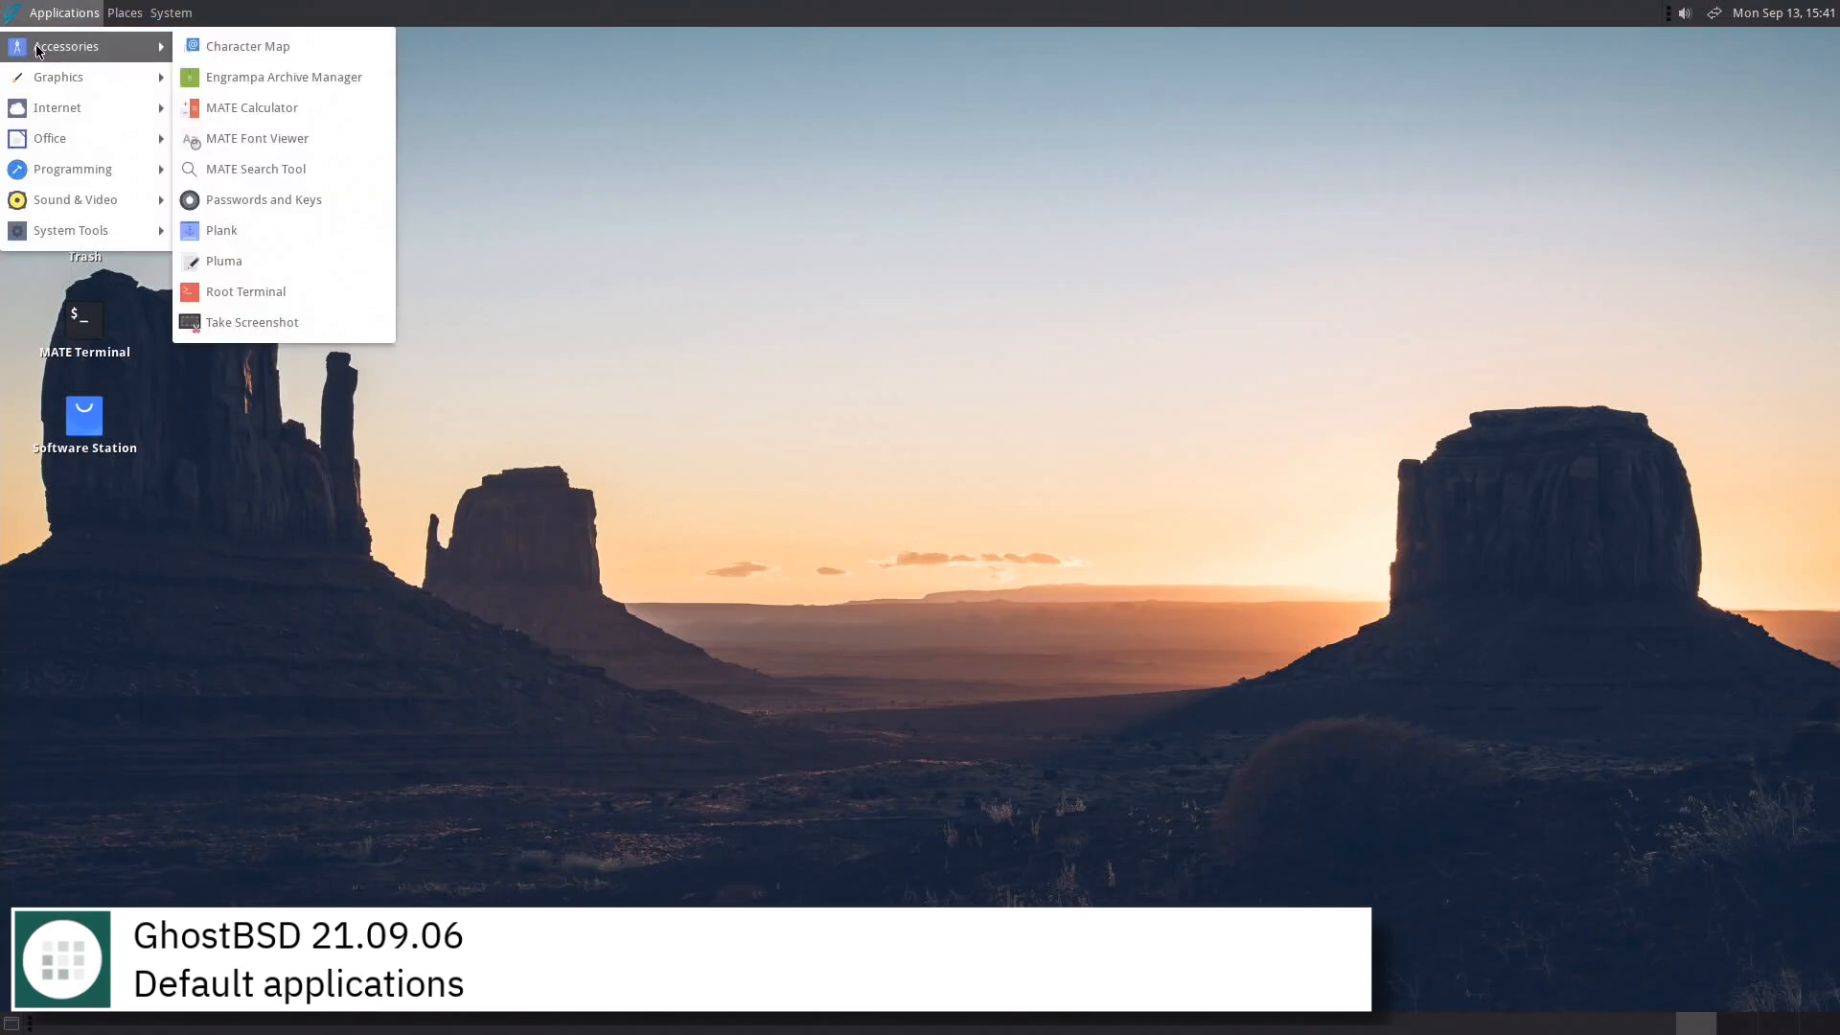
pyautogui.click(251, 107)
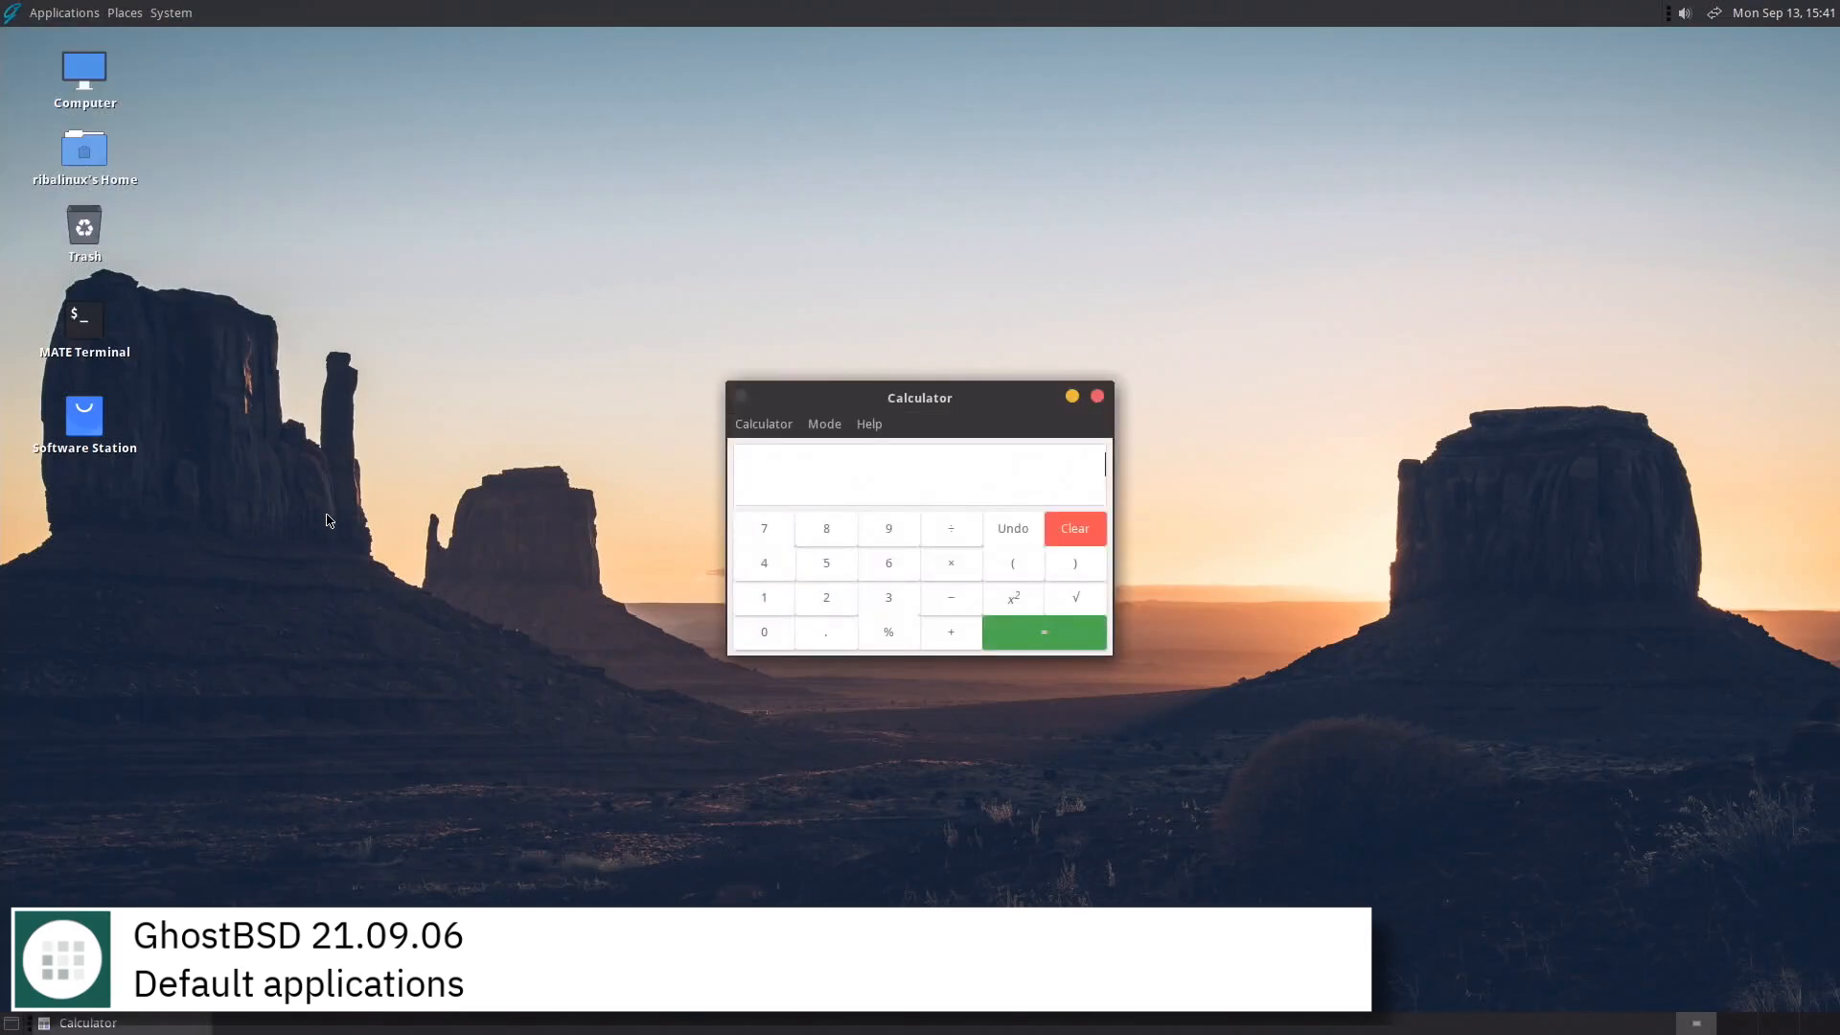
pyautogui.click(1097, 396)
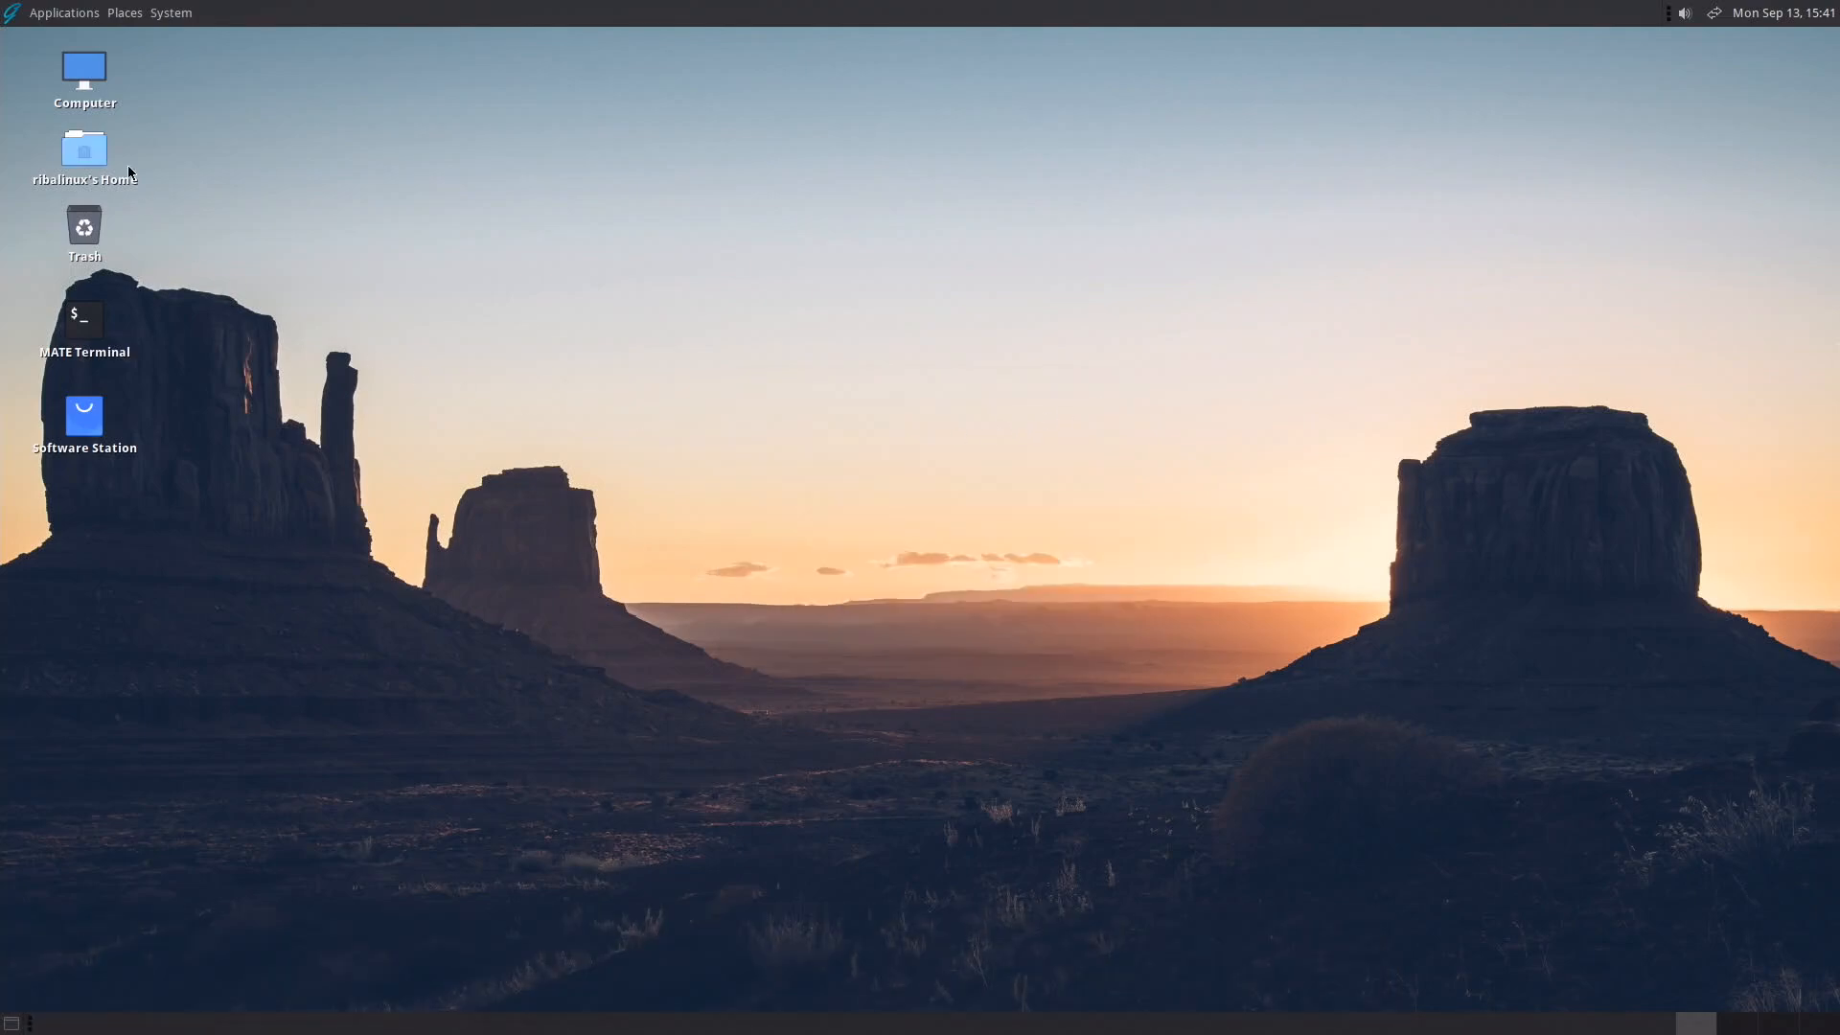
pyautogui.click(64, 12)
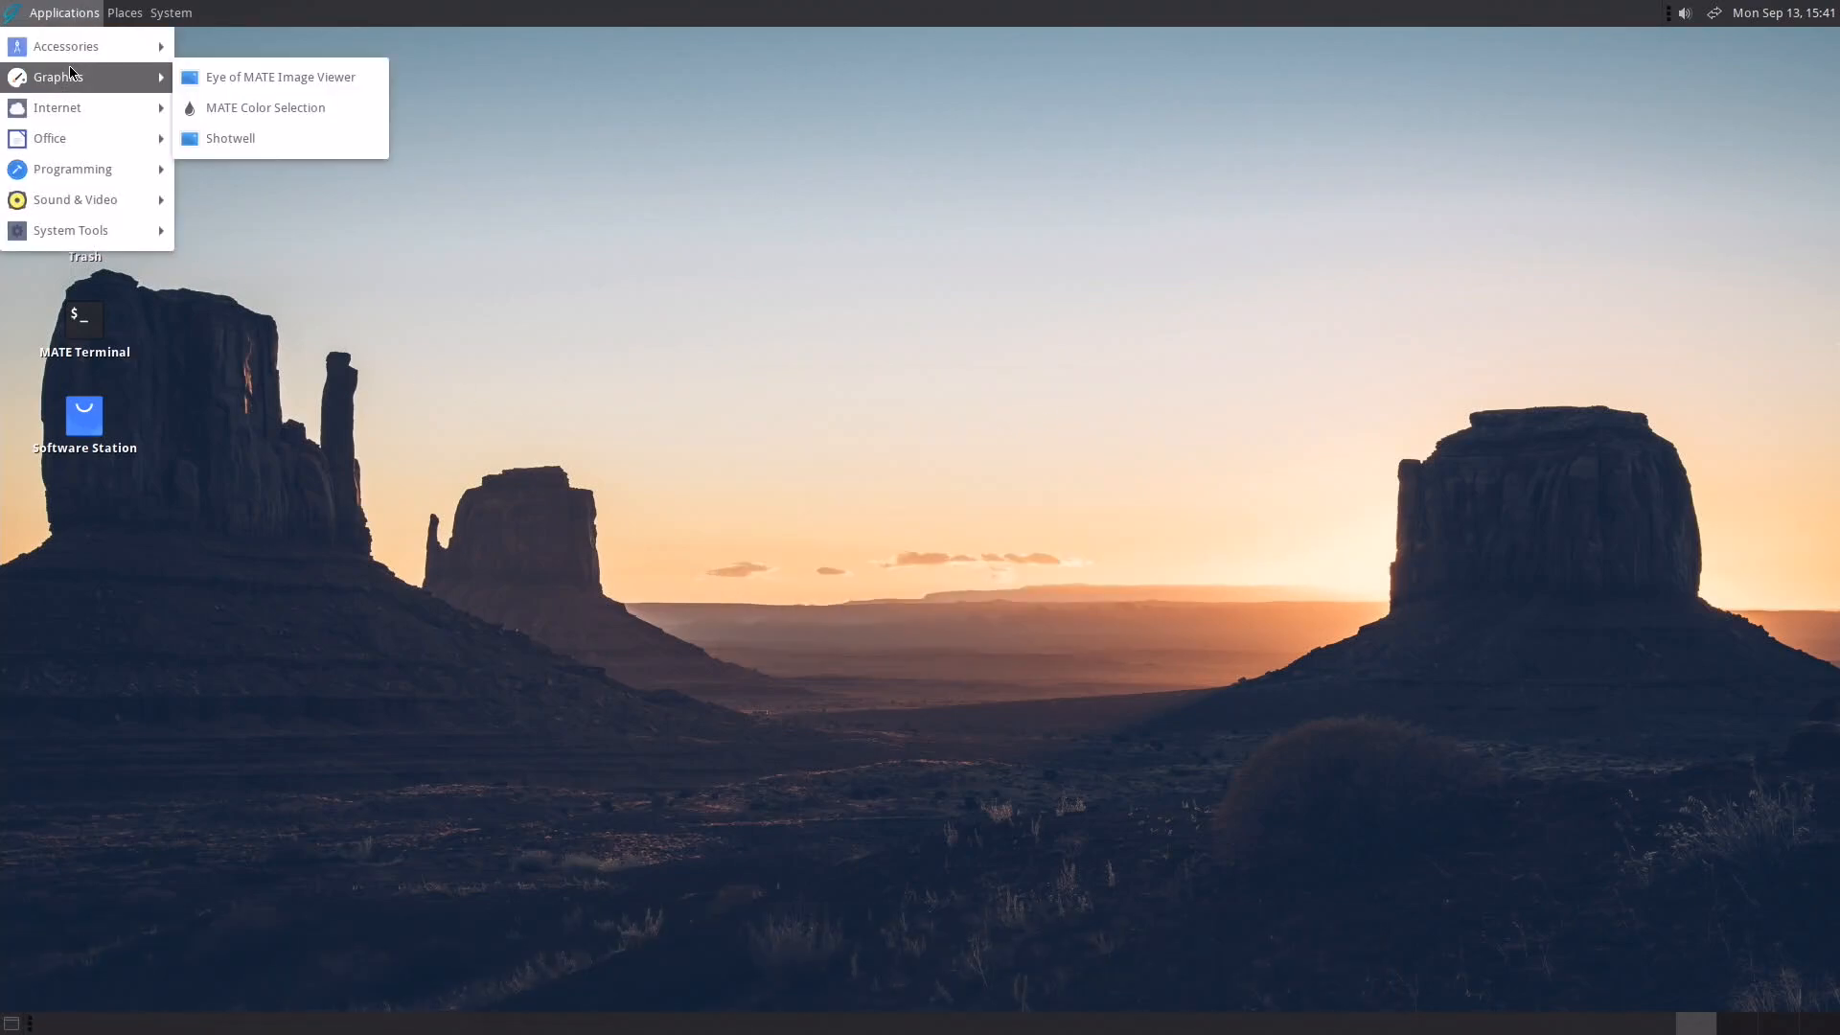
pyautogui.moveTo(230, 138)
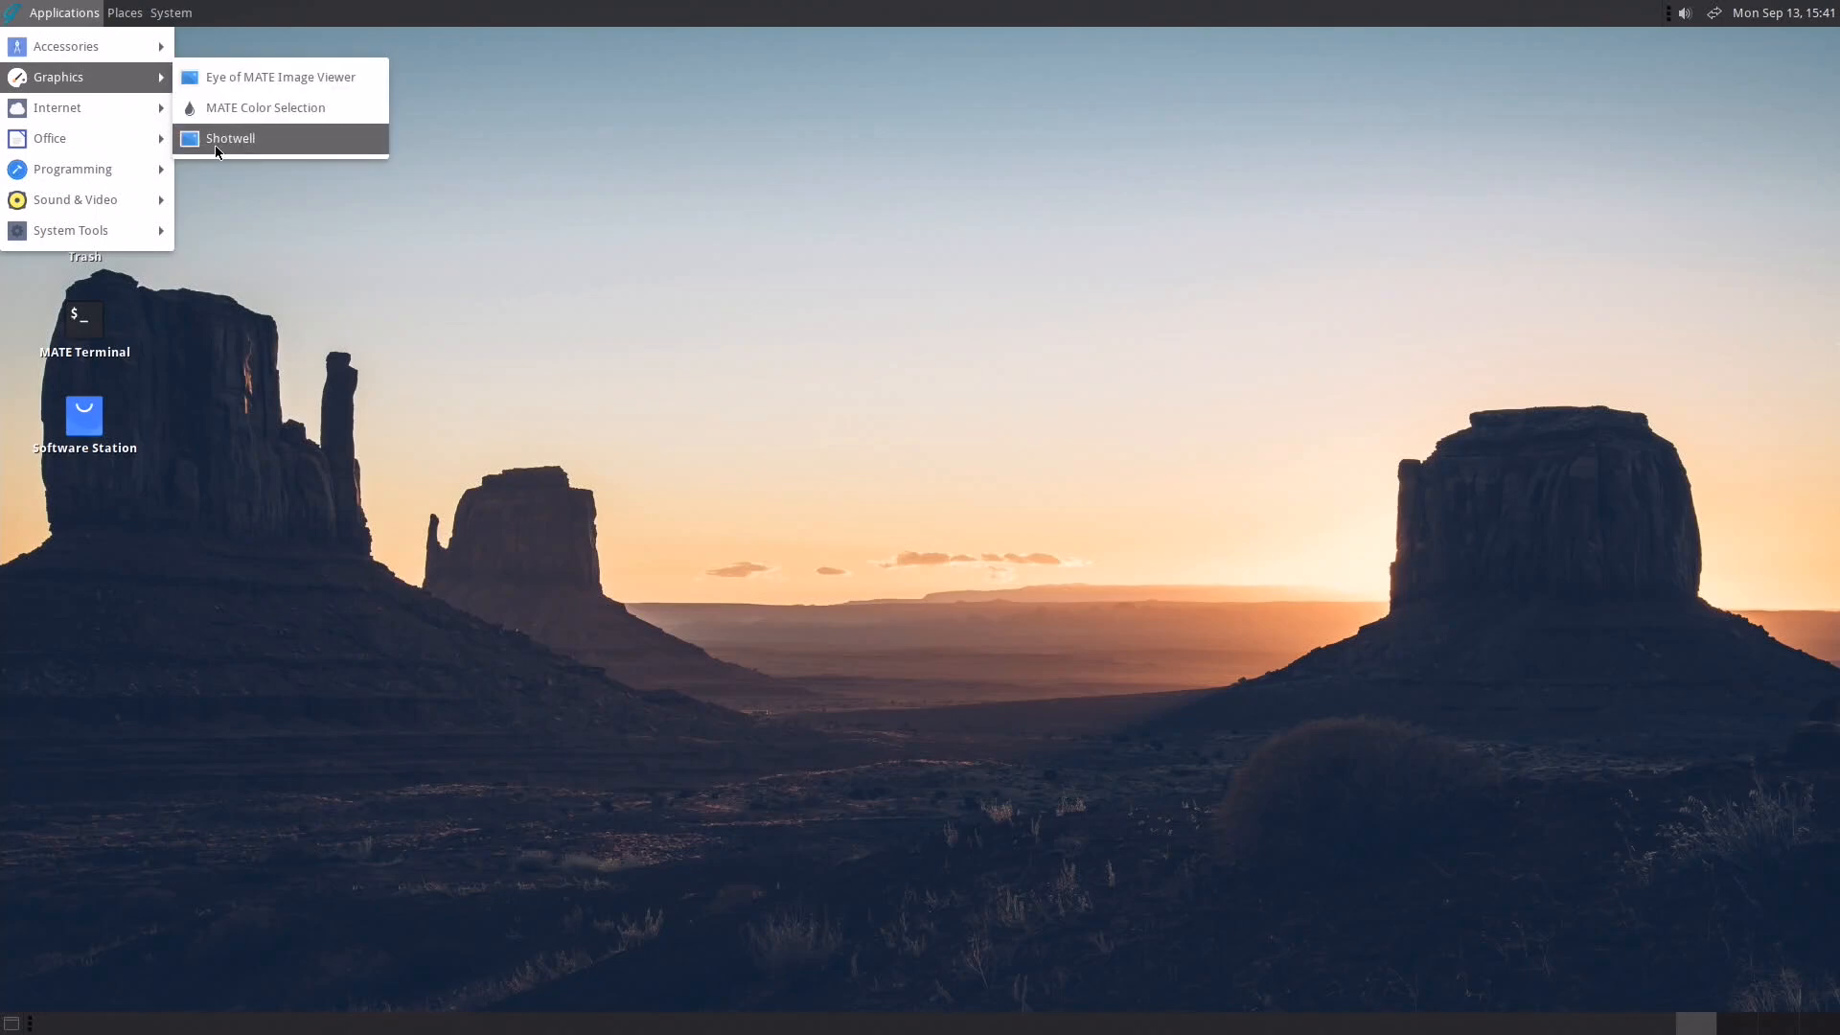
pyautogui.click(229, 138)
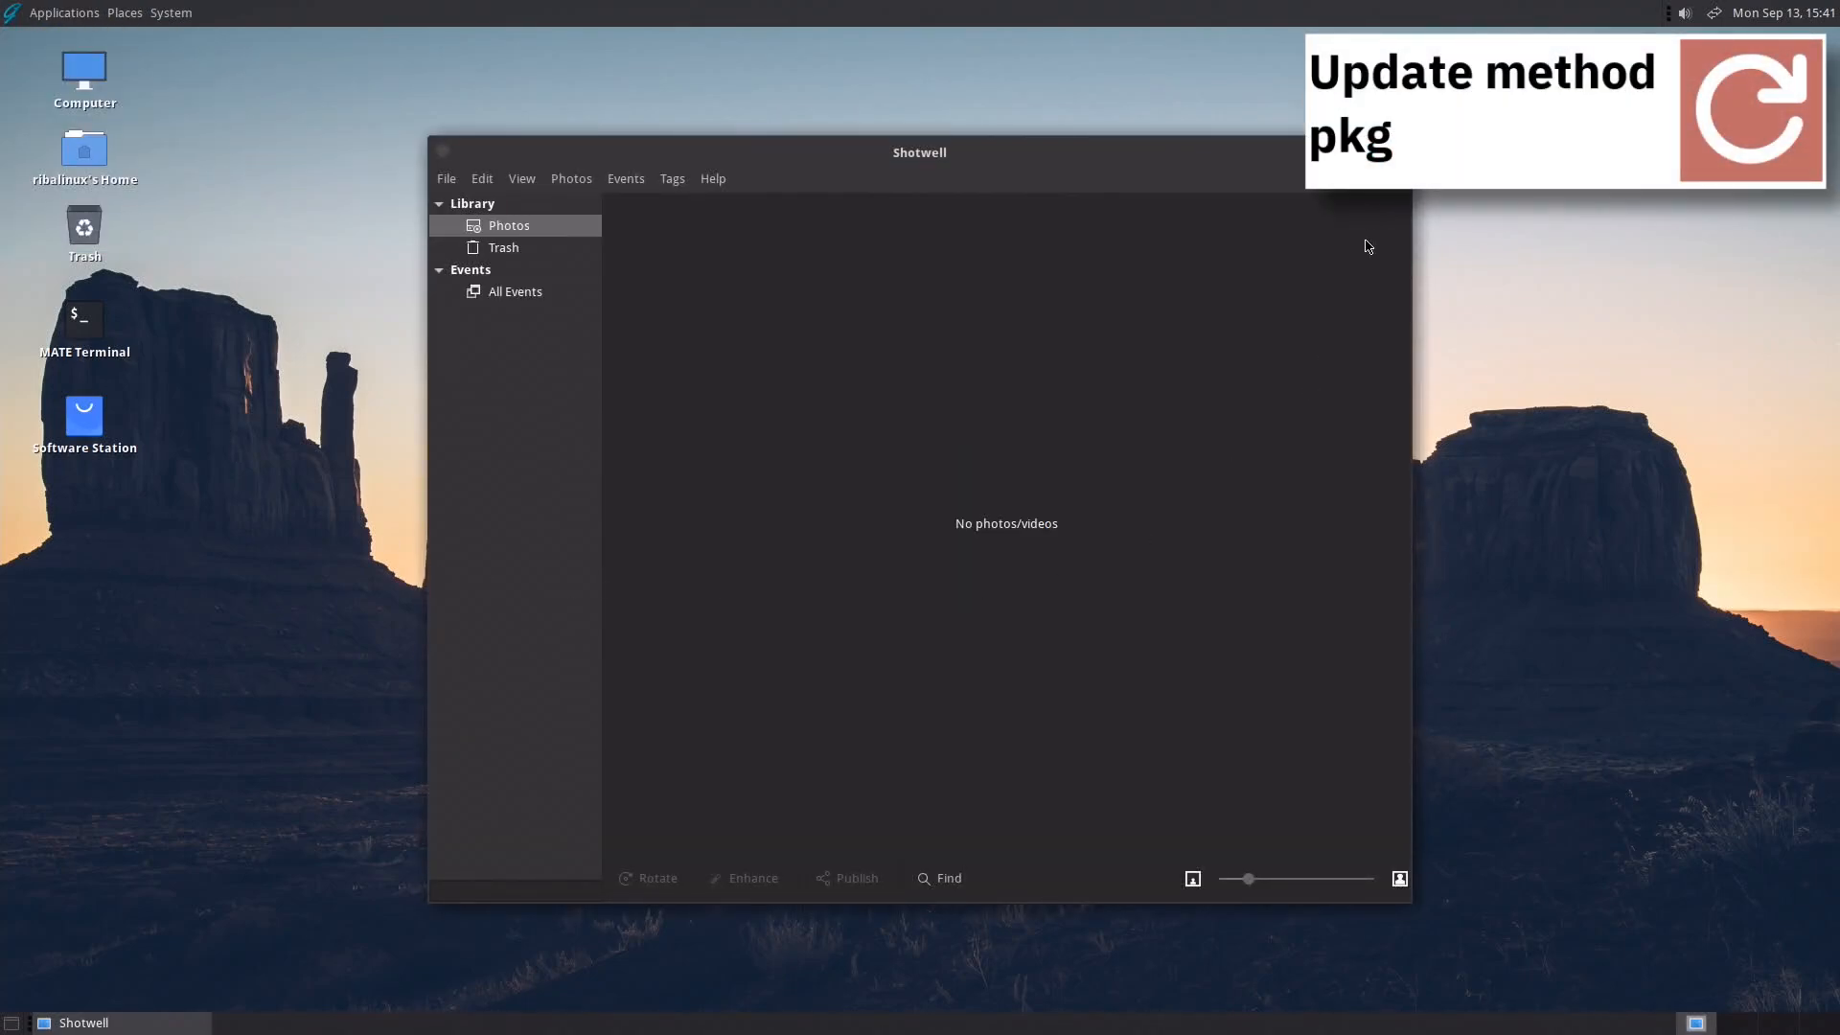
pyautogui.click(64, 13)
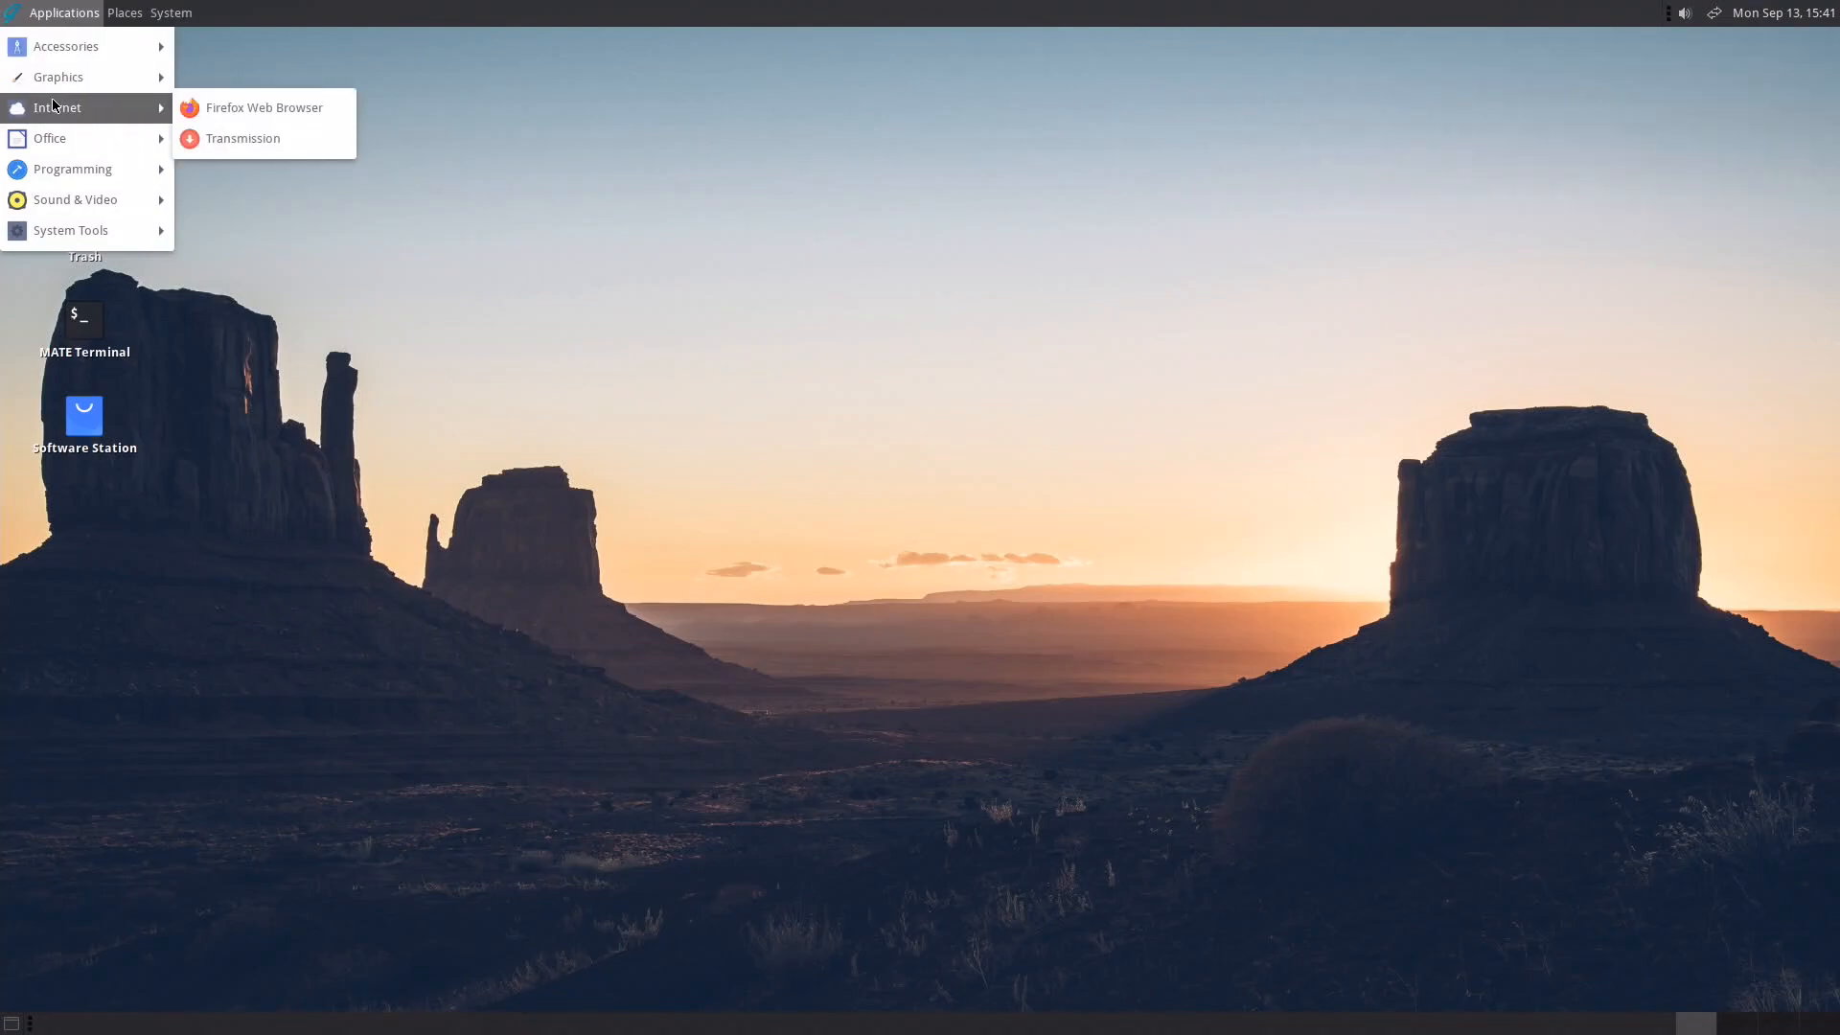
pyautogui.click(258, 106)
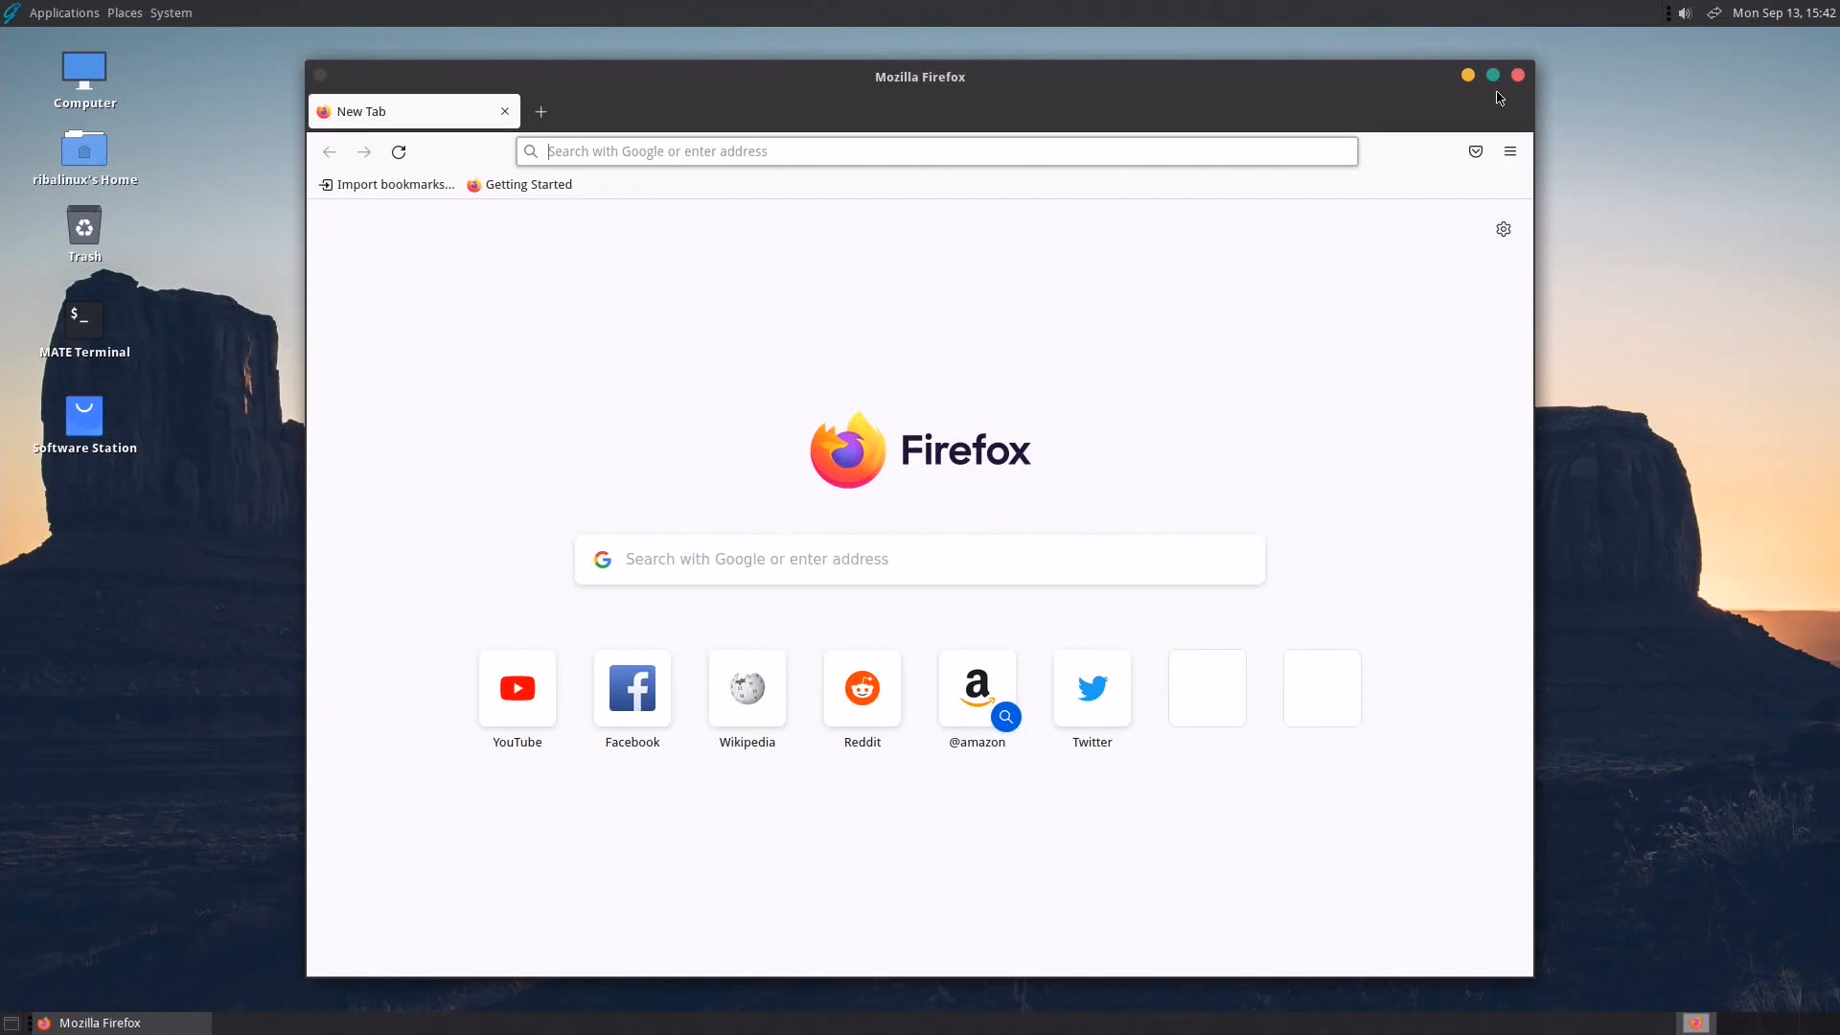
pyautogui.click(64, 13)
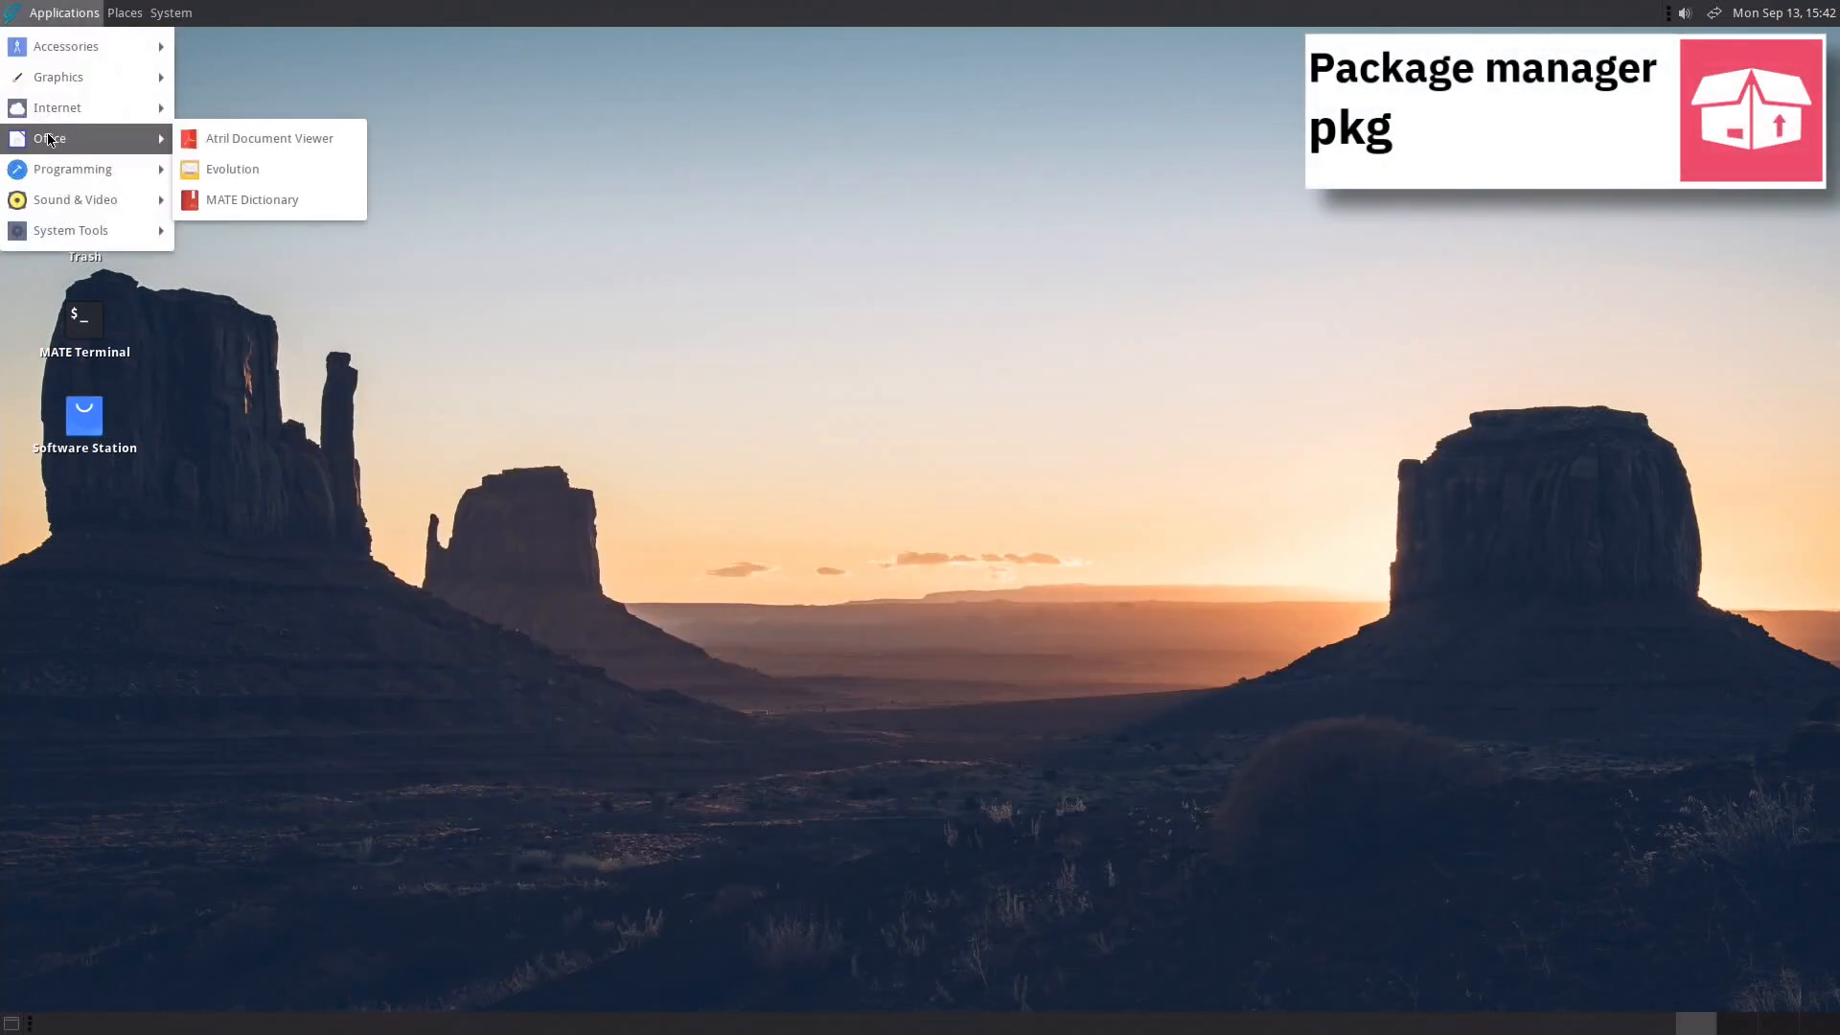
pyautogui.click(268, 137)
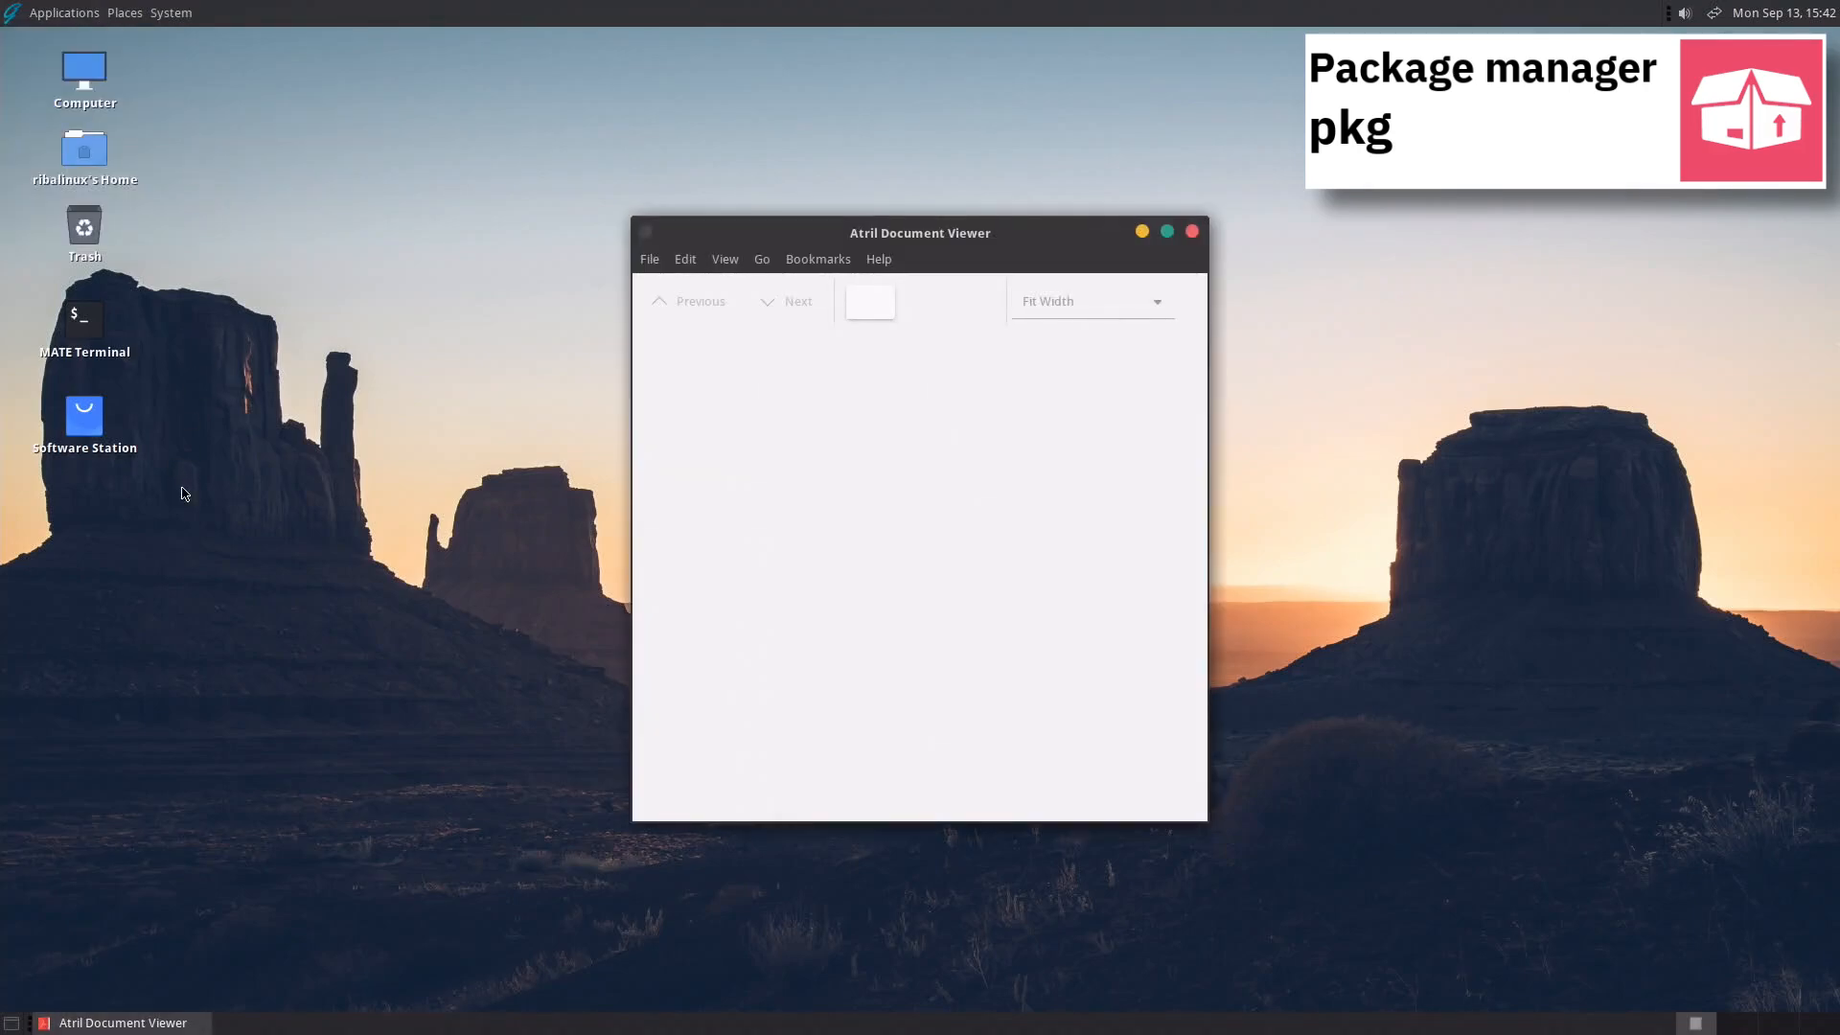
pyautogui.click(1193, 230)
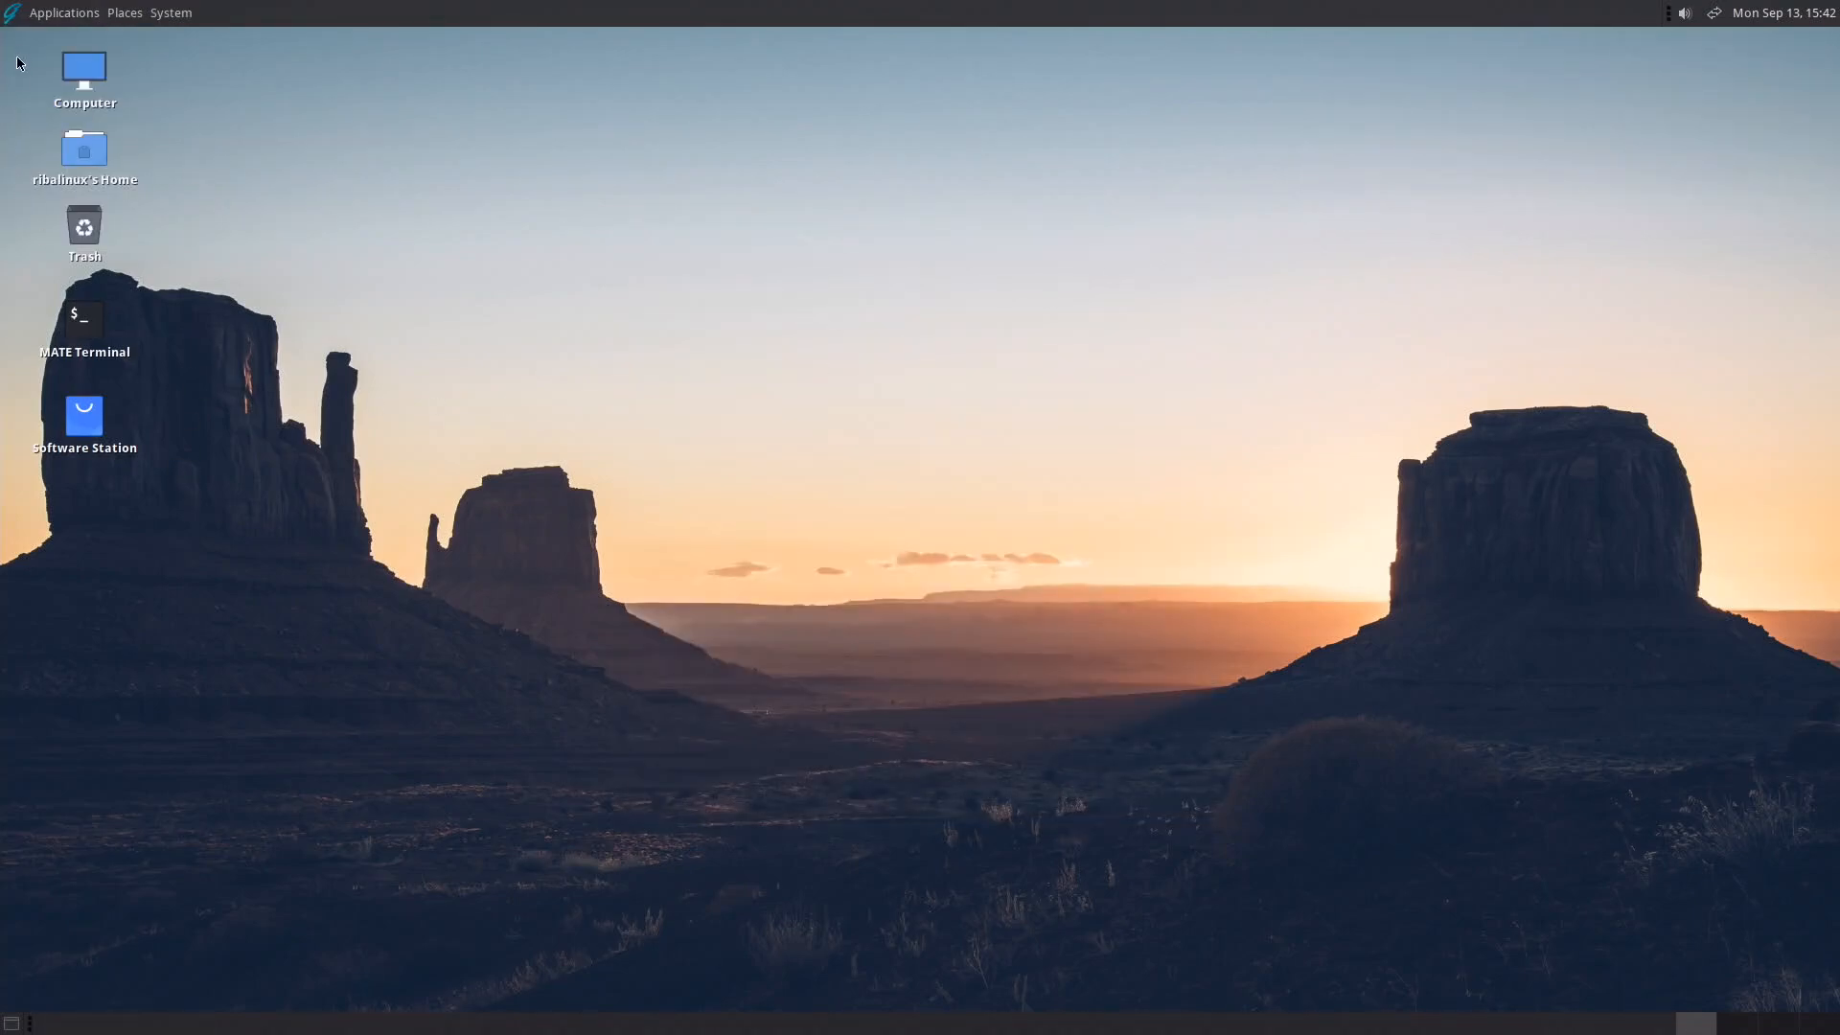
pyautogui.click(64, 13)
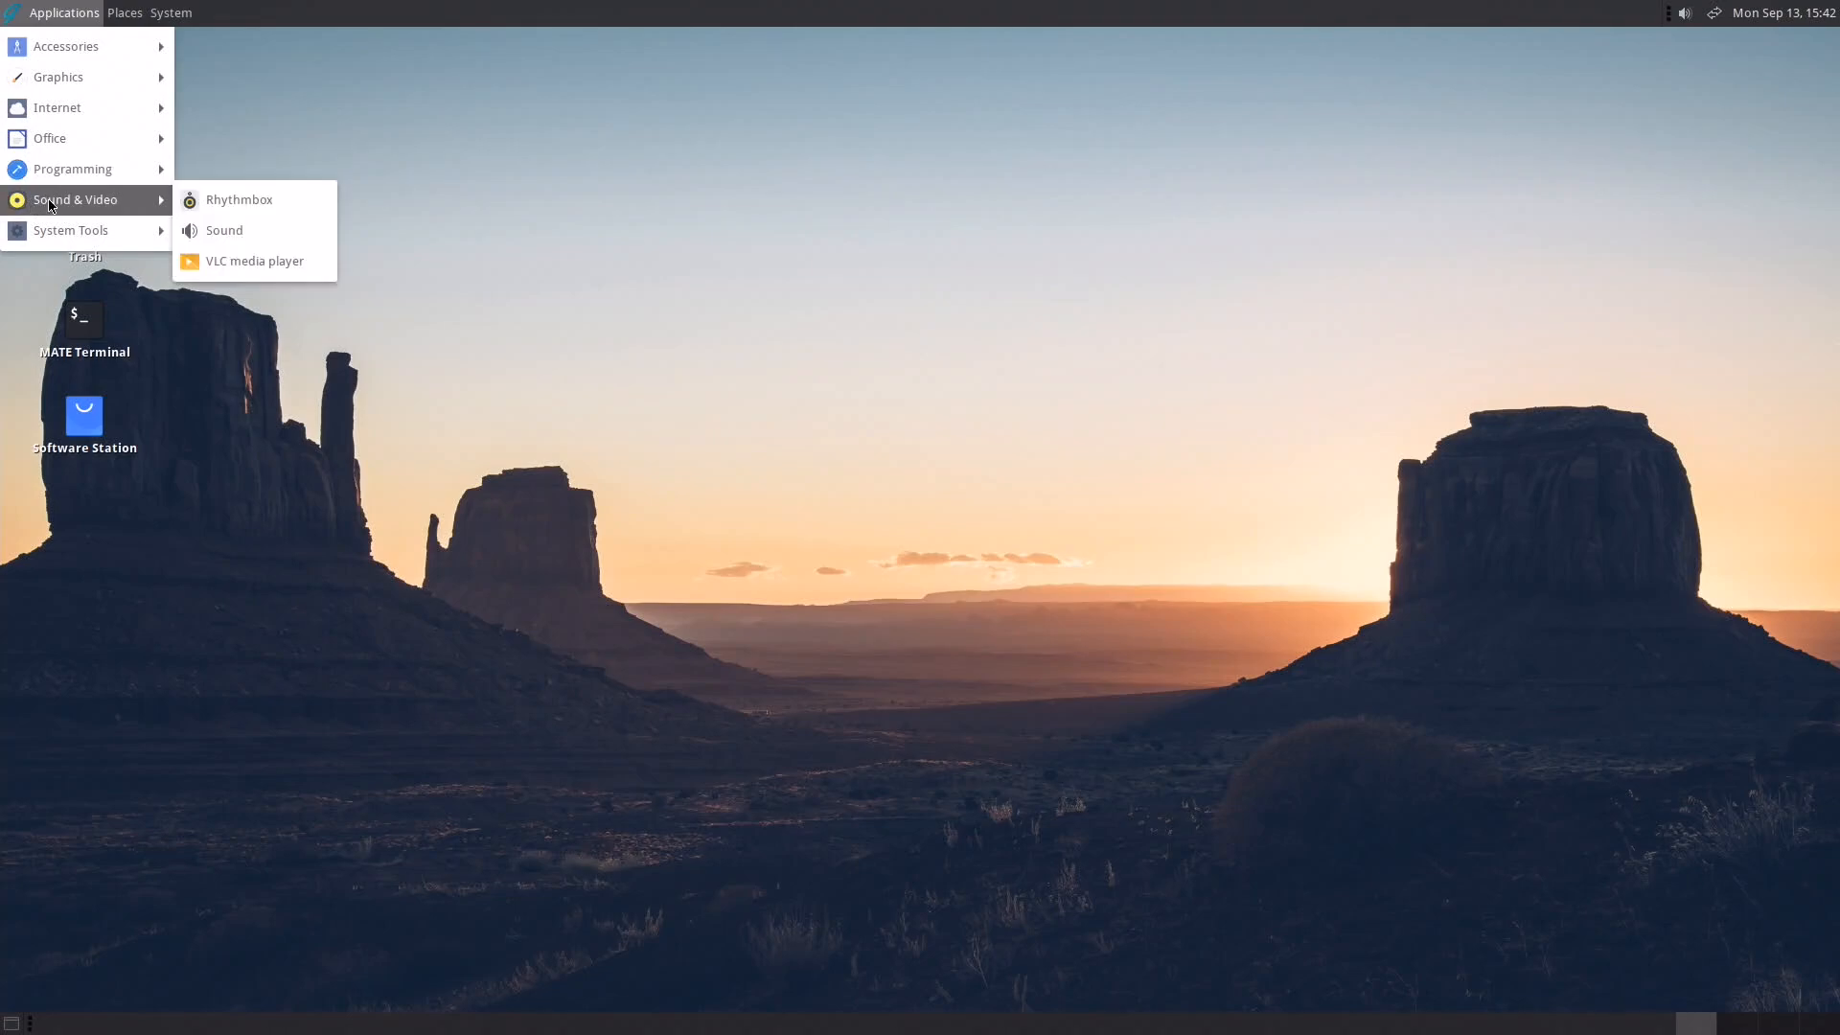
pyautogui.click(253, 260)
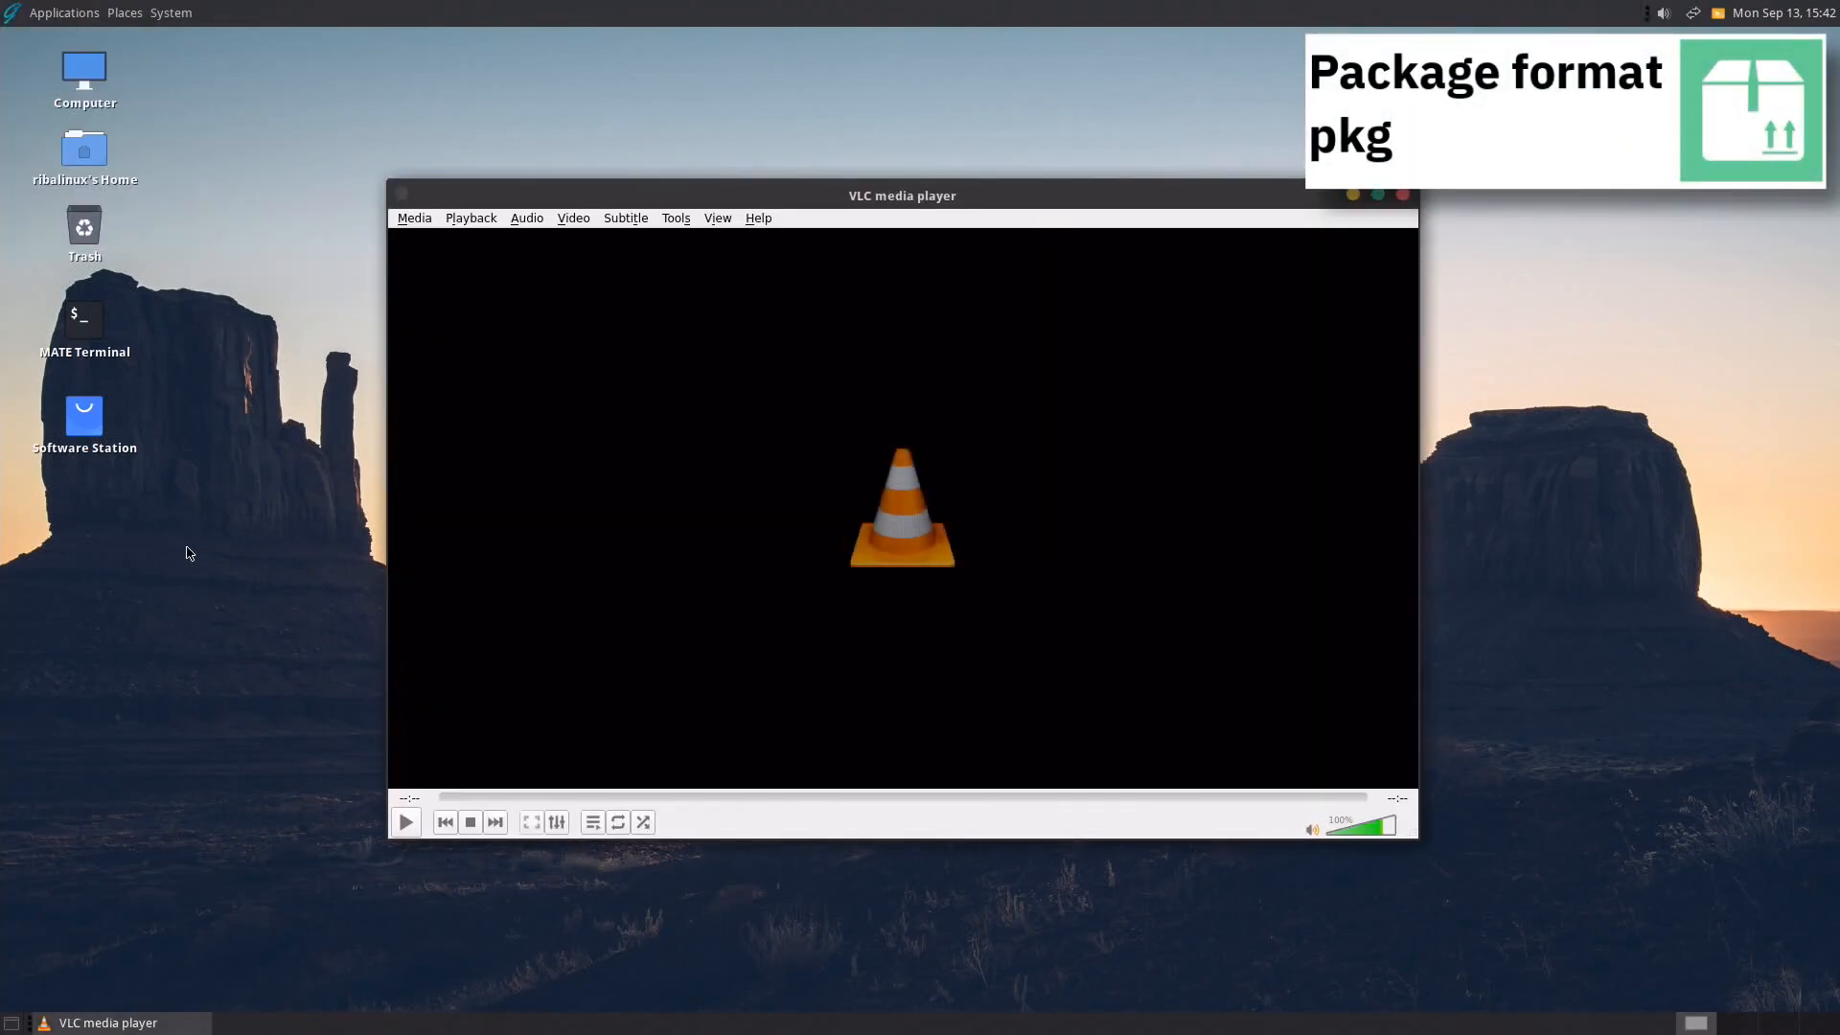
pyautogui.click(1402, 194)
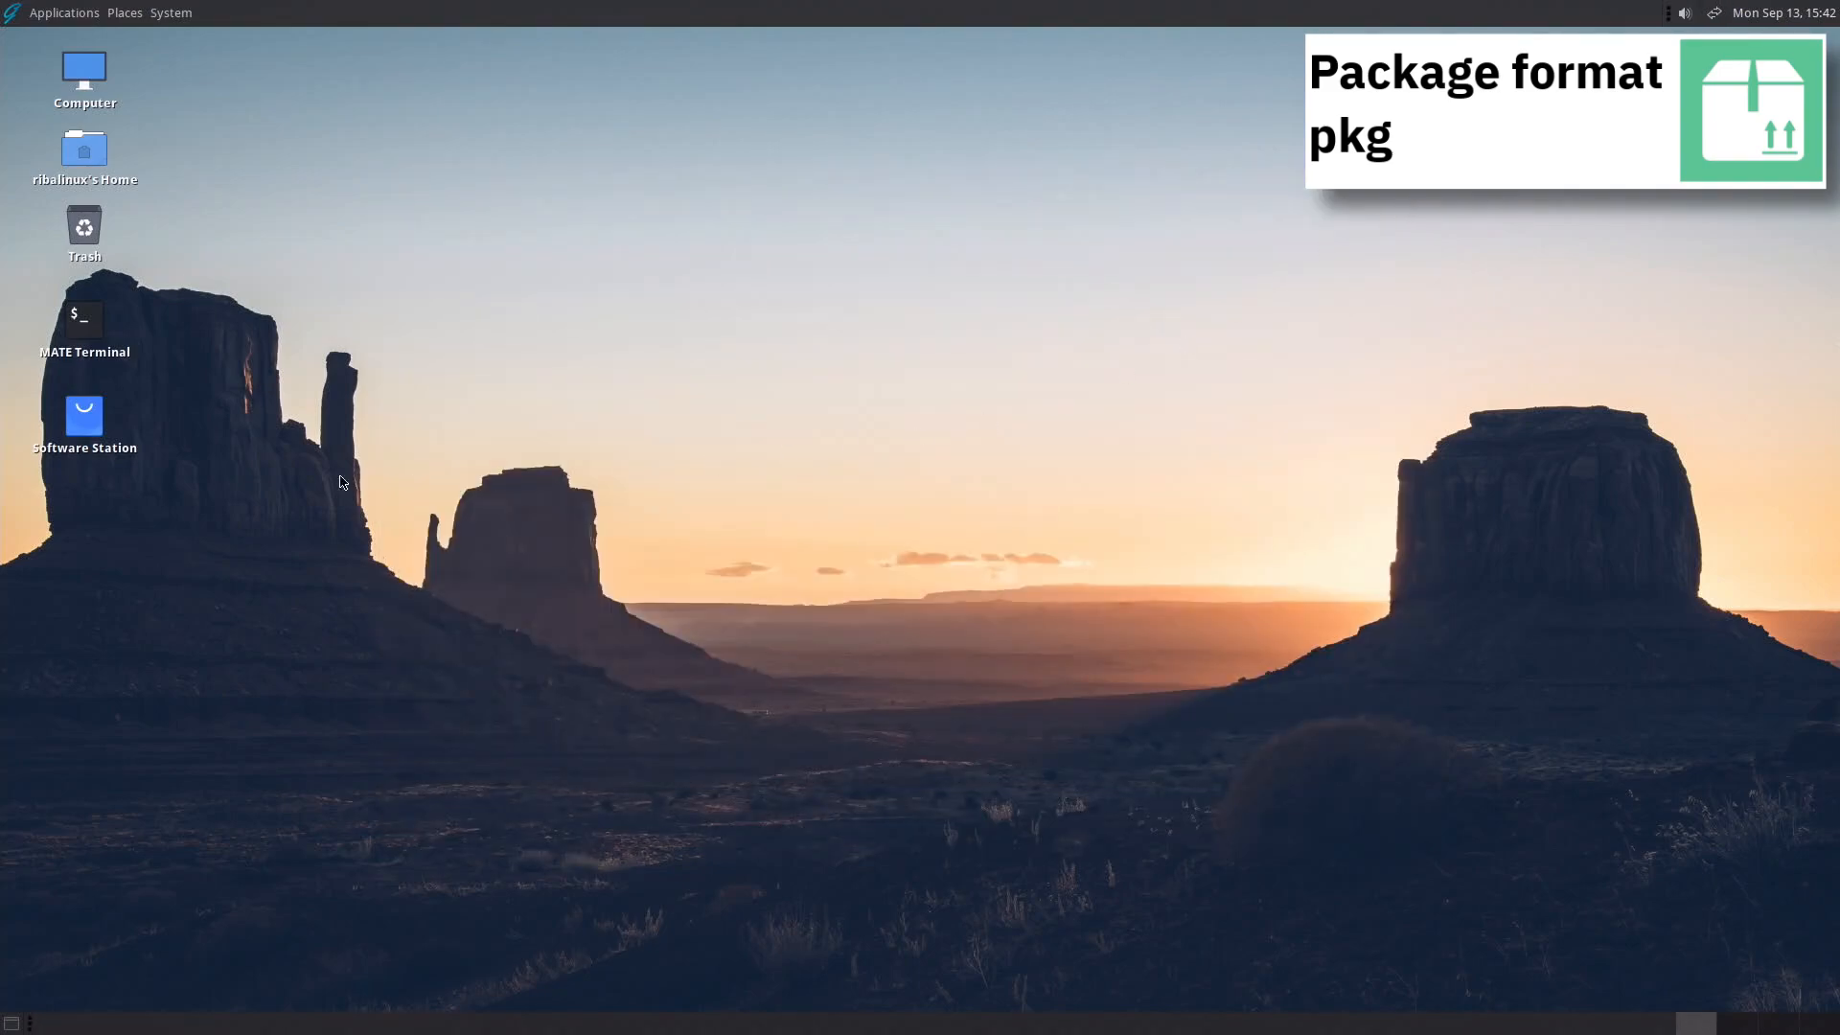
pyautogui.click(65, 12)
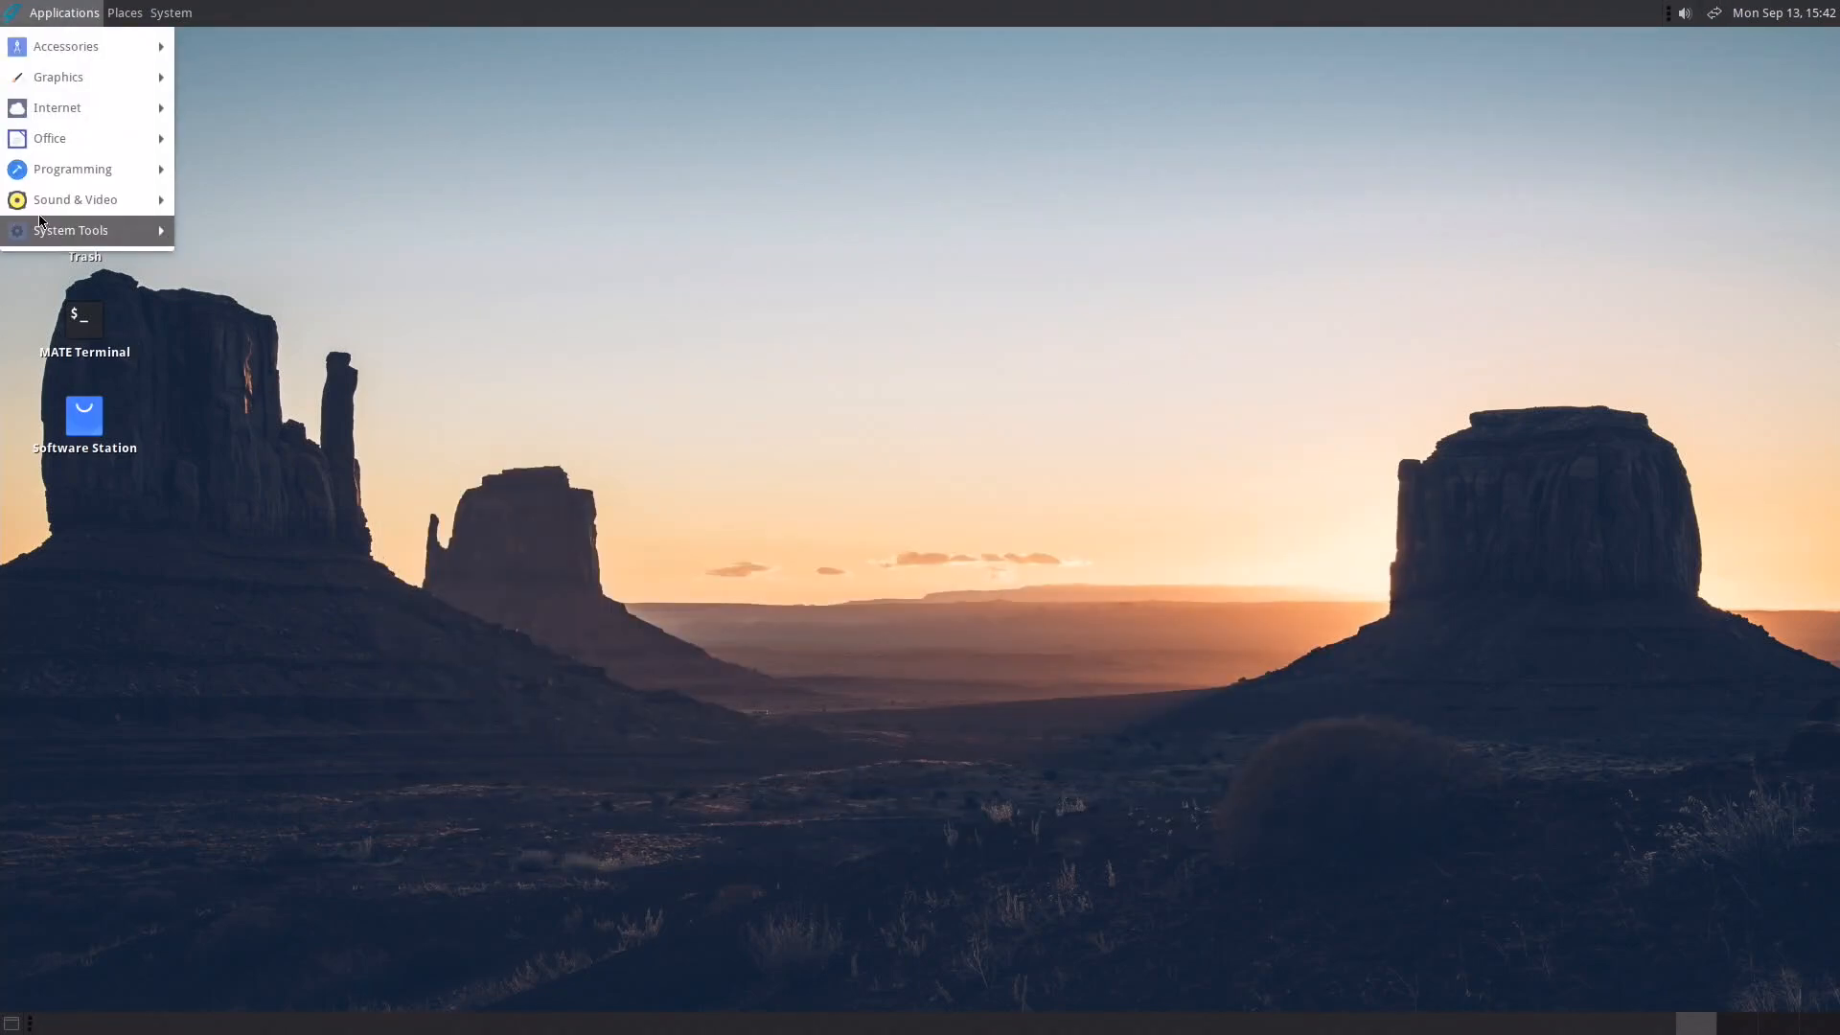
pyautogui.moveTo(70, 230)
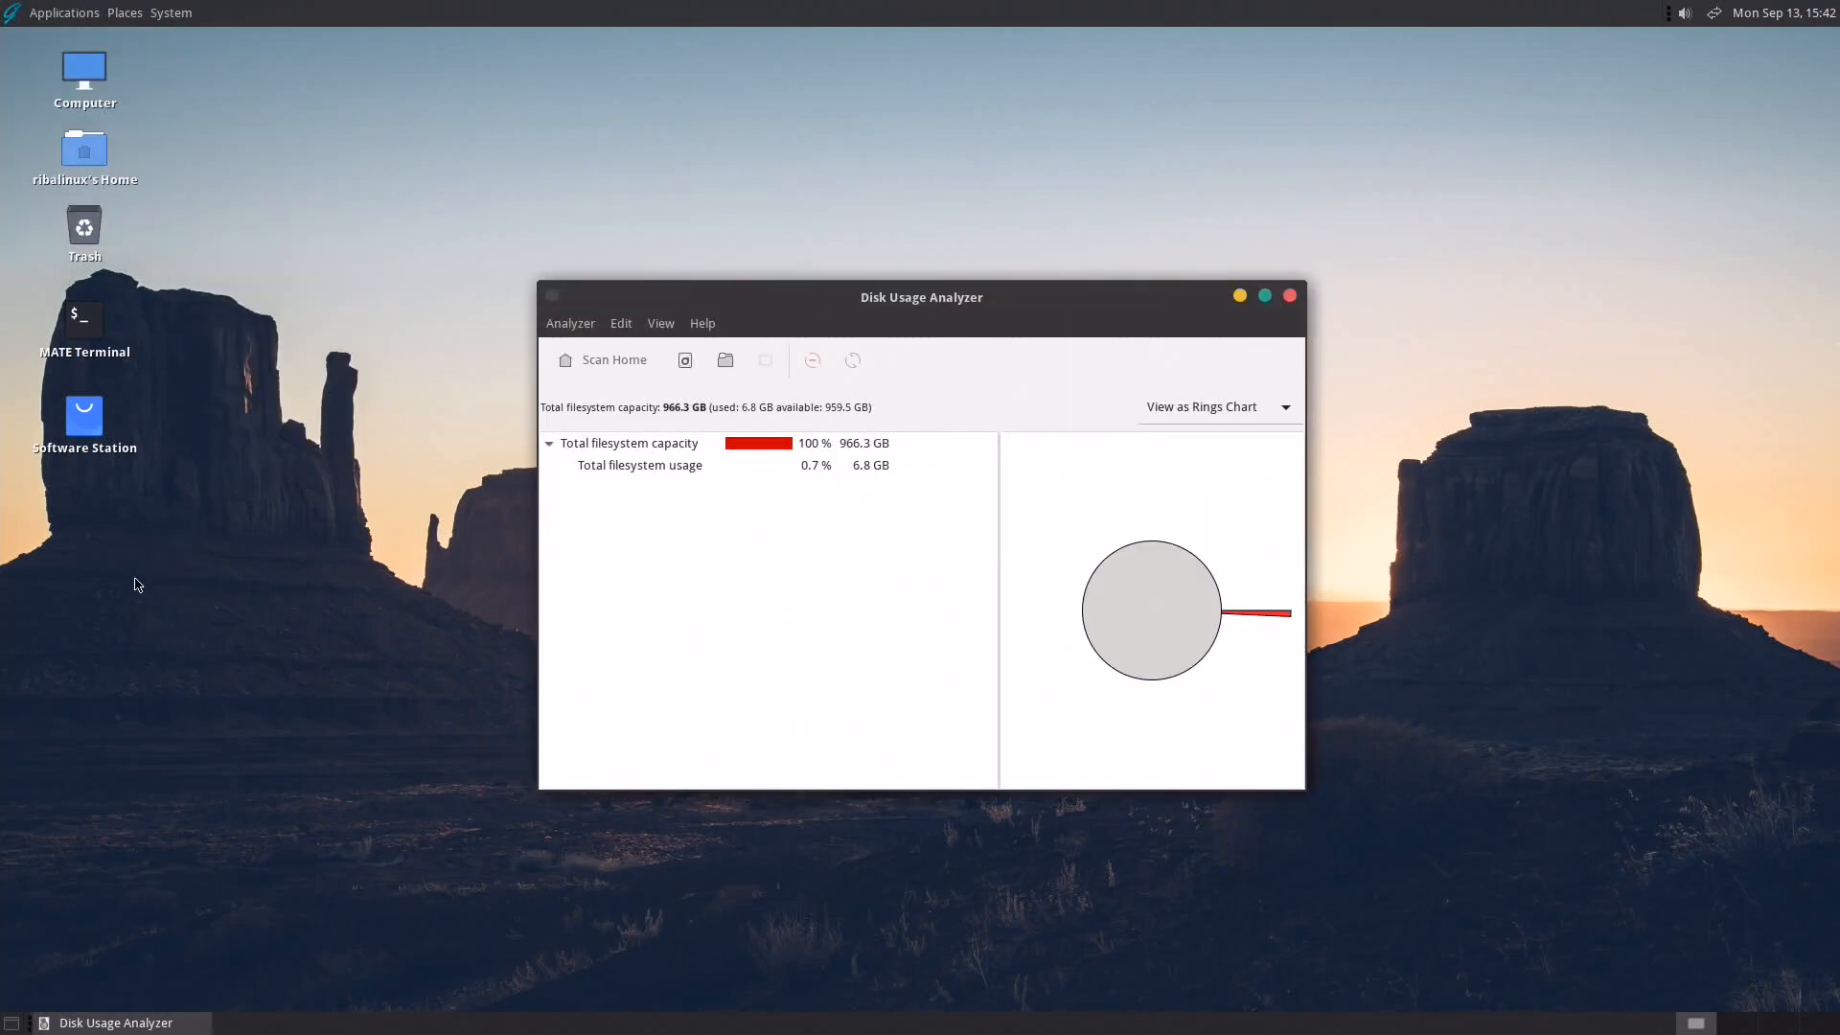
# Close Disk Usage Analyzer and start Software Station from its desktop icon
pyautogui.click(1288, 294)
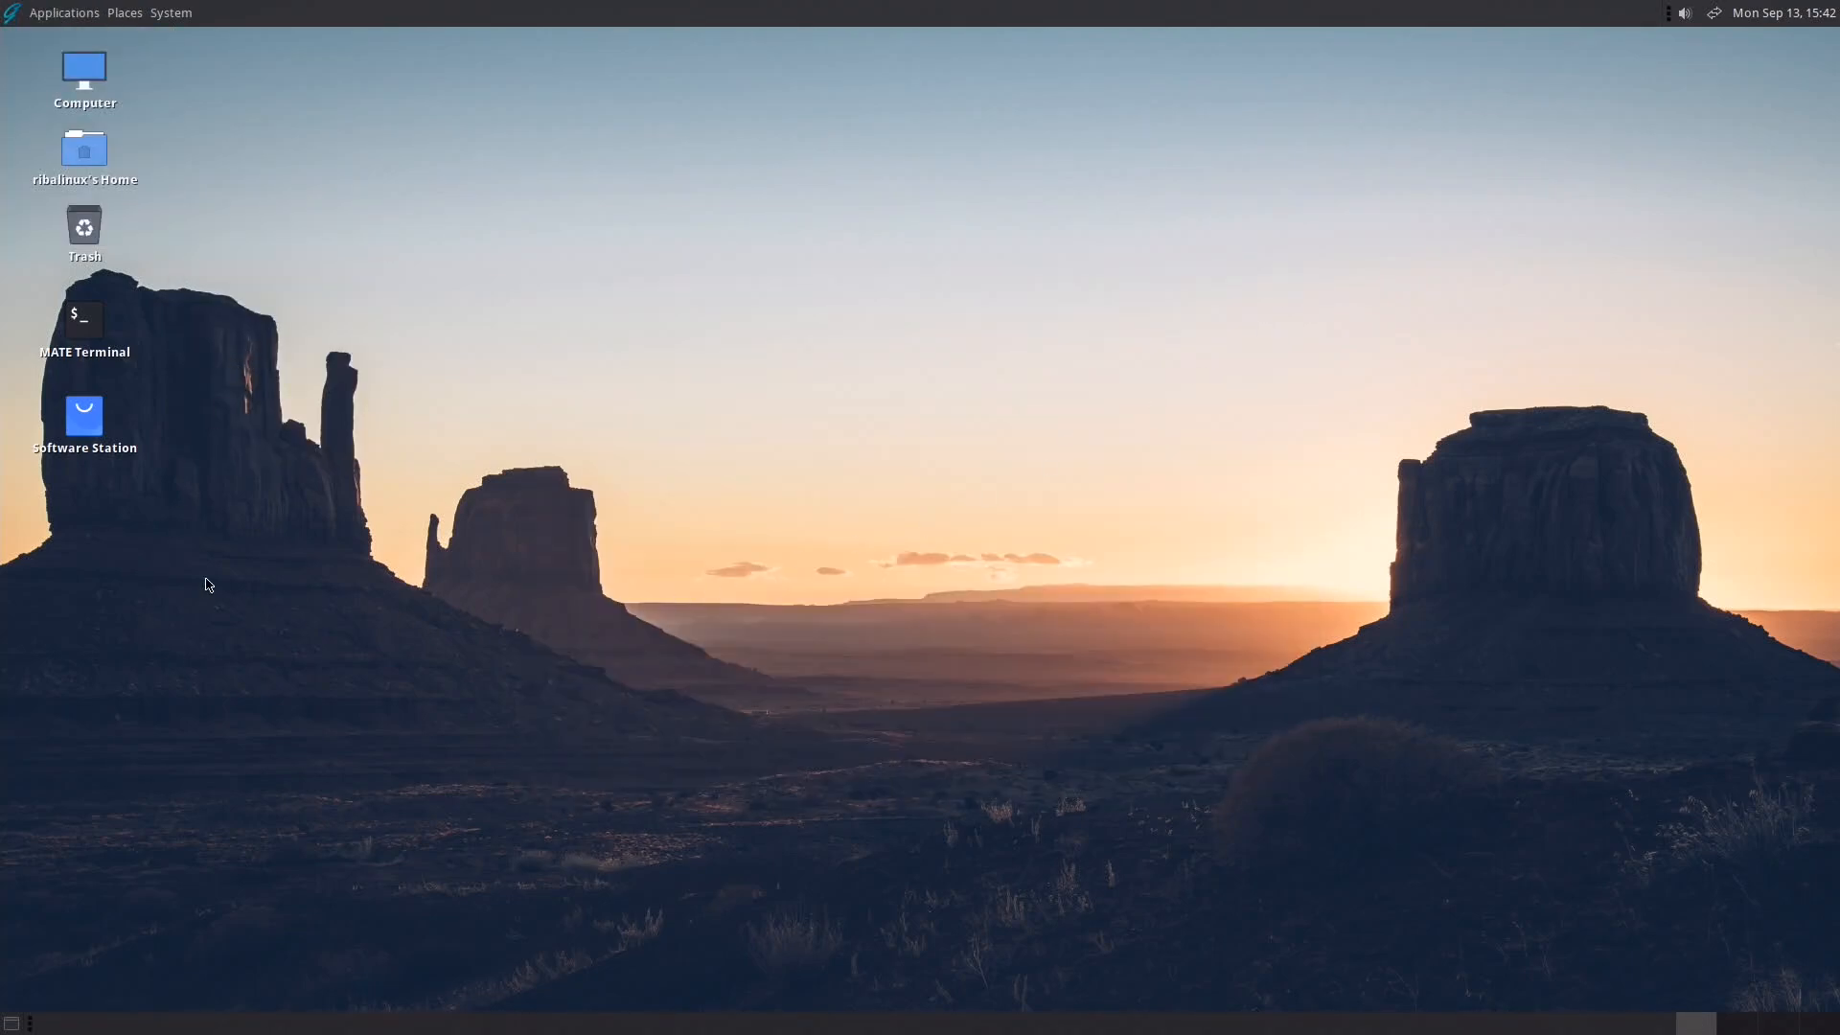
pyautogui.doubleClick(83, 415)
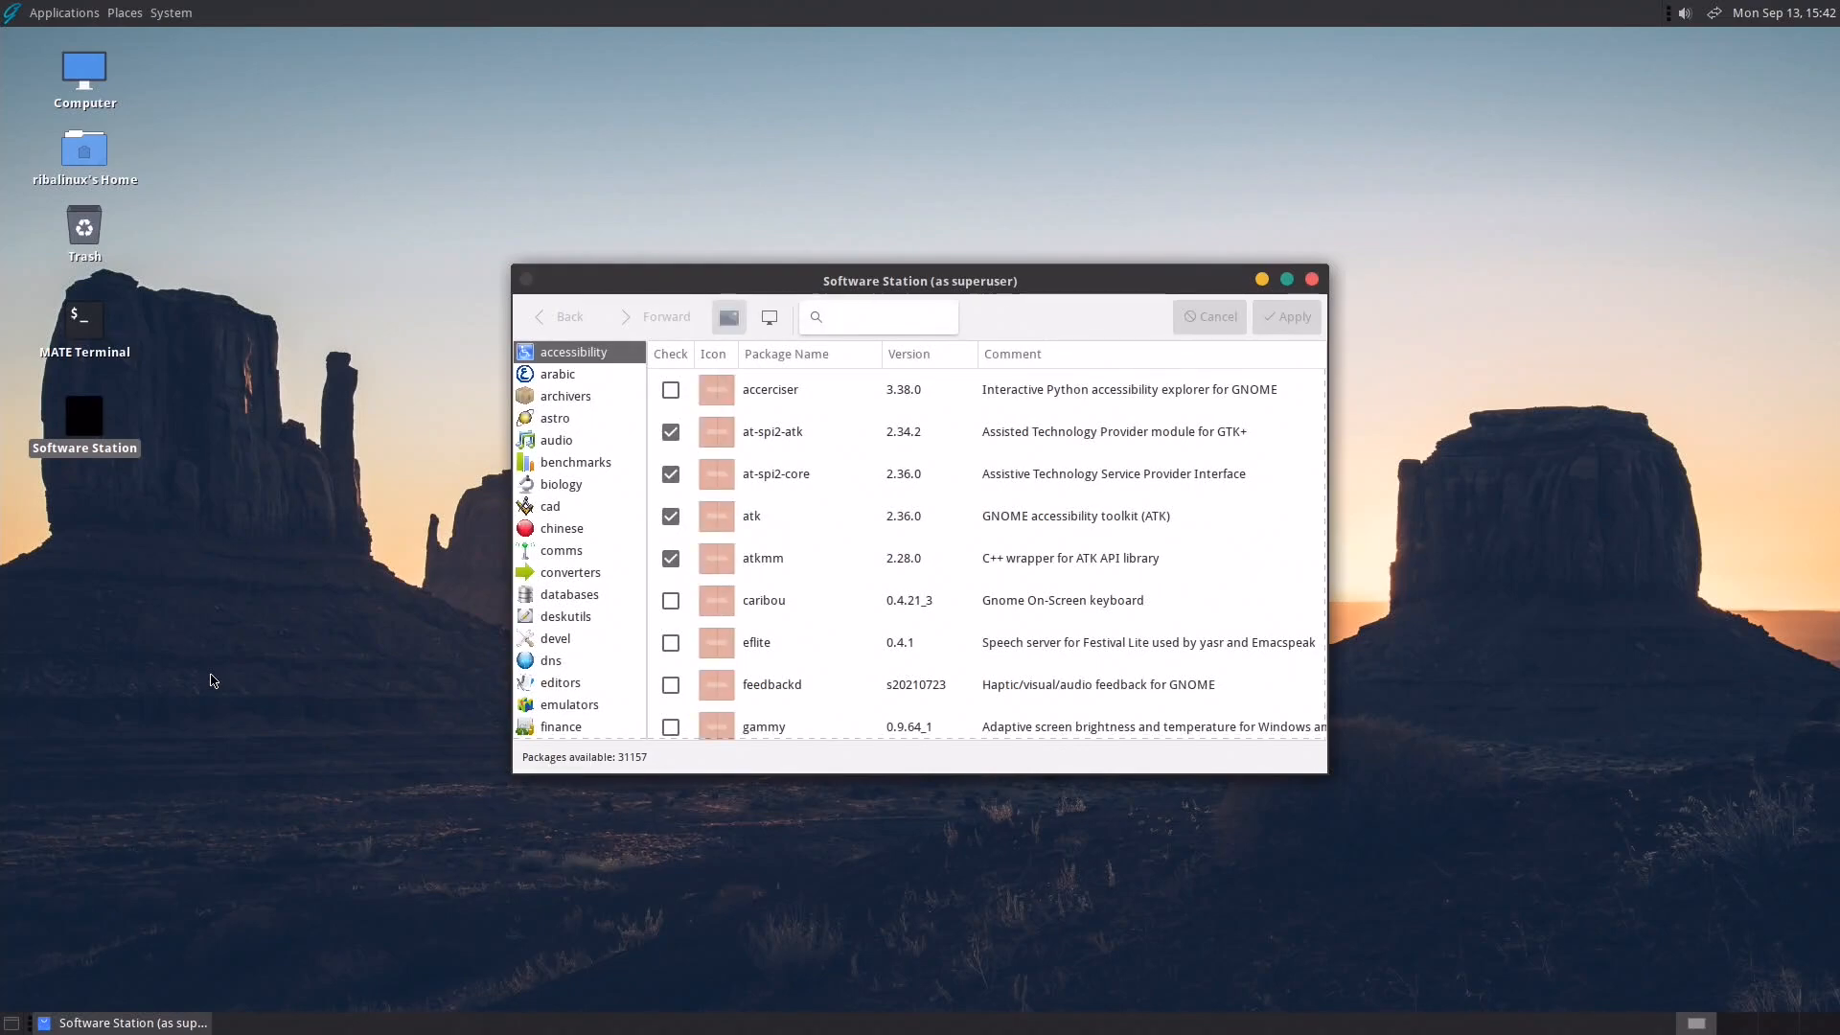
pyautogui.click(1311, 278)
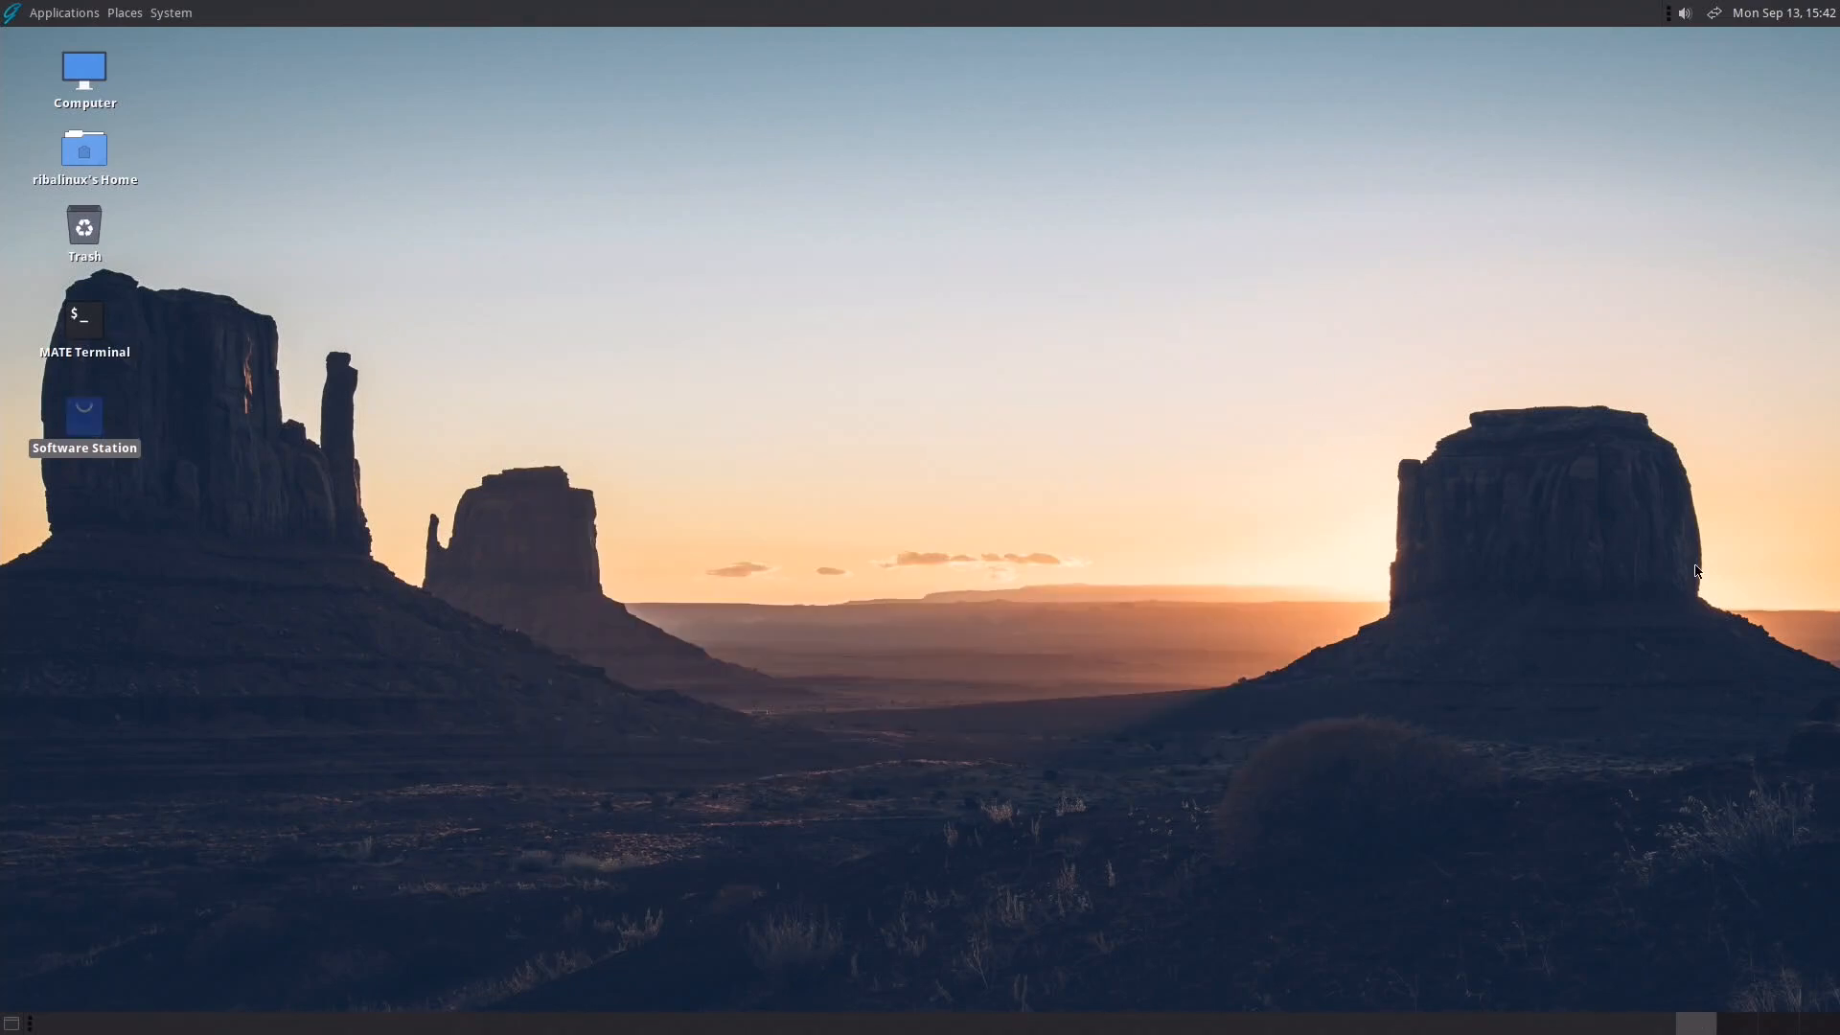